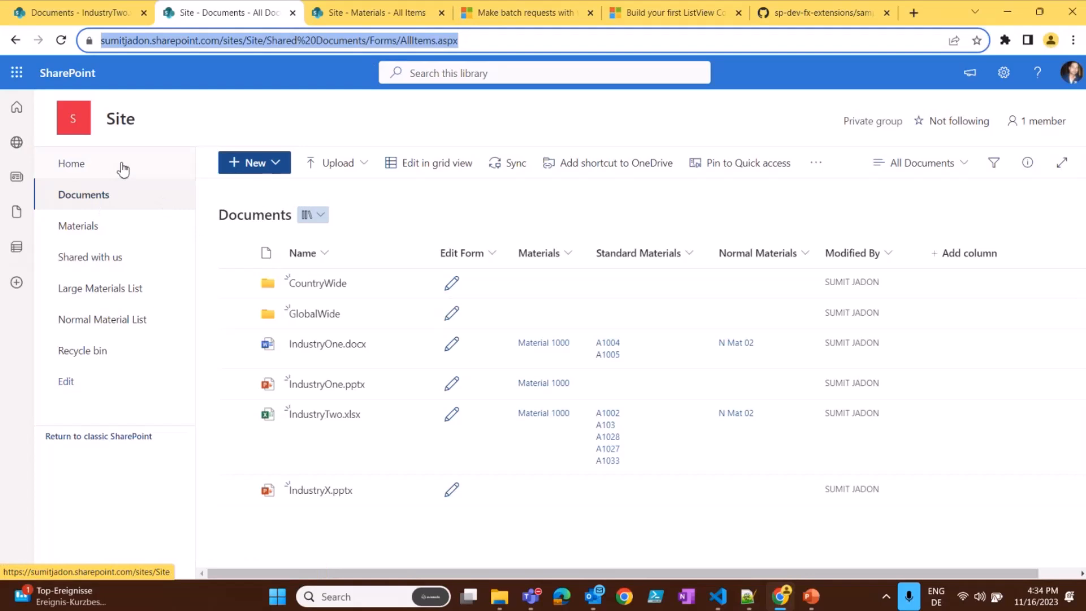
{"action": "mouse_move", "coordinate": [212, 246]}
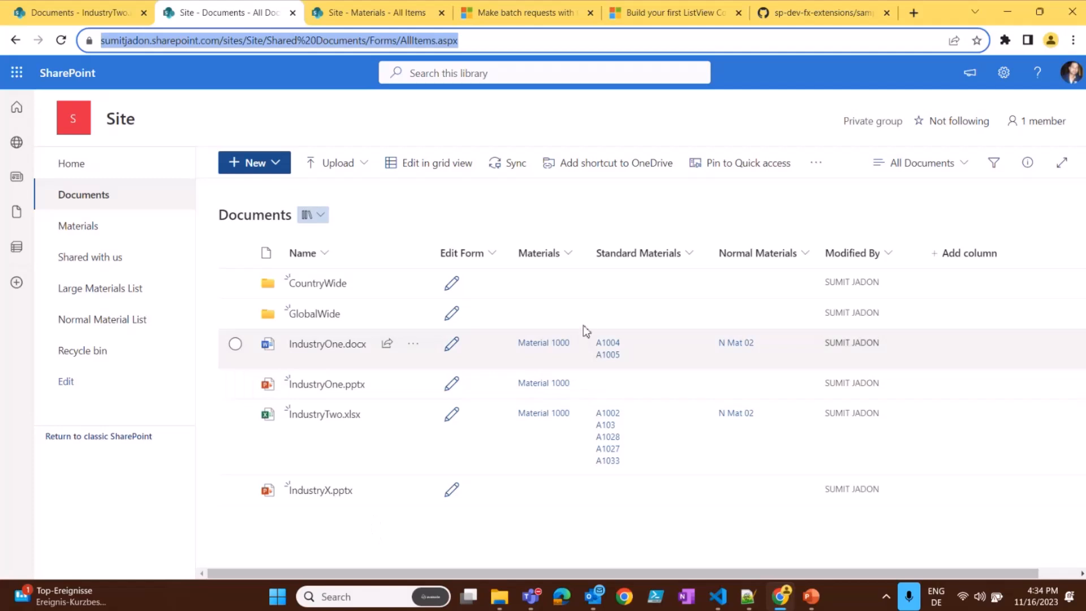
{"action": "mouse_move", "coordinate": [111, 236]}
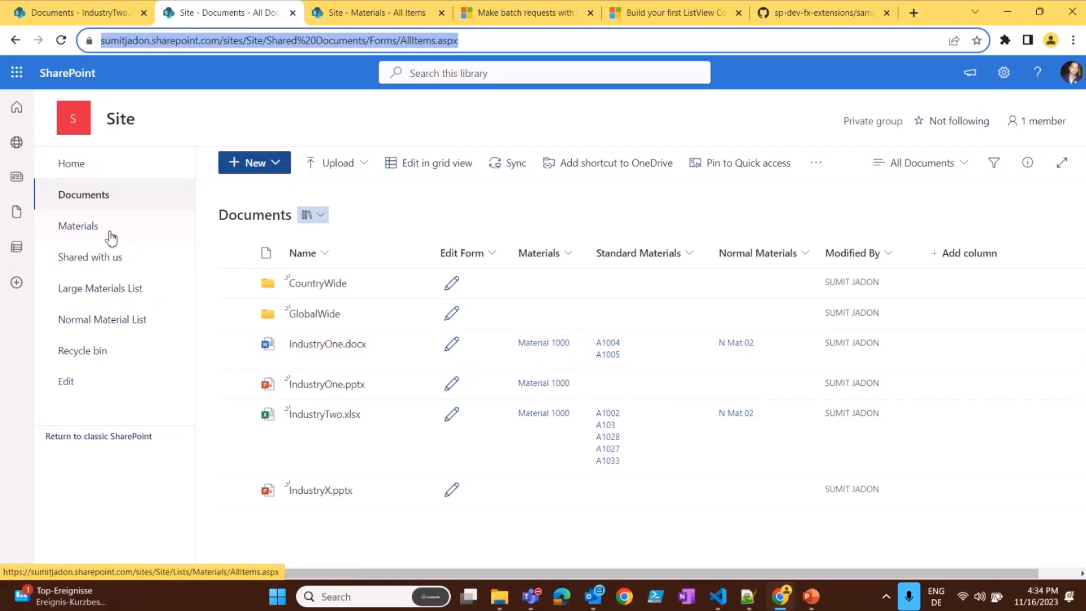
{"action": "mouse_move", "coordinate": [732, 347]}
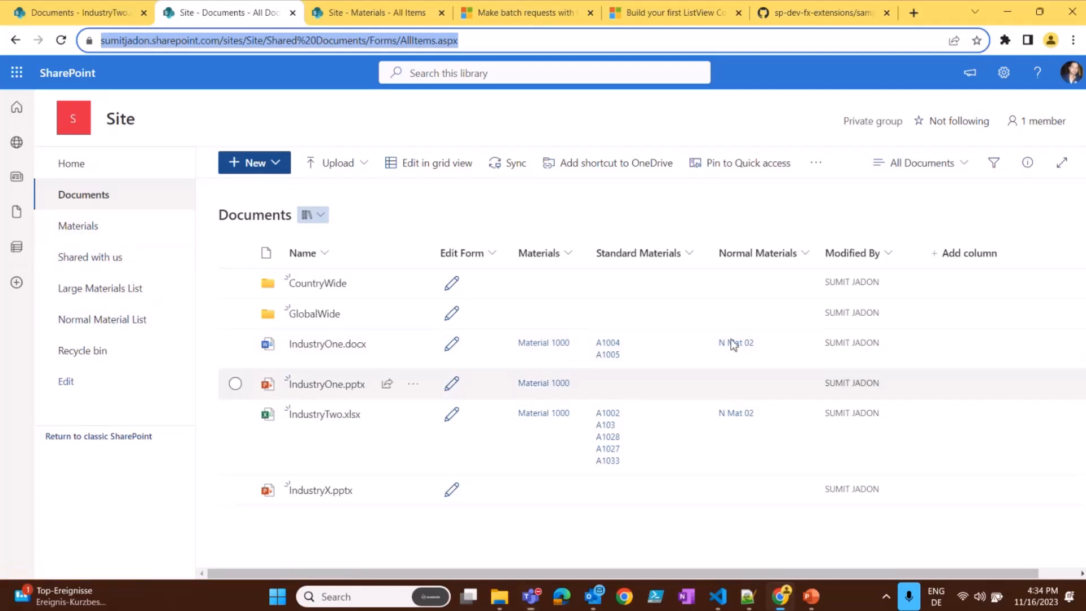
Step: Browse the Materials, Large Materials and Normal Material lists, then return to Documents
{"action": "left_click", "coordinate": [78, 226]}
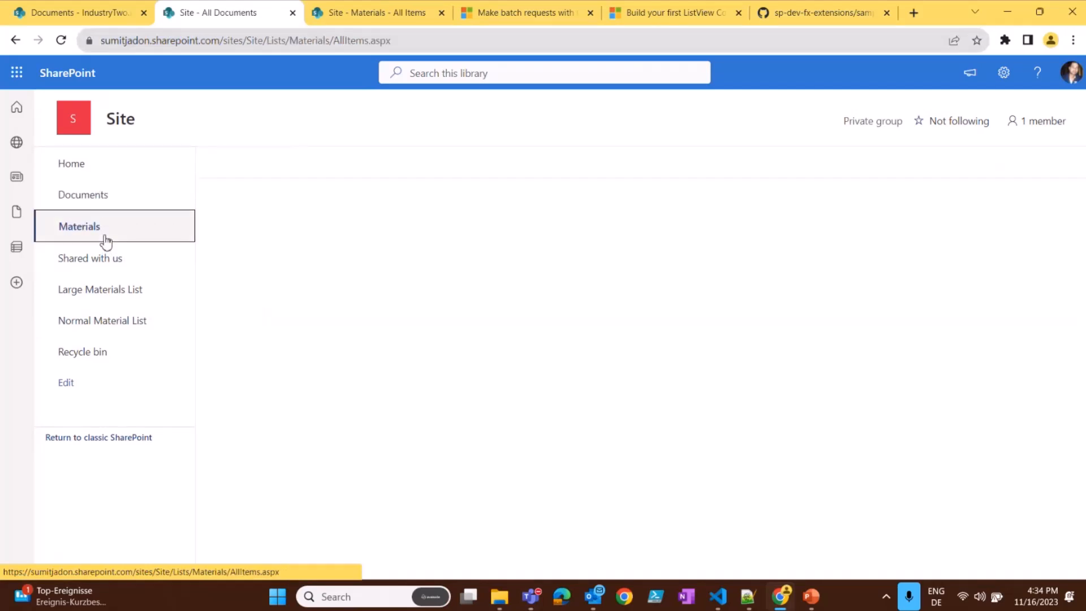
{"action": "left_click", "coordinate": [78, 226]}
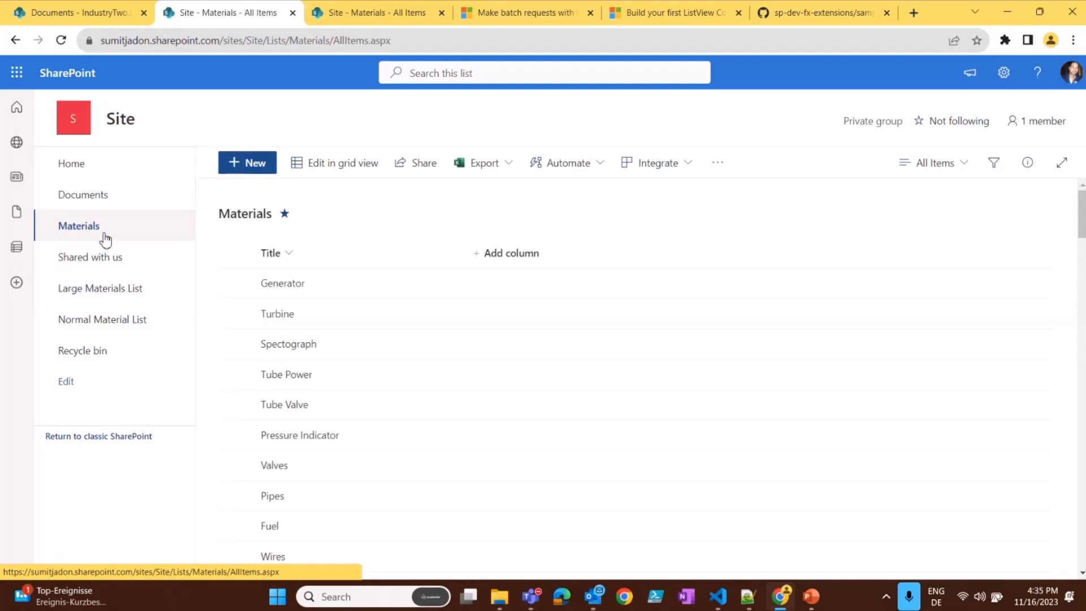
{"action": "left_click", "coordinate": [102, 289]}
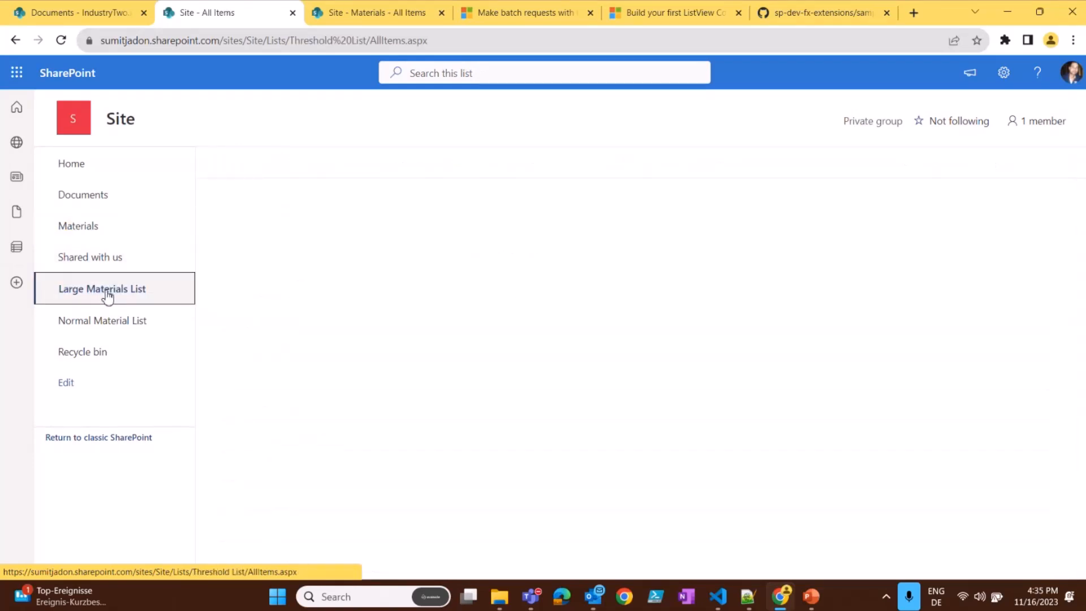
{"action": "left_click", "coordinate": [102, 288]}
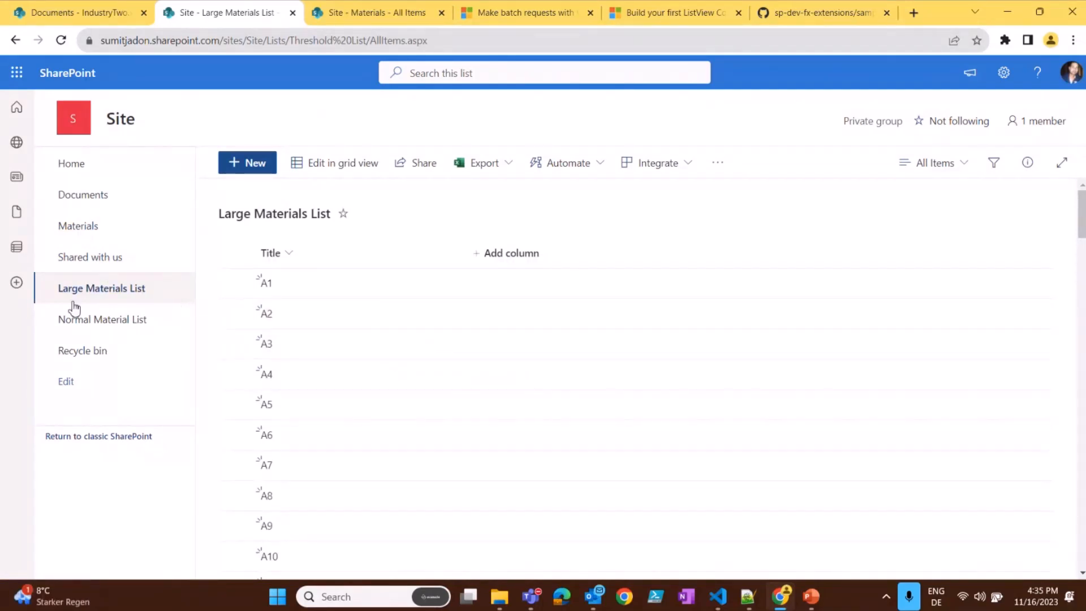
{"action": "left_click", "coordinate": [104, 319]}
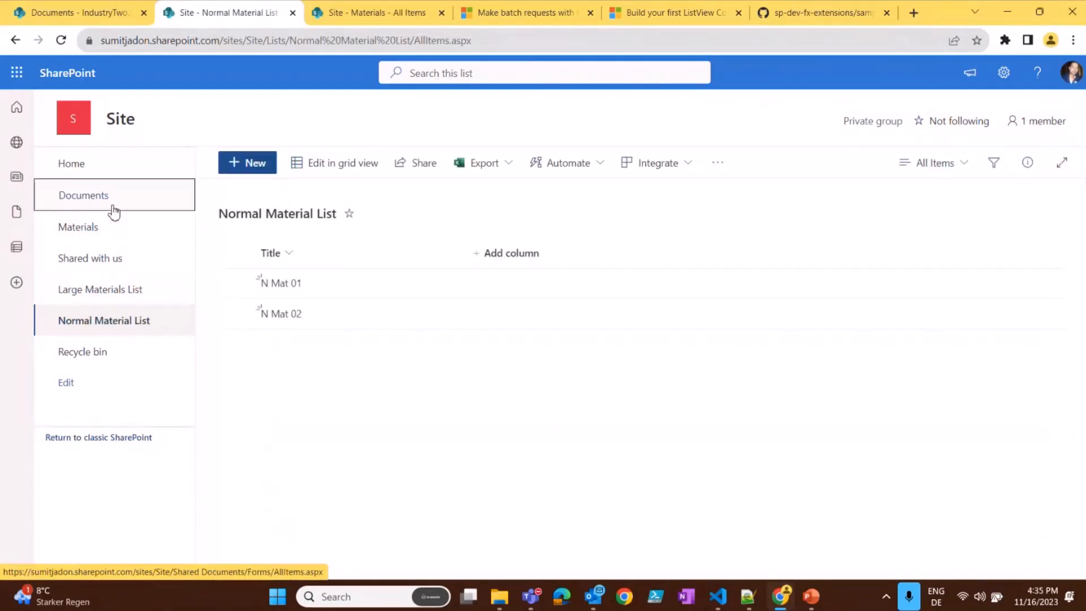
{"action": "left_click", "coordinate": [83, 194]}
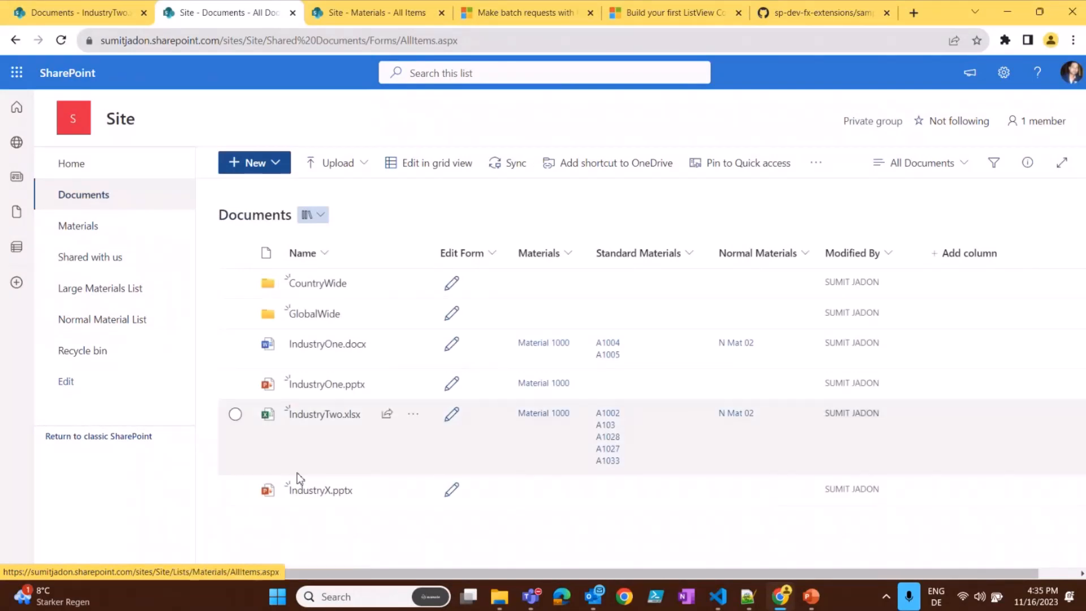
Step: Enter Industry Name 'test' for IndustryX.pptx and search the Standard Materials lookup
{"action": "left_click", "coordinate": [451, 491]}
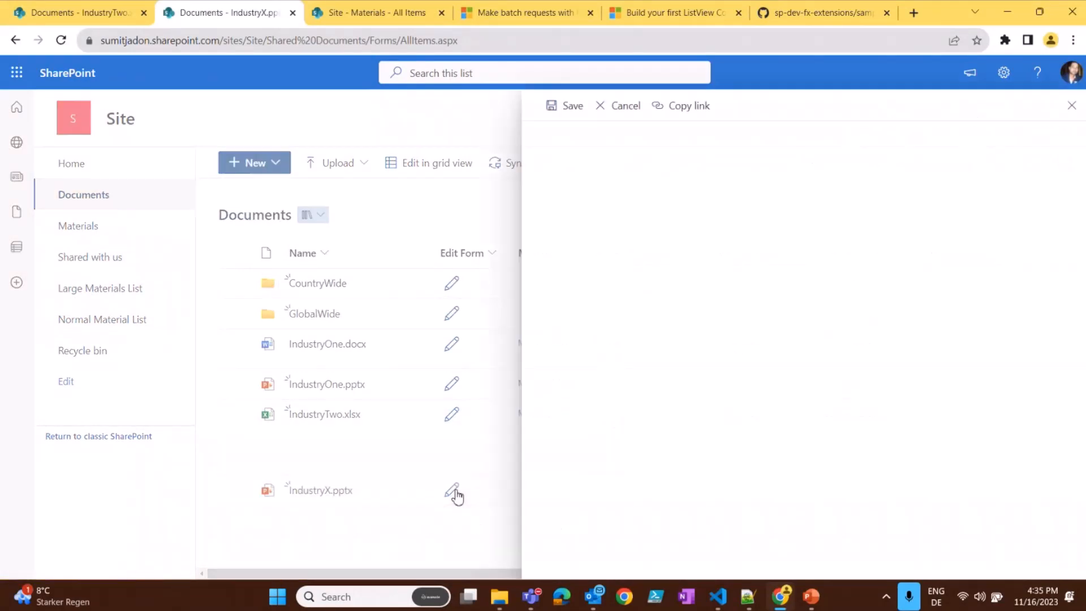
{"action": "left_click", "coordinate": [451, 491]}
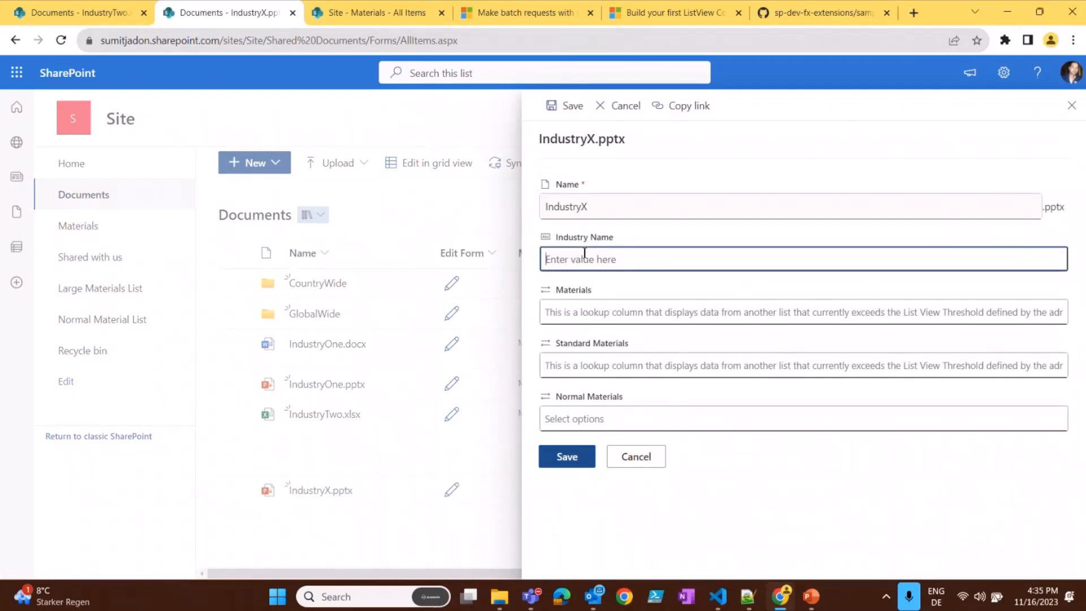
{"action": "type", "text": "test"}
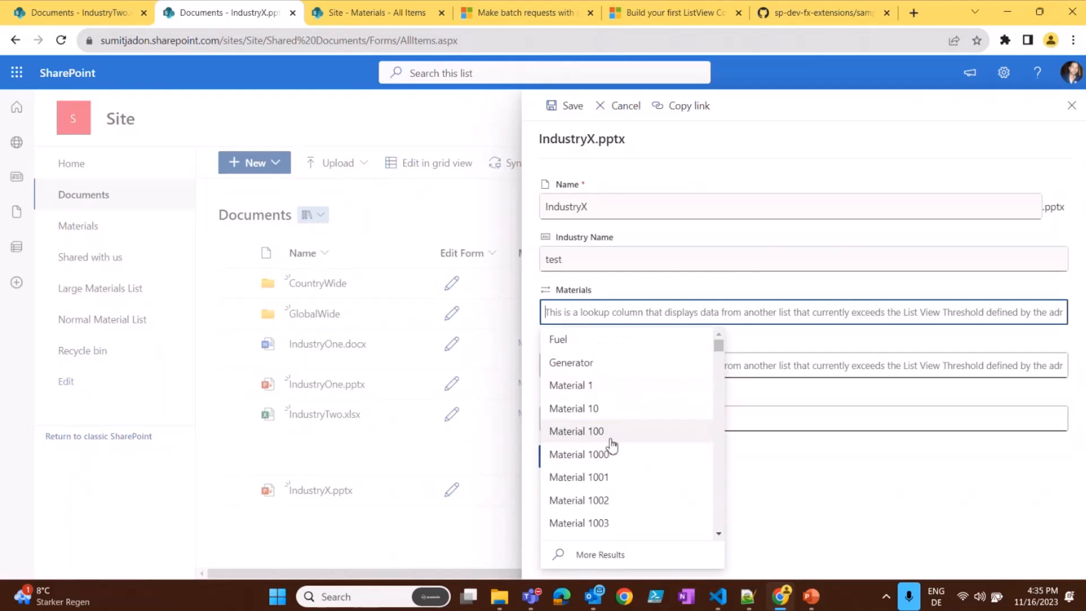
{"action": "scroll", "scroll_direction": "down", "scroll_amount": 3}
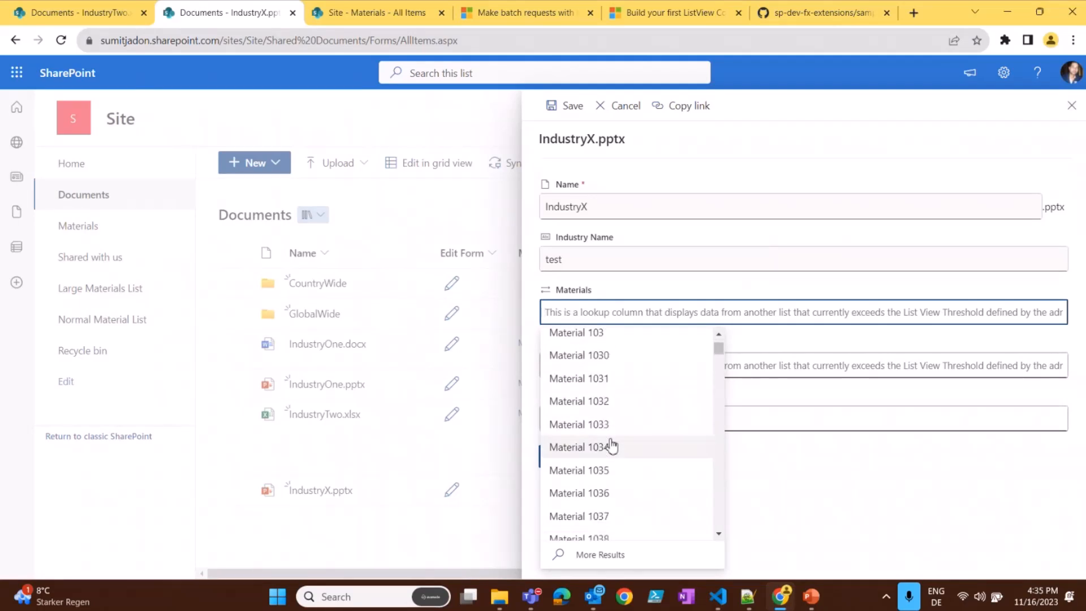
{"action": "scroll", "scroll_direction": "down", "scroll_amount": 3}
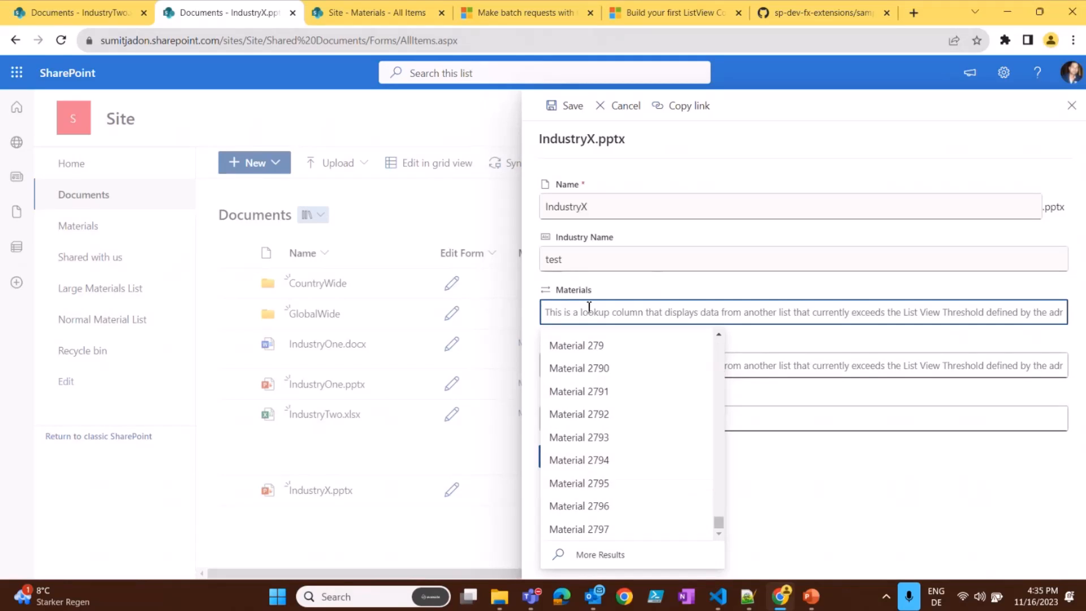
{"action": "type", "text": "mater"}
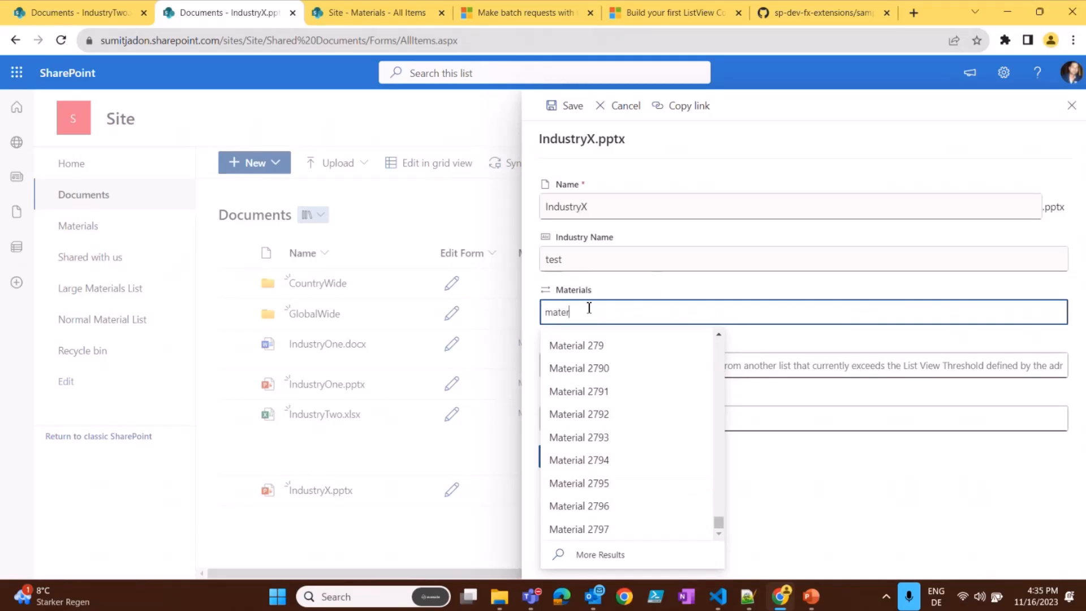
{"action": "type", "text": "ial 500"}
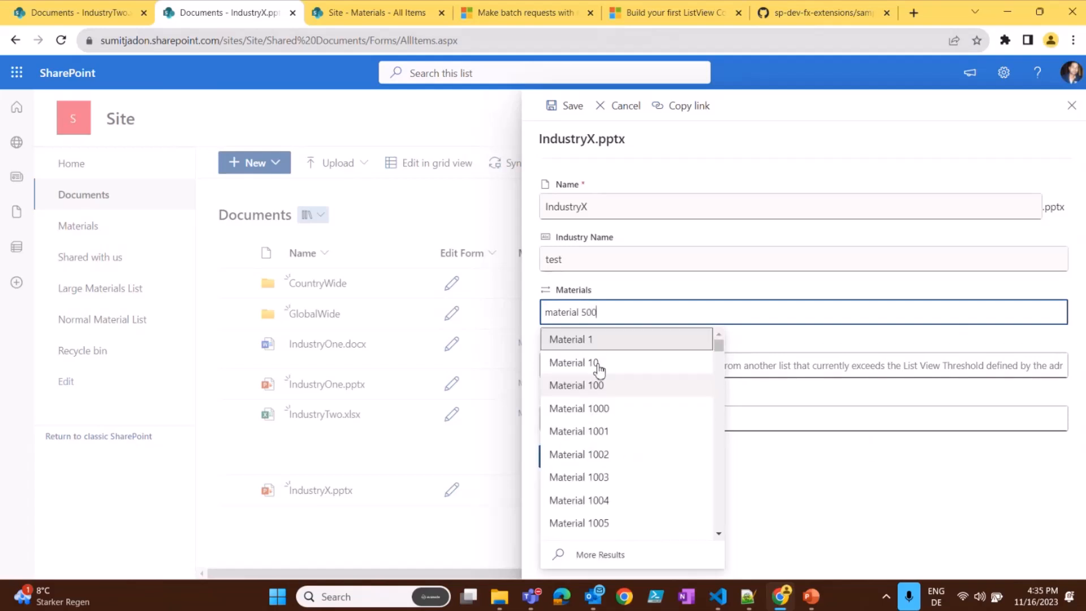
{"action": "mouse_move", "coordinate": [599, 415]}
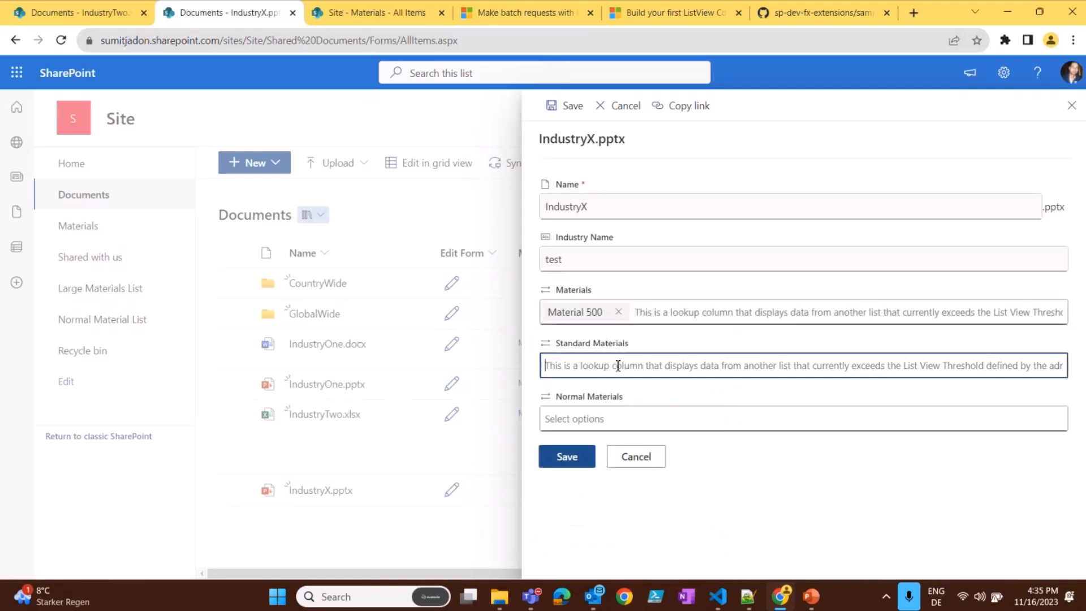
{"action": "left_click", "coordinate": [797, 365]}
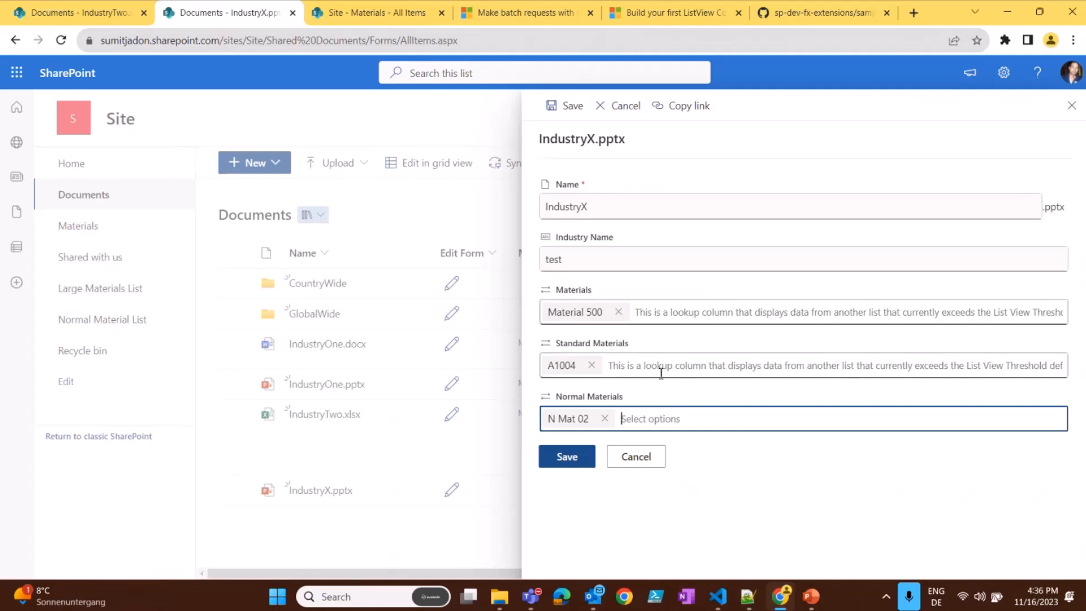
{"action": "mouse_move", "coordinate": [784, 318]}
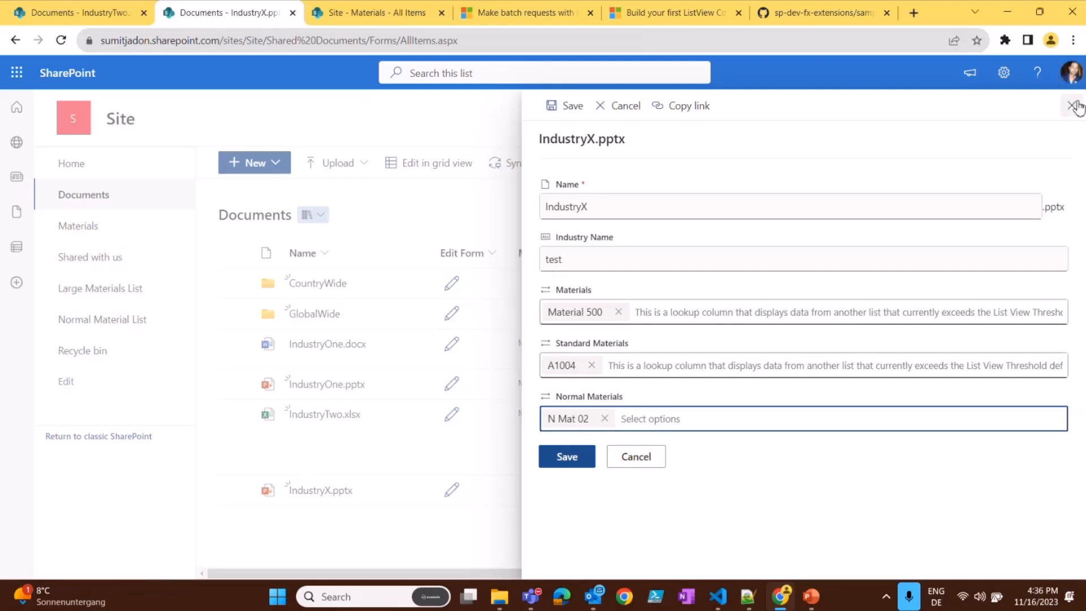
Step: Close the unsaved form, try editing IndustryX's lookup cells in grid view, then discard
{"action": "left_click", "coordinate": [1070, 106]}
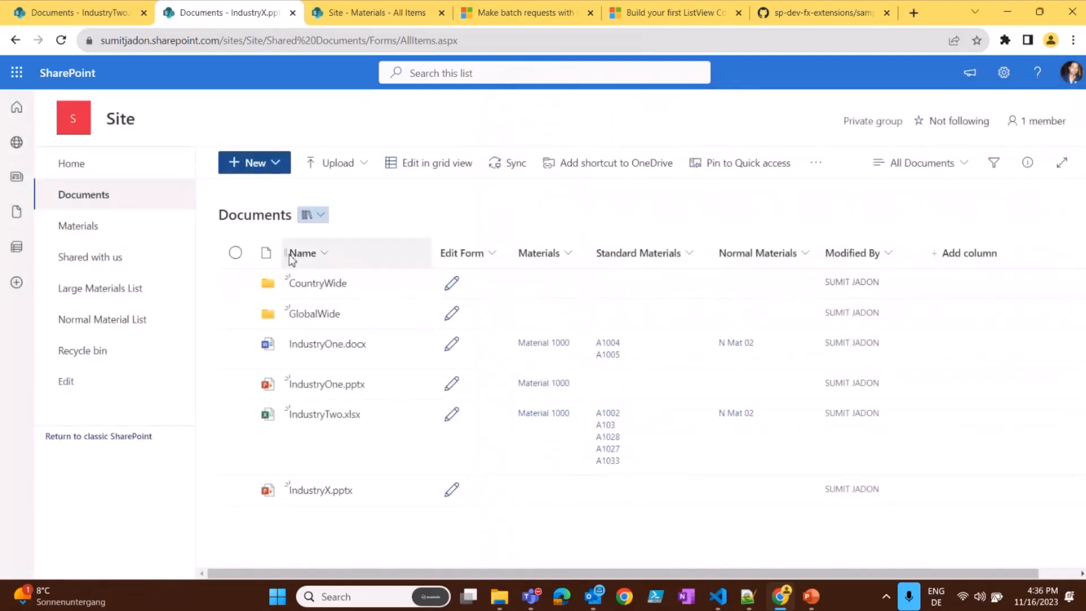
{"action": "left_click", "coordinate": [429, 163]}
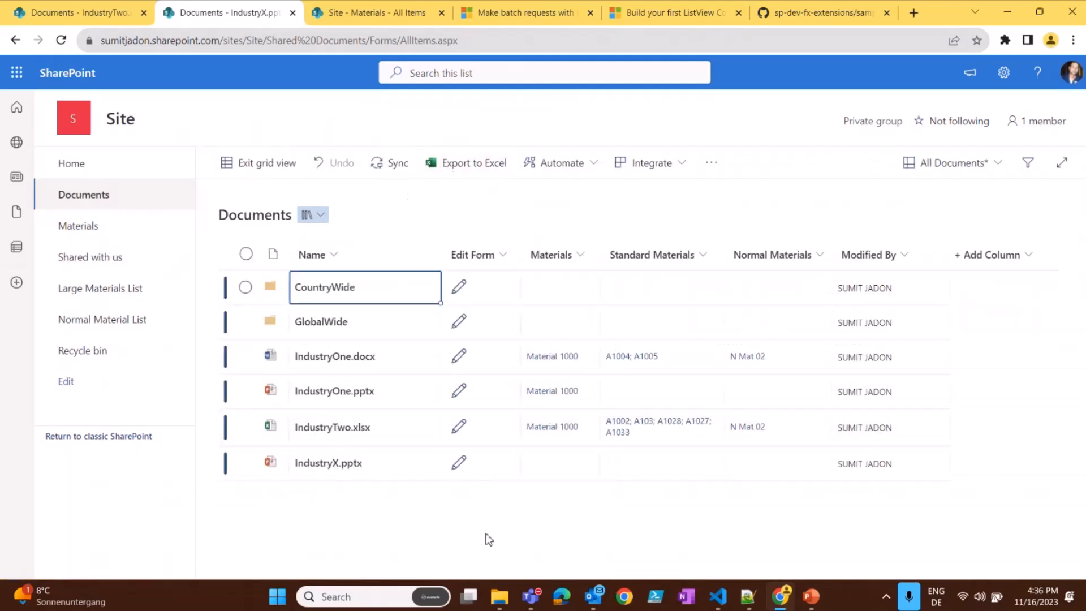
{"action": "left_click", "coordinate": [560, 463]}
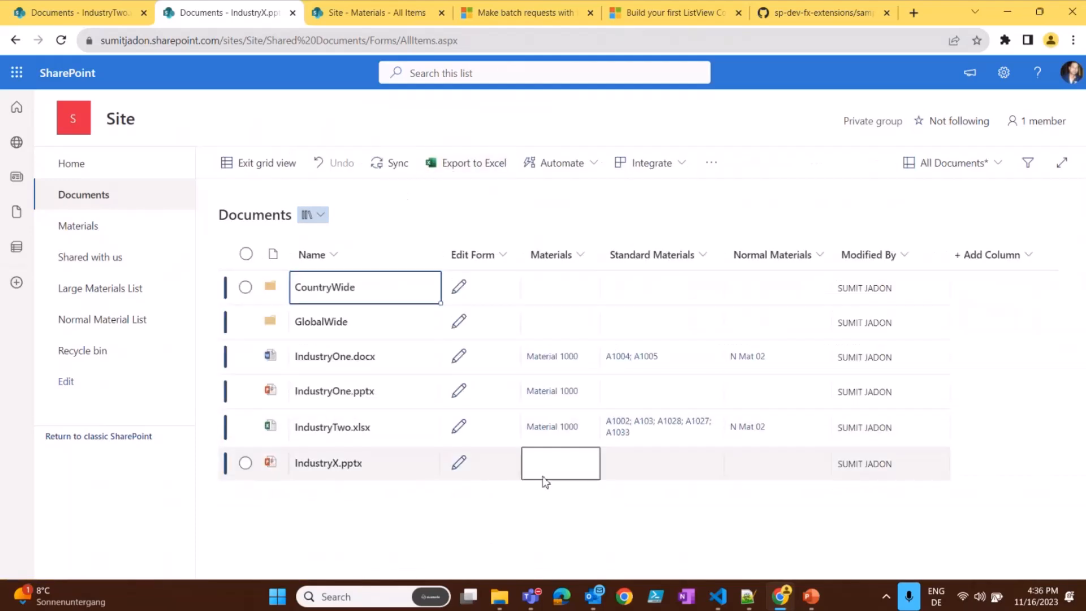
{"action": "left_click", "coordinate": [777, 464]}
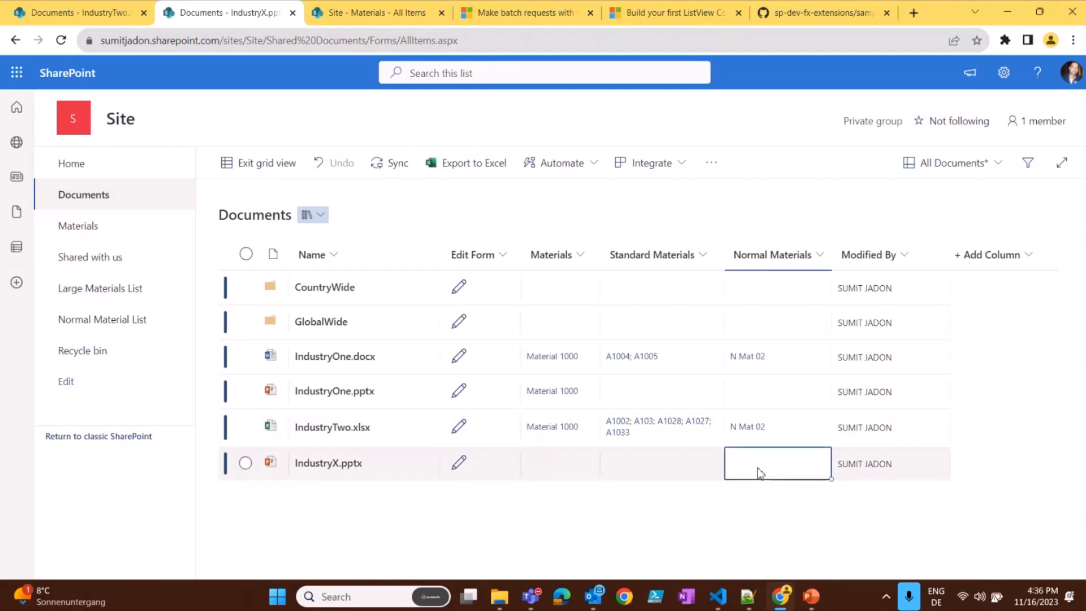
{"action": "left_click", "coordinate": [778, 463]}
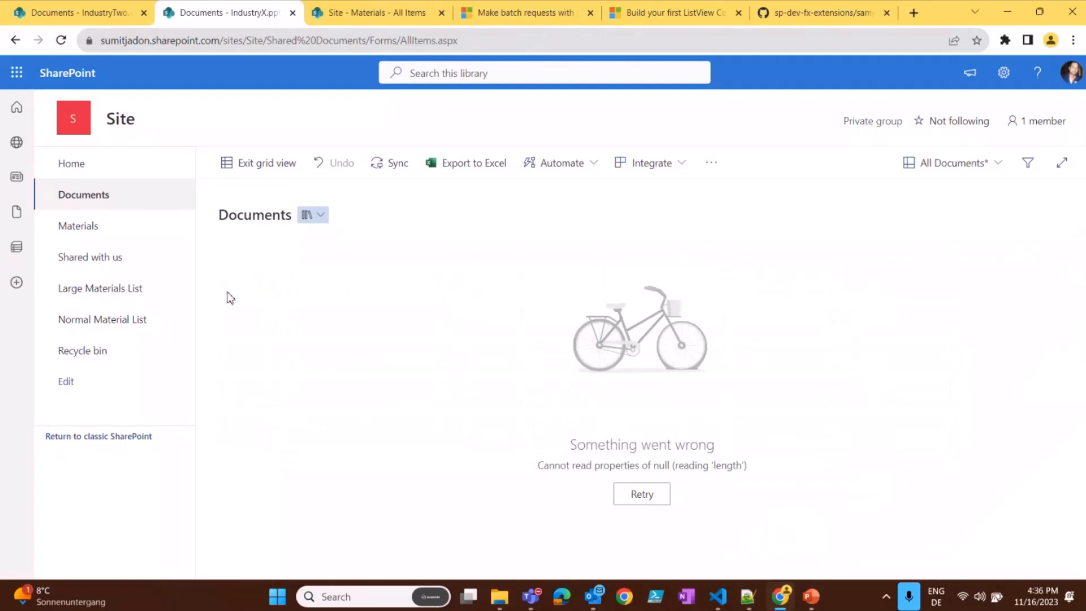
{"action": "left_click", "coordinate": [641, 493]}
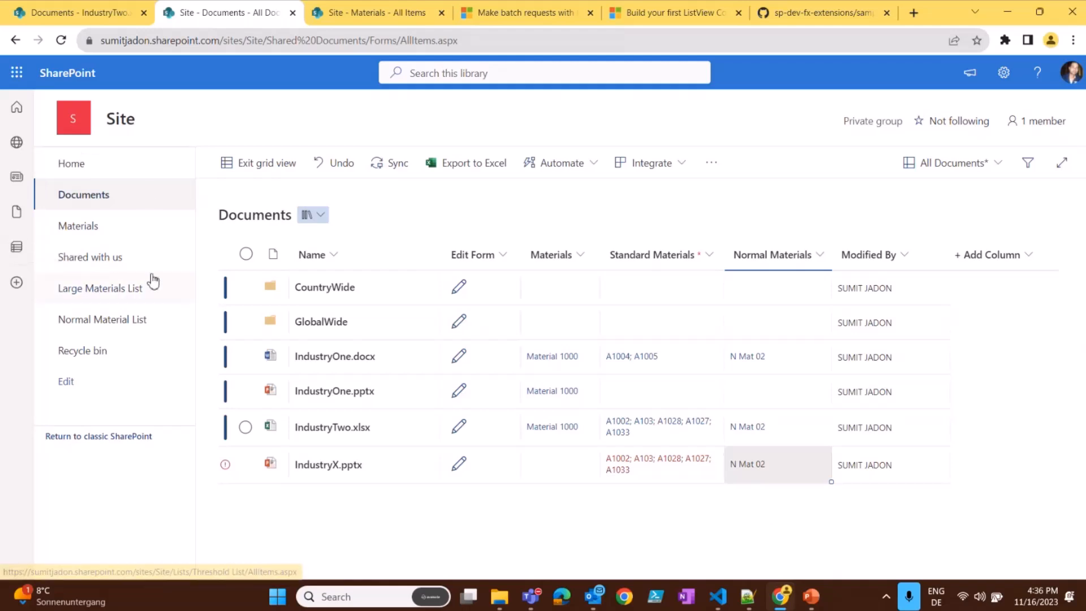
{"action": "mouse_move", "coordinate": [105, 218]}
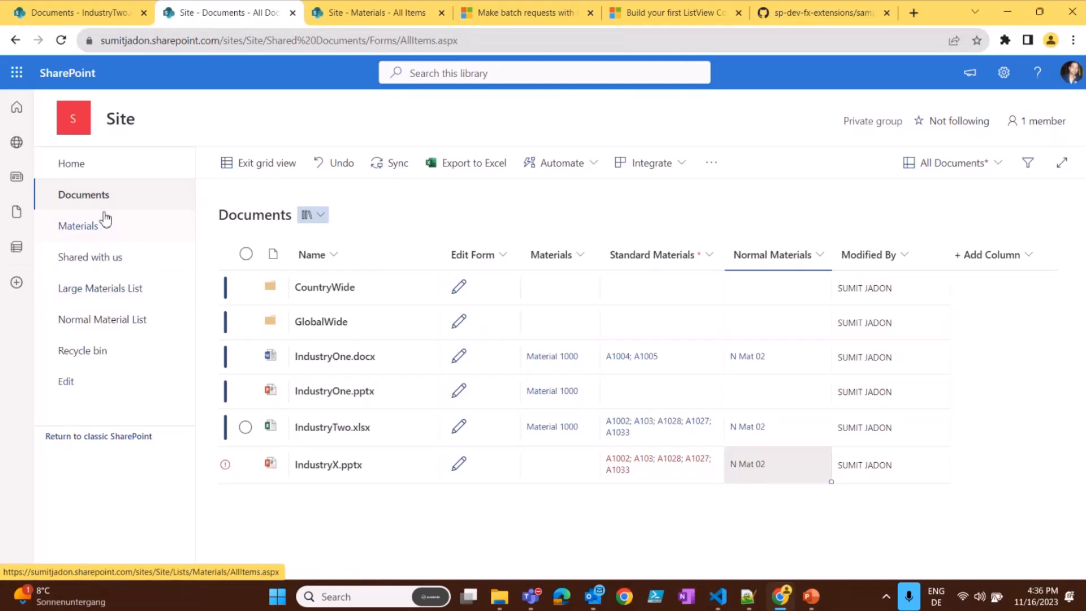
{"action": "mouse_move", "coordinate": [367, 190]}
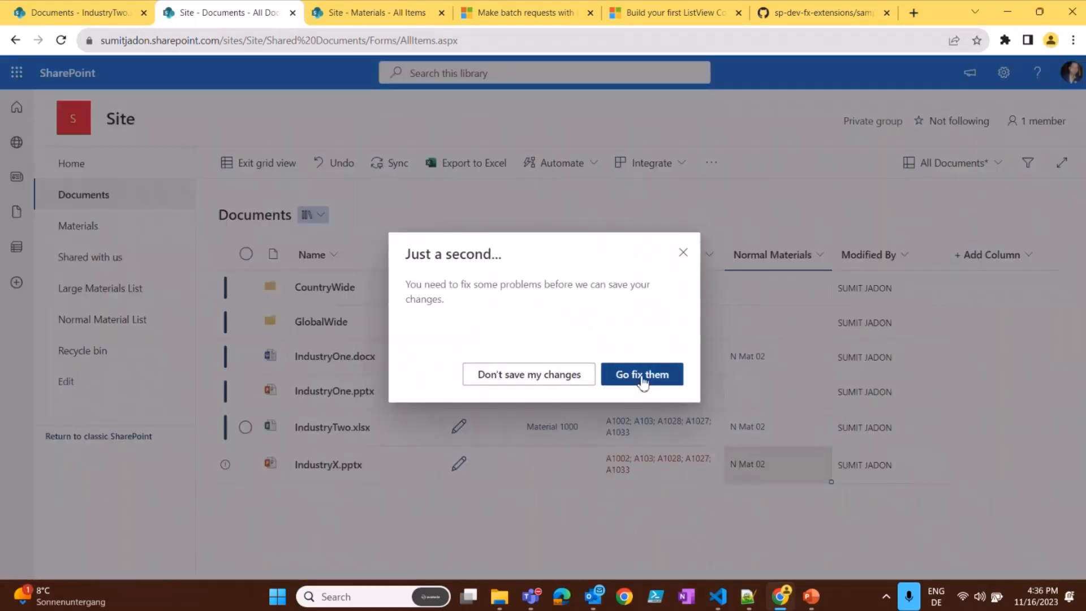
{"action": "left_click", "coordinate": [642, 374]}
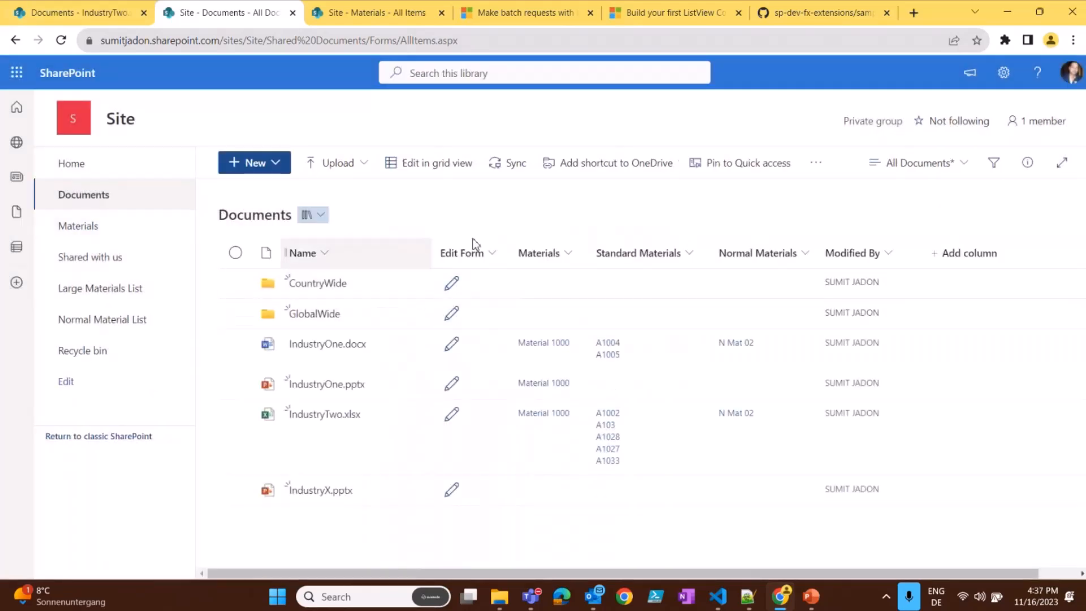
Step: Try Bulk Update with nothing selected, dismiss the prompt, then select every library item
{"action": "left_click", "coordinate": [816, 163]}
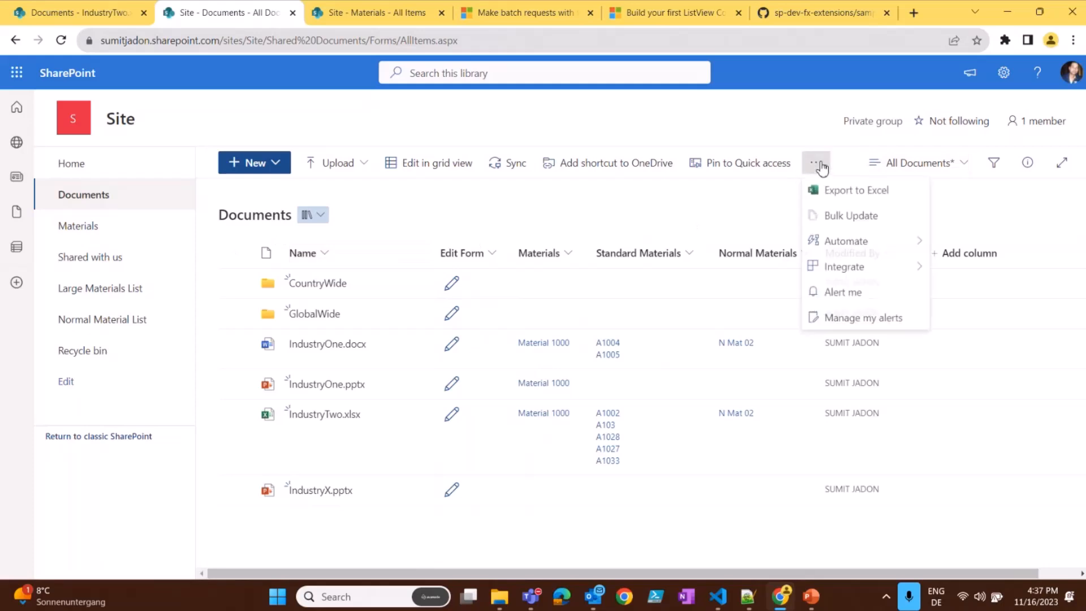
{"action": "mouse_move", "coordinate": [835, 217]}
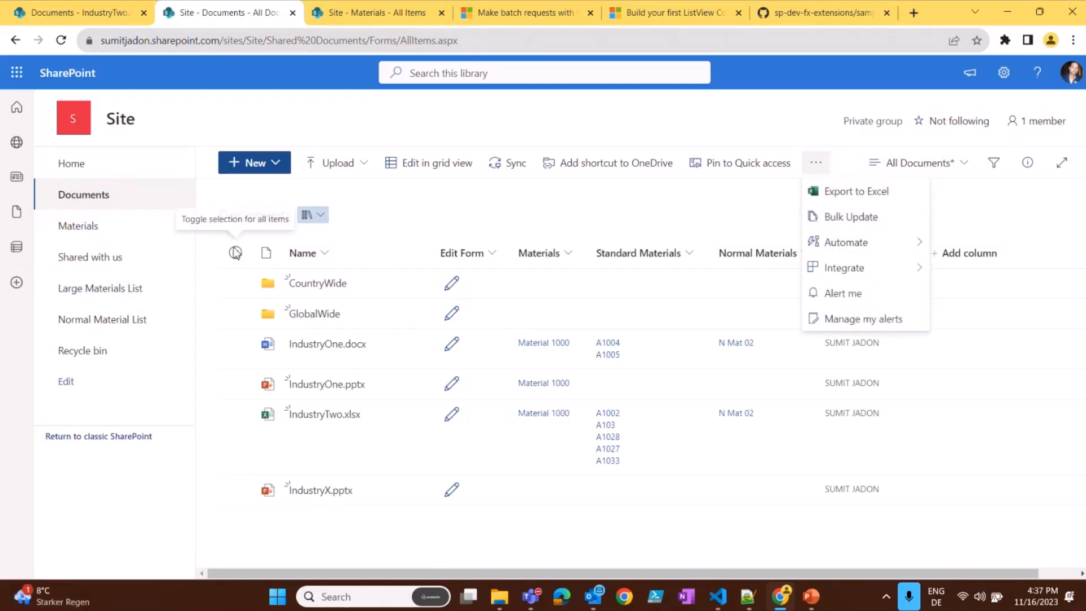
{"action": "left_click", "coordinate": [852, 234]}
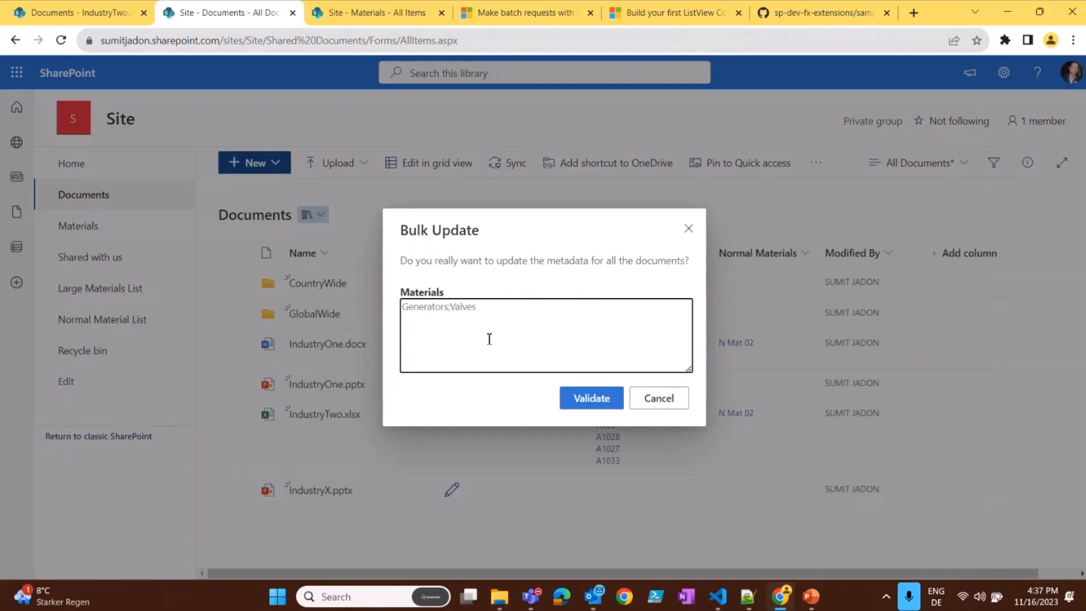
{"action": "left_click", "coordinate": [591, 397]}
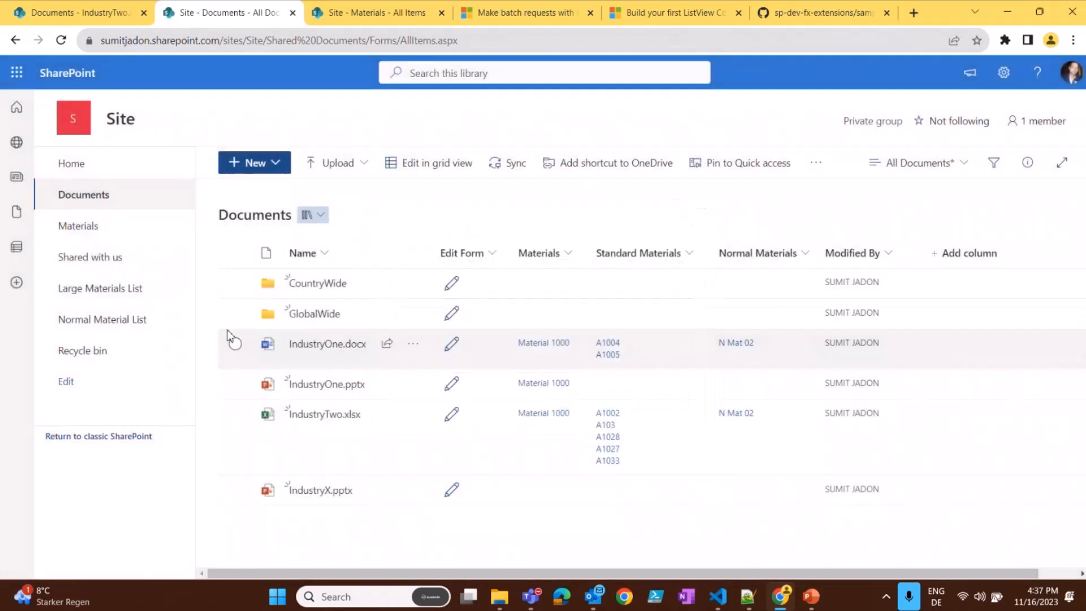
{"action": "left_click", "coordinate": [235, 283]}
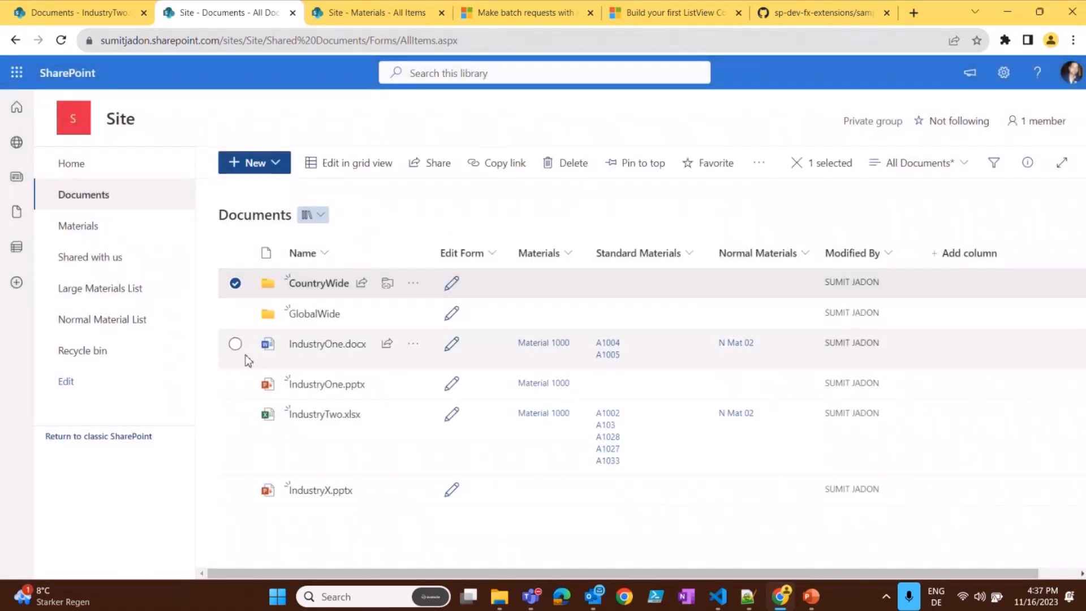
{"action": "left_click", "coordinate": [234, 383]}
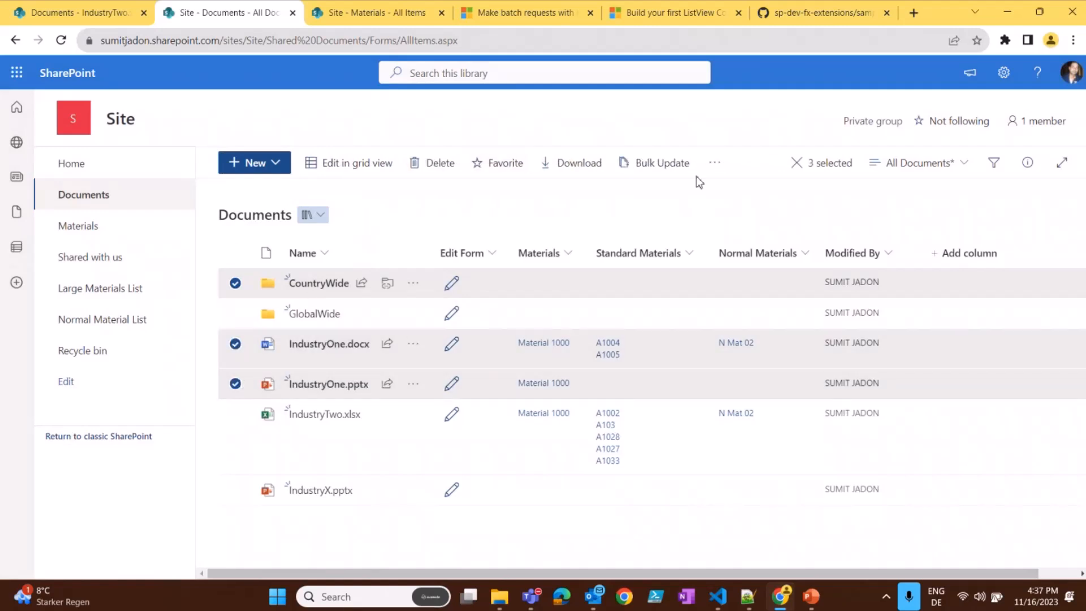
{"action": "left_click", "coordinate": [661, 163]}
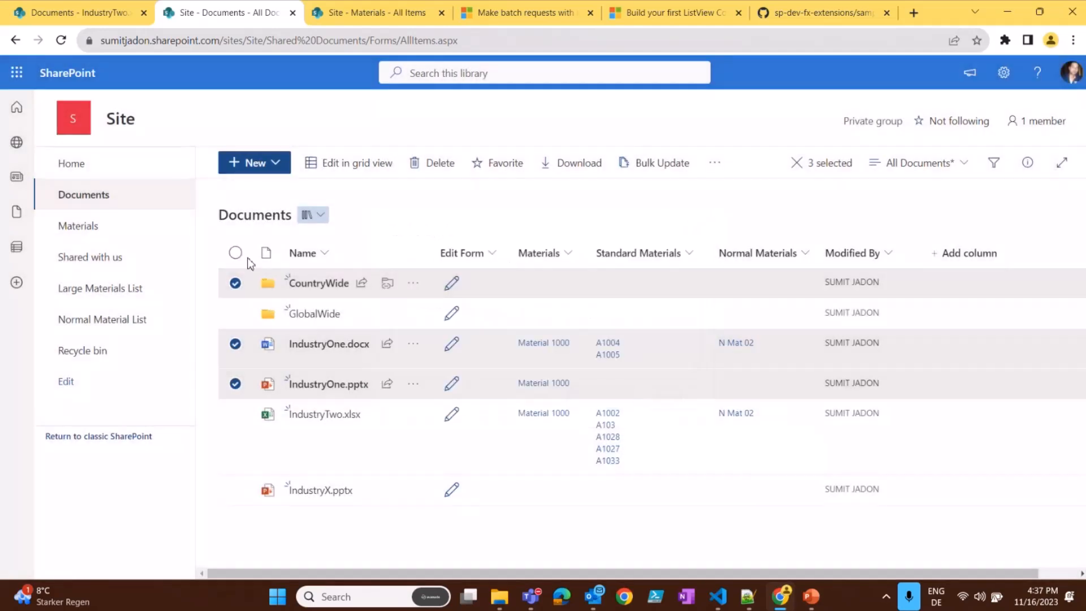
{"action": "left_click", "coordinate": [235, 253]}
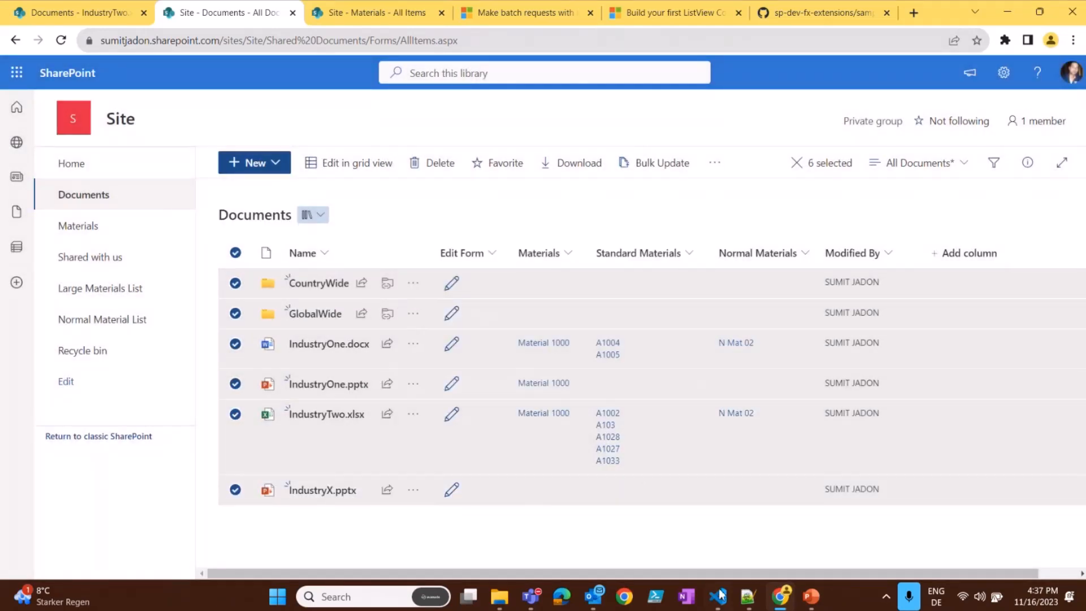
{"action": "left_click", "coordinate": [748, 596]}
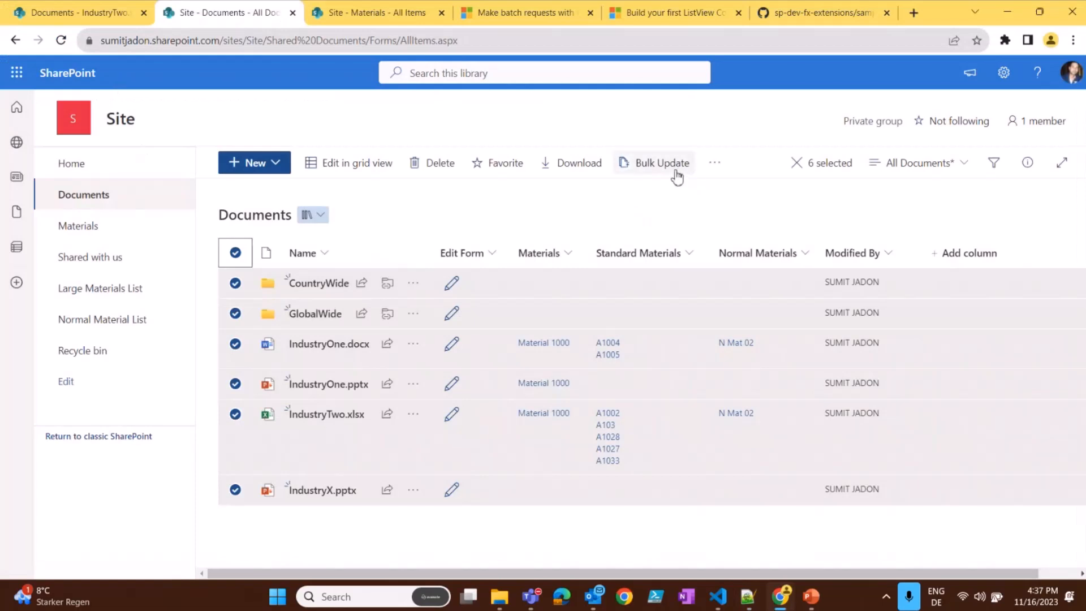
Step: Bulk-update Materials to Generator; Turbine; Valves; Pipes; Material 1; Material 1000, confirming success
{"action": "left_click", "coordinate": [661, 162]}
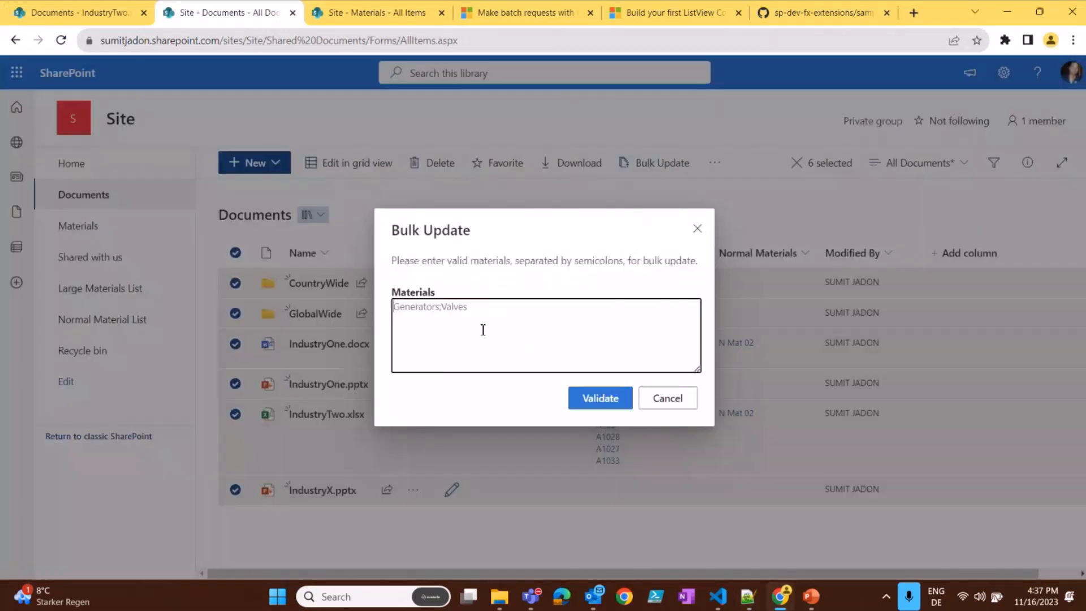
{"action": "type", "text": "Generator; Turbine; Valves; Pipes; Material 1; Material 1000"}
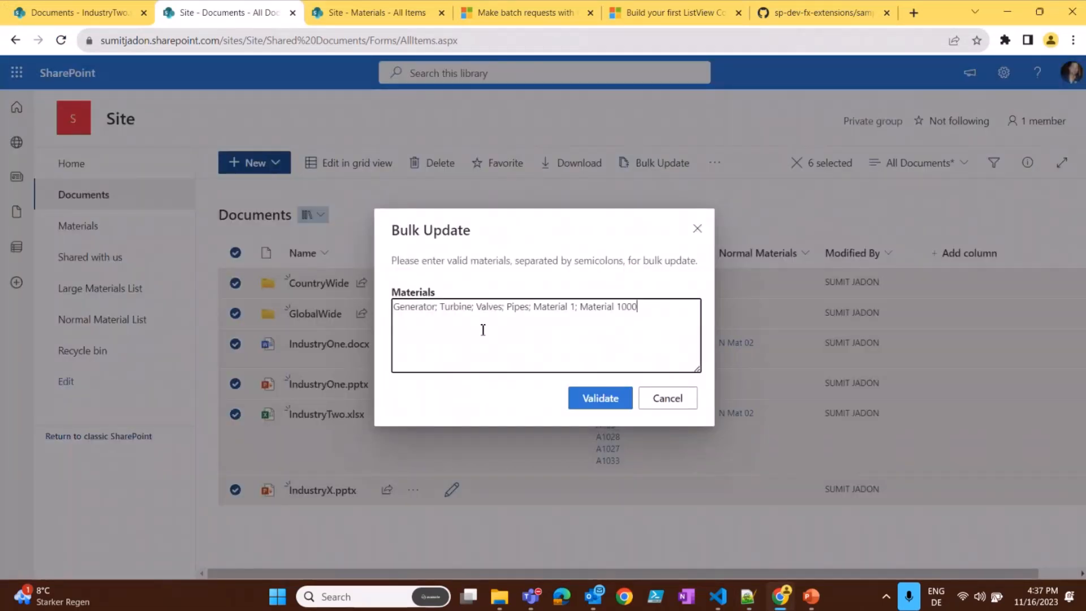
{"action": "mouse_move", "coordinate": [124, 280]}
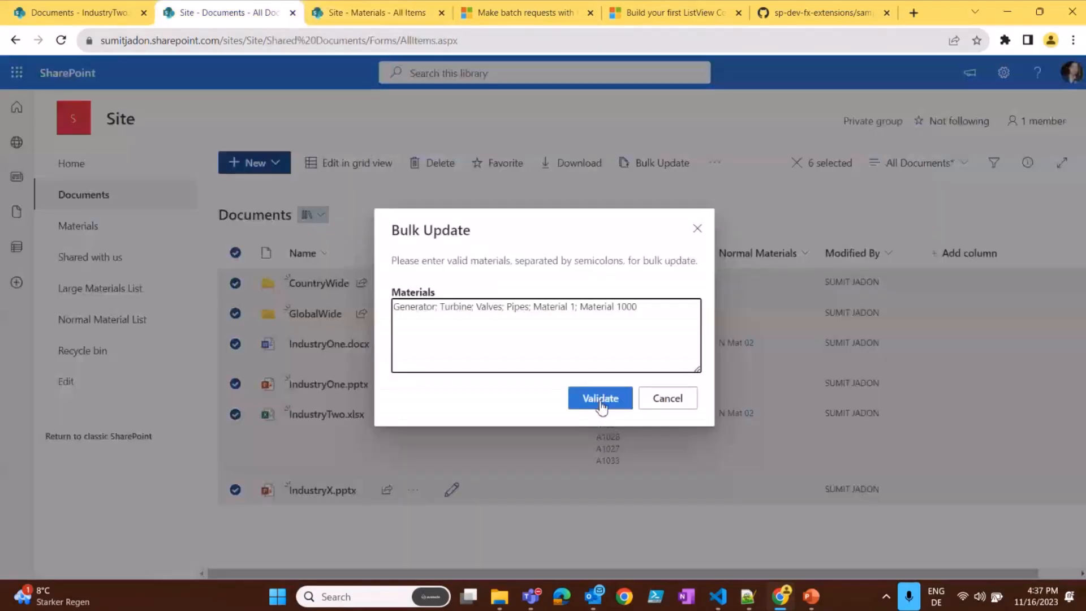
{"action": "mouse_move", "coordinate": [601, 405]}
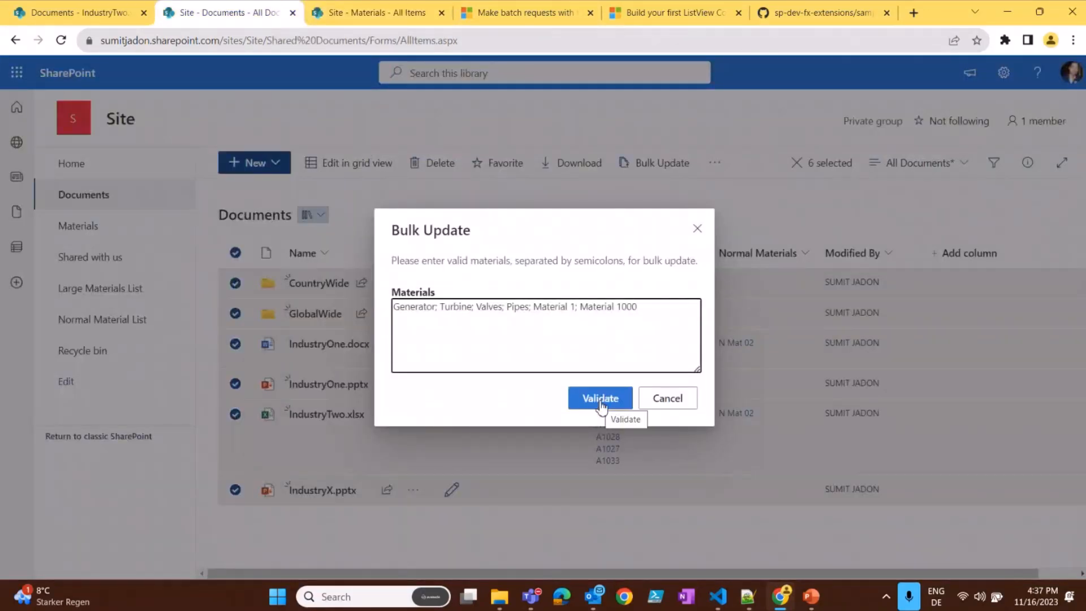
{"action": "left_click", "coordinate": [600, 398]}
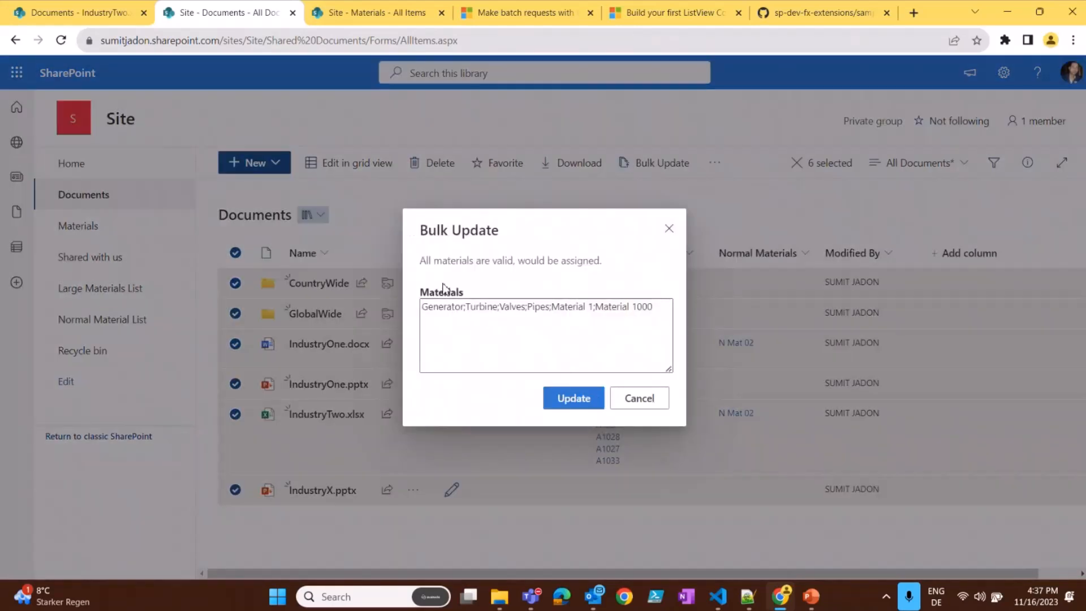
{"action": "double_click", "coordinate": [535, 307]}
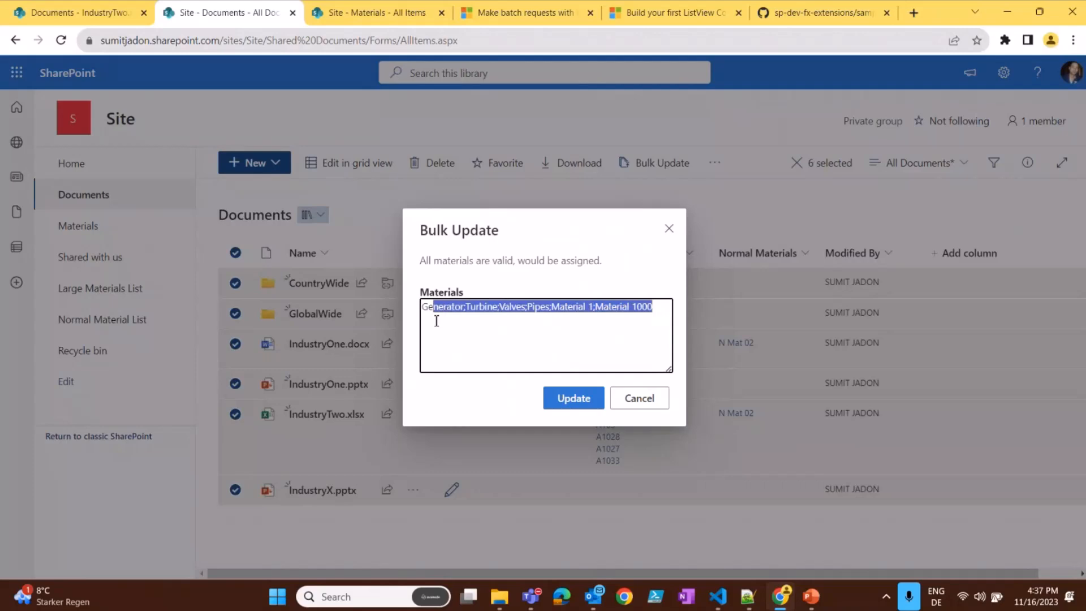
{"action": "mouse_move", "coordinate": [542, 365]}
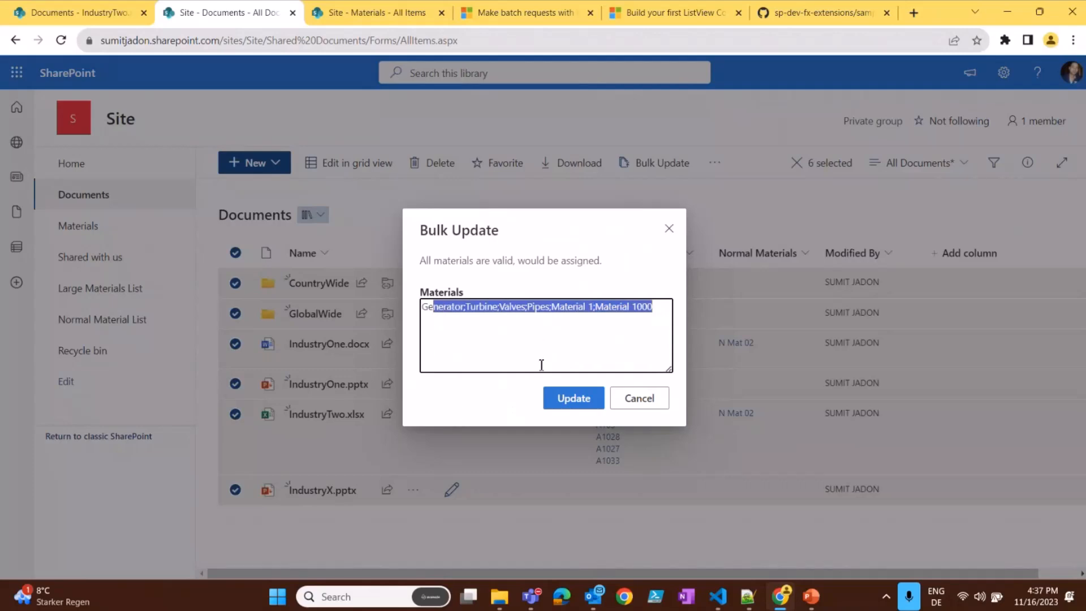
{"action": "mouse_move", "coordinate": [574, 405]}
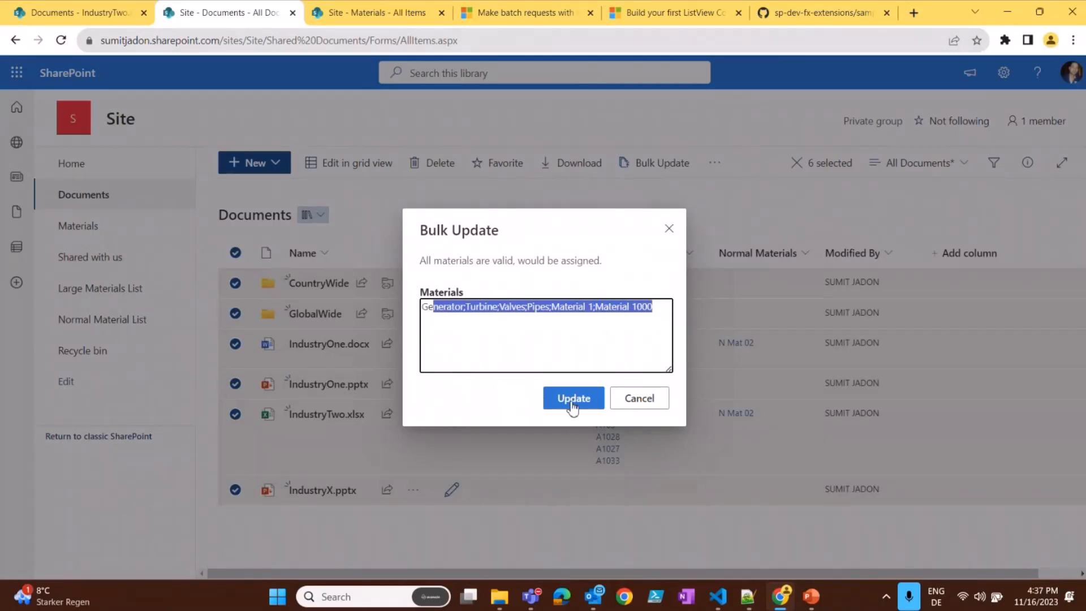
{"action": "mouse_move", "coordinate": [574, 398]}
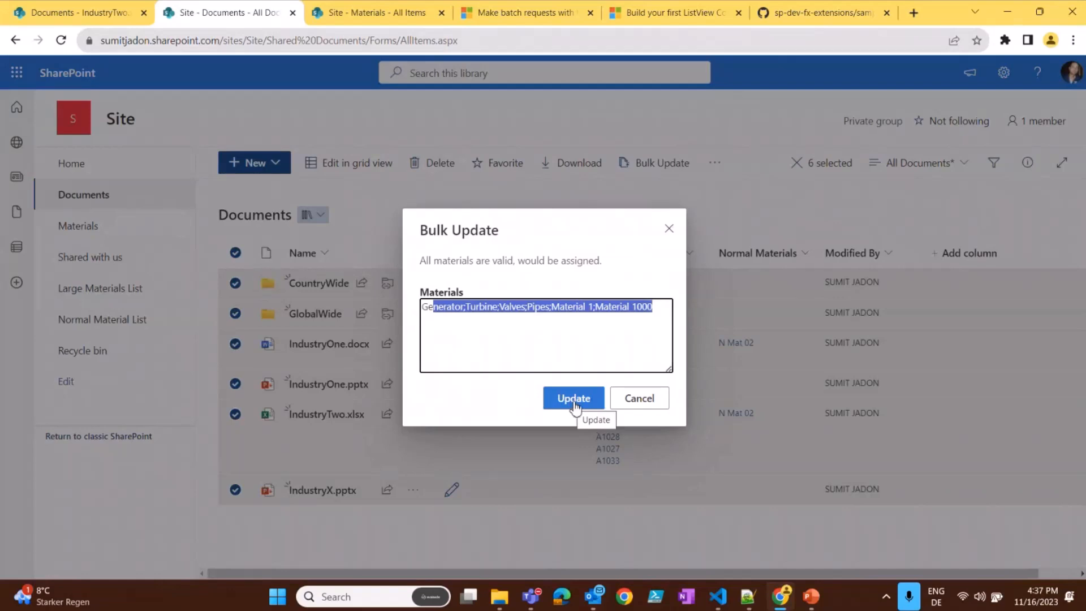
{"action": "left_click", "coordinate": [573, 397]}
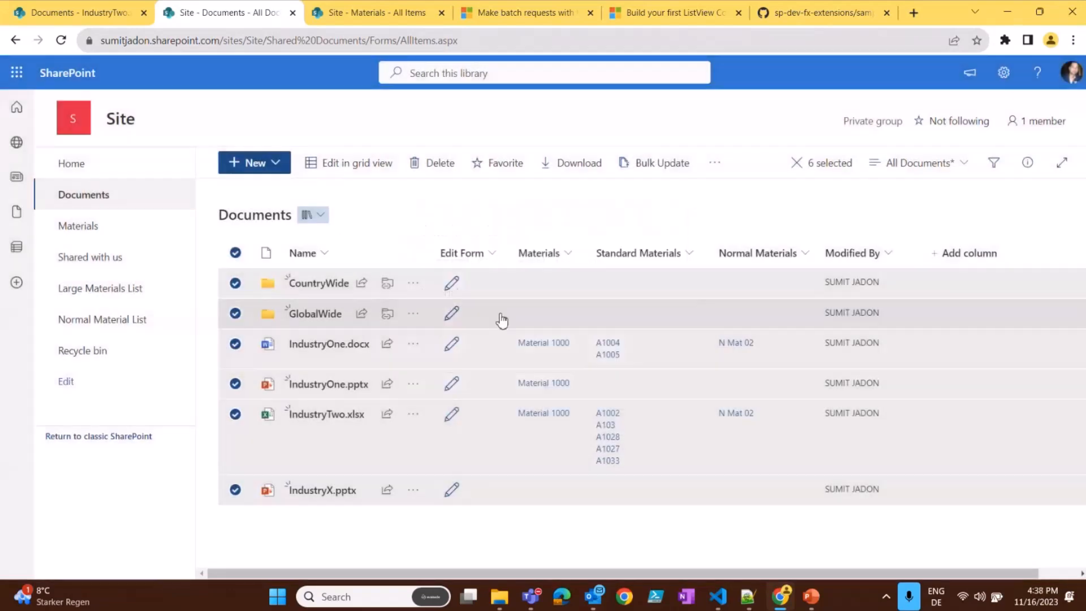
{"action": "mouse_move", "coordinate": [513, 379]}
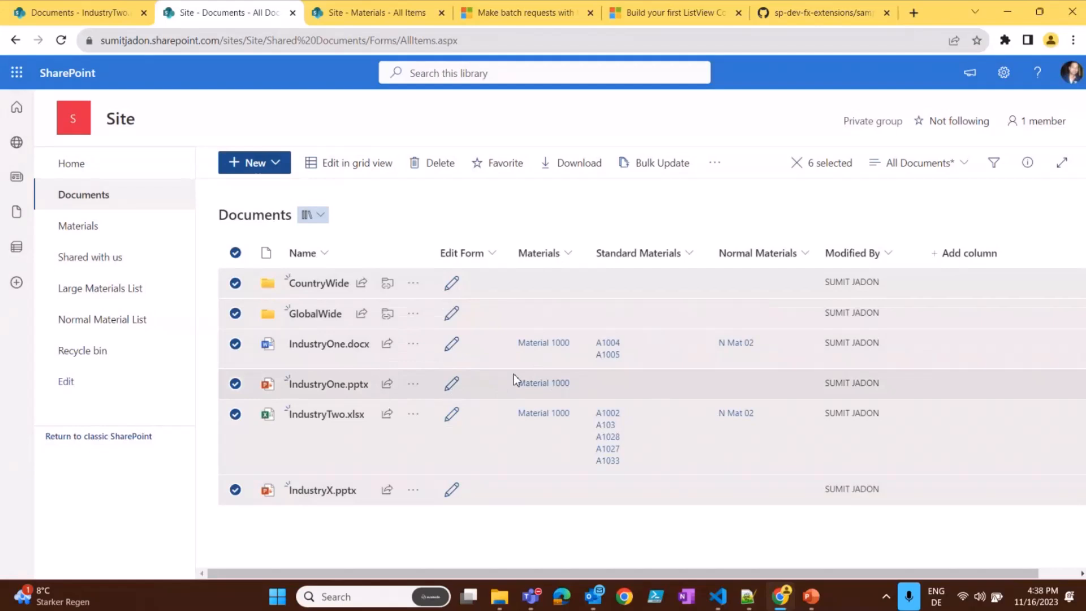
{"action": "left_click", "coordinate": [654, 163]}
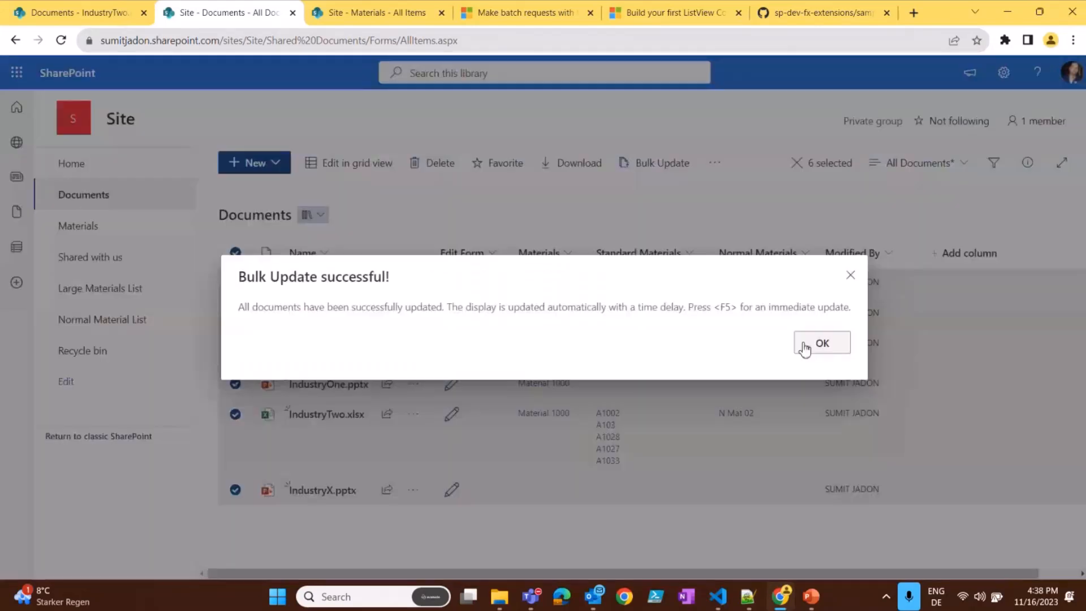
{"action": "left_click", "coordinate": [822, 343]}
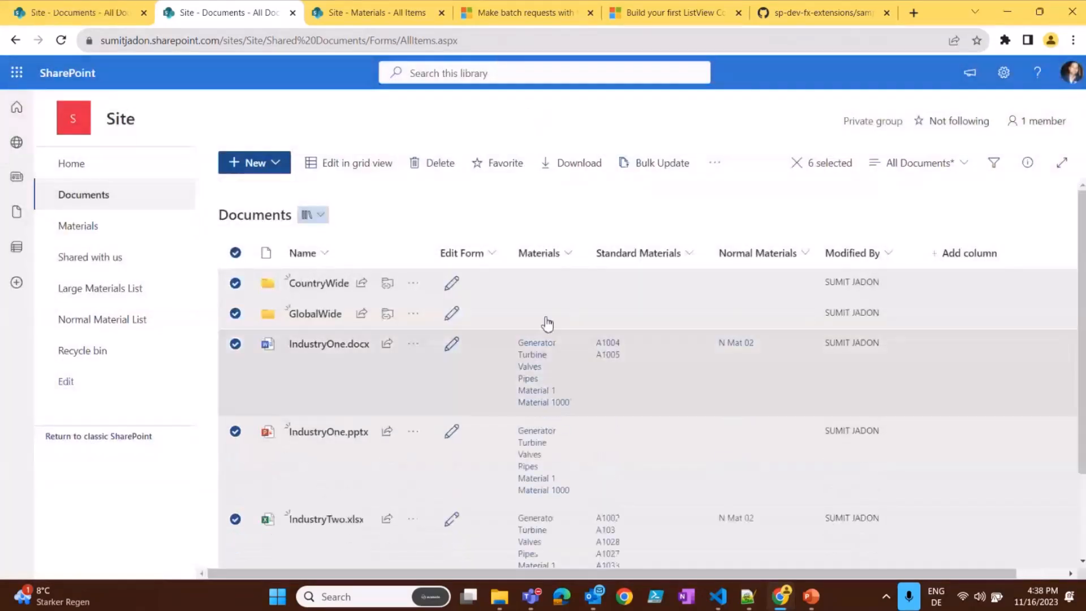
{"action": "scroll", "scroll_direction": "down", "scroll_amount": 3}
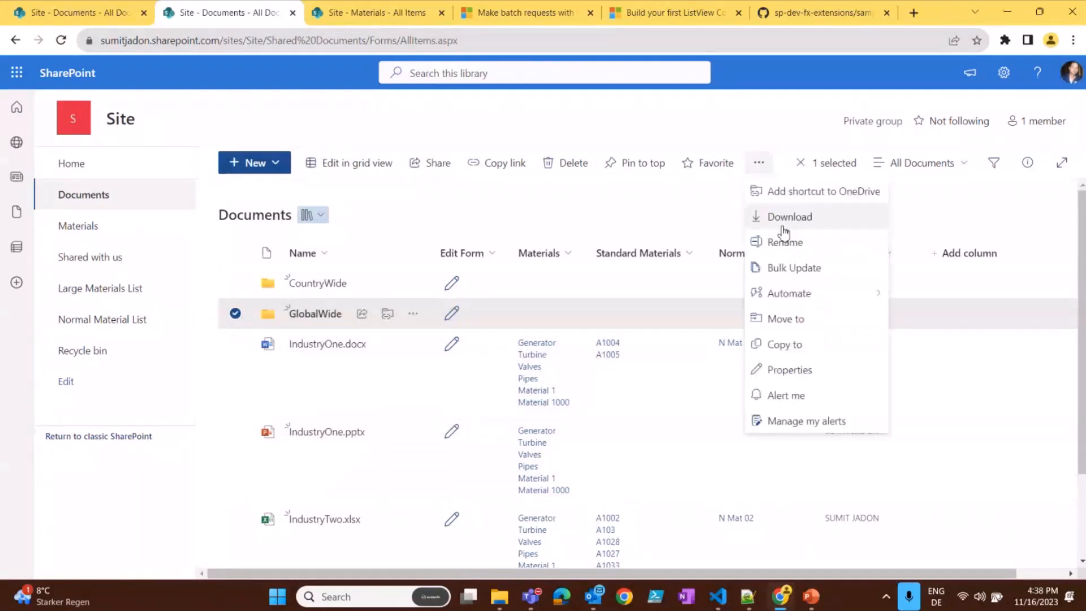
{"action": "left_click", "coordinate": [793, 268]}
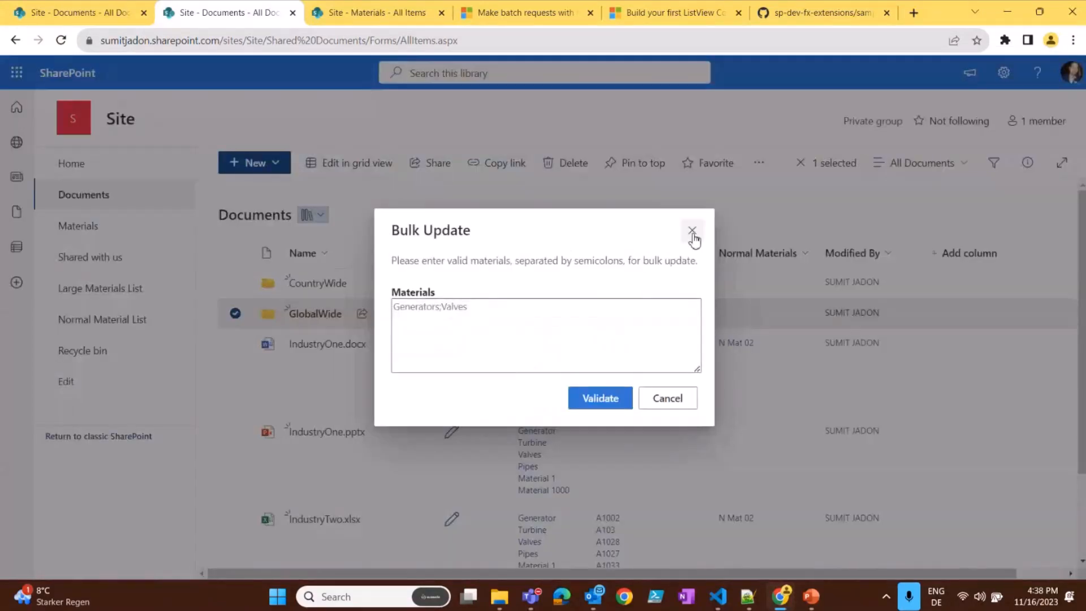
{"action": "left_click", "coordinate": [693, 231]}
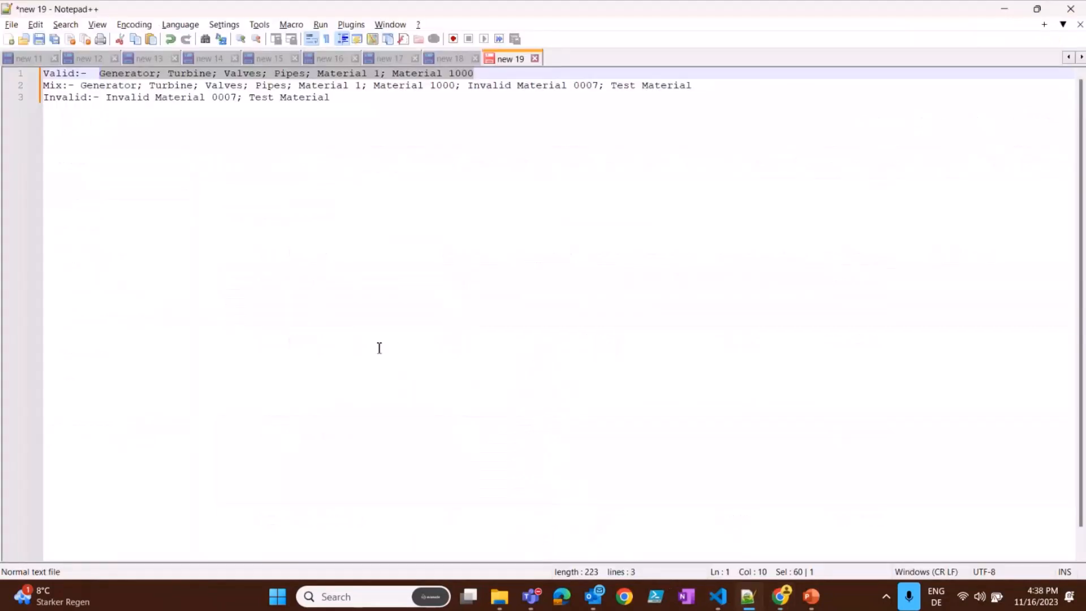
{"action": "mouse_move", "coordinate": [383, 264]}
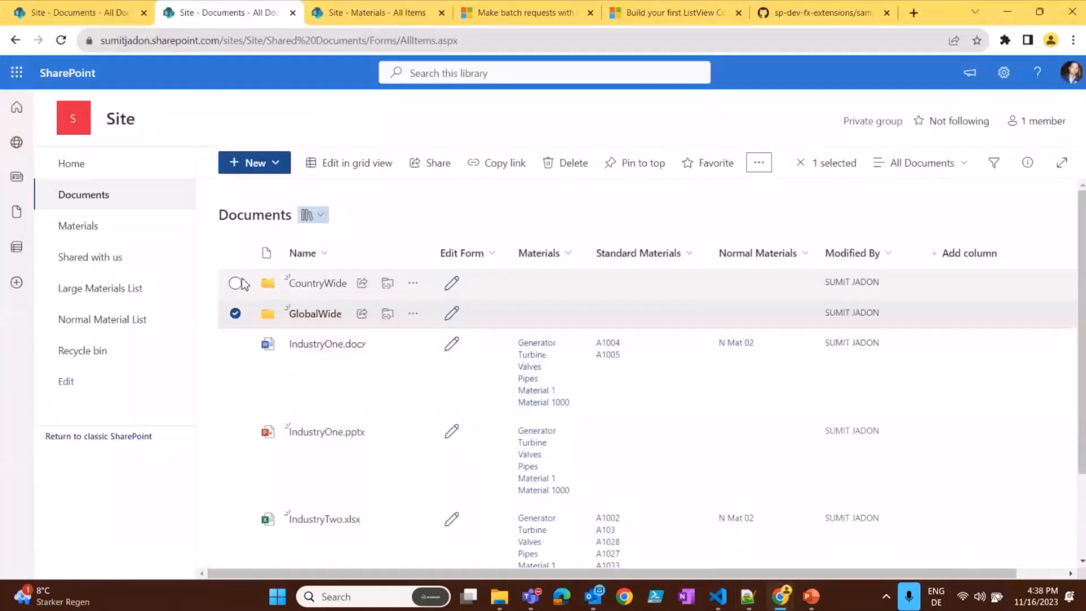
Step: Add IndustryOne.pptx and bulk-update with six valid materials plus Invalid Material 0007
{"action": "left_click", "coordinate": [235, 431]}
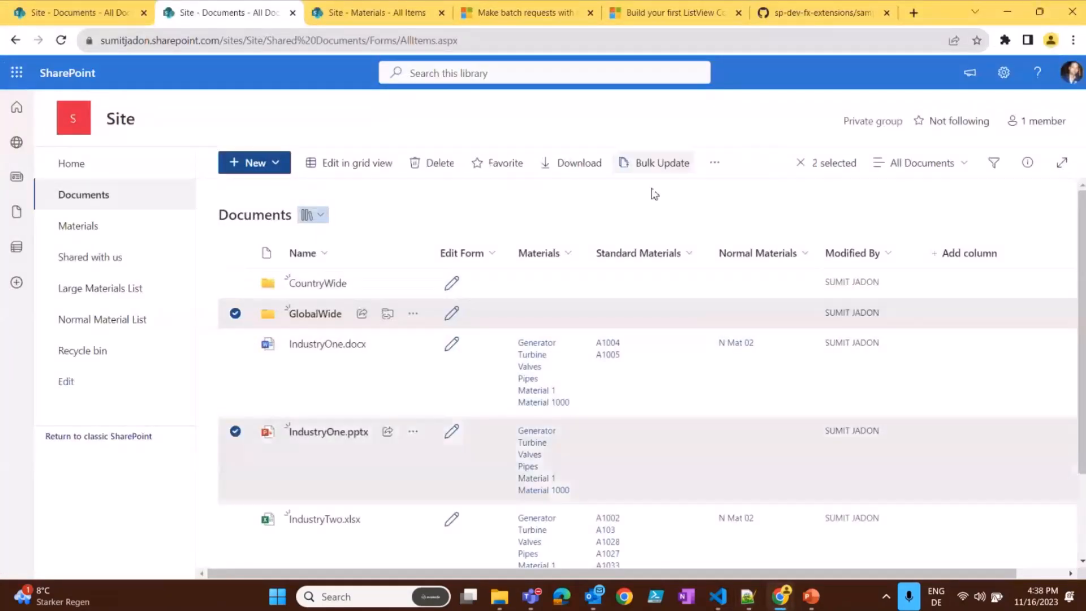
{"action": "left_click", "coordinate": [662, 163]}
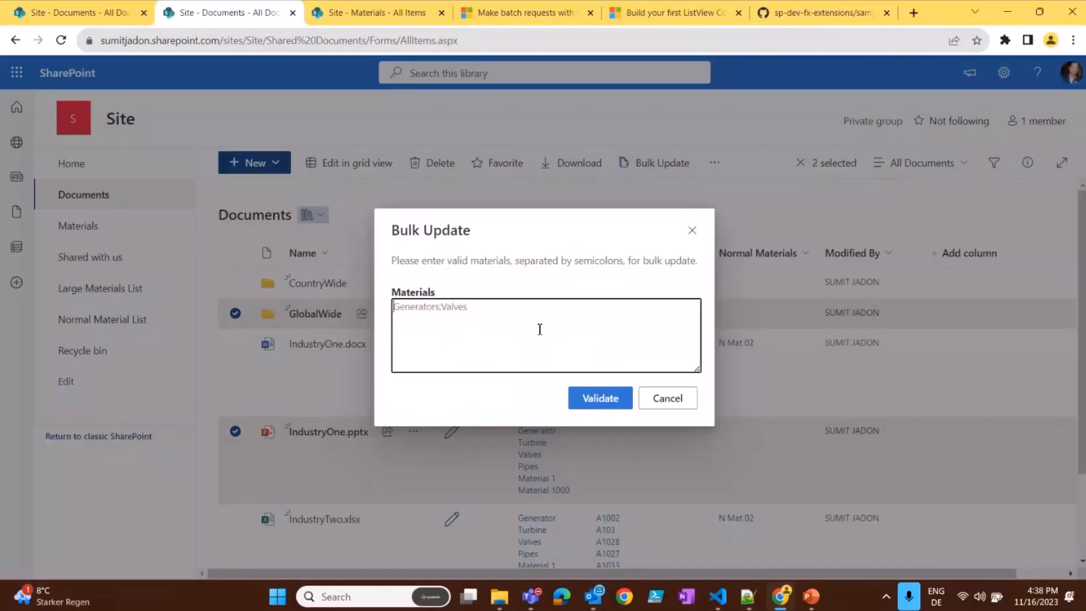
{"action": "type", "text": "Generator; Turbine; Valves; Pipes; Material 1; Material 1000; Invalid Material 0007; Test Material"}
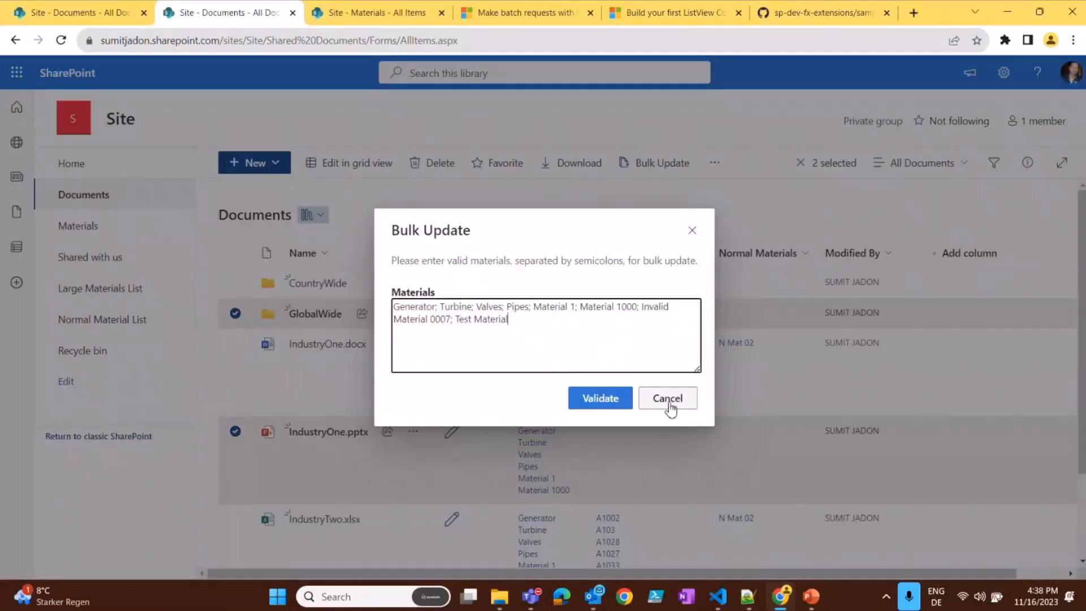
{"action": "left_click", "coordinate": [600, 397]}
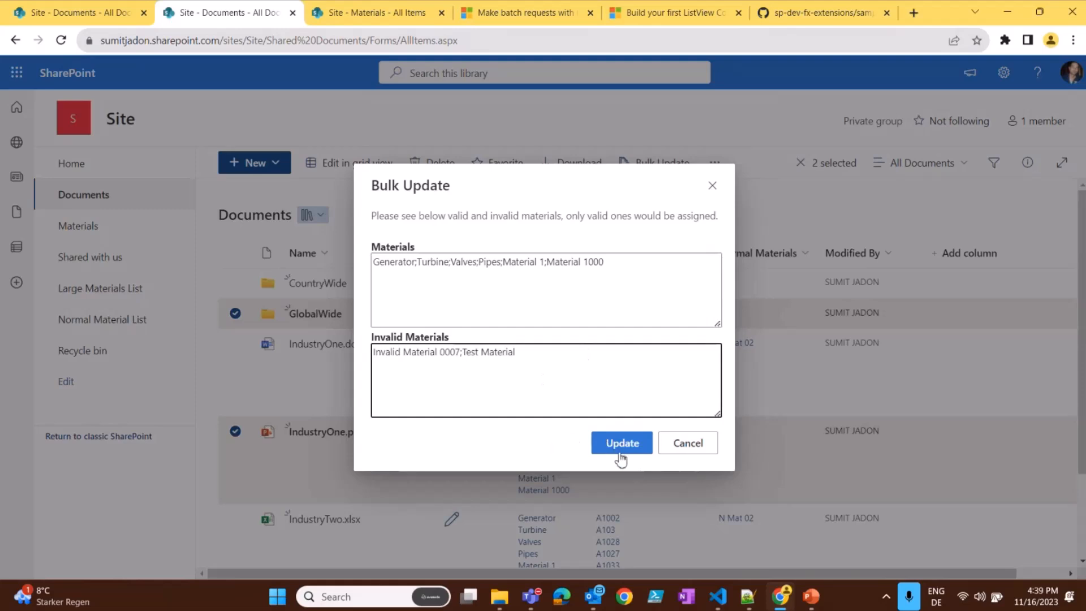
{"action": "triple_click", "coordinate": [443, 351]}
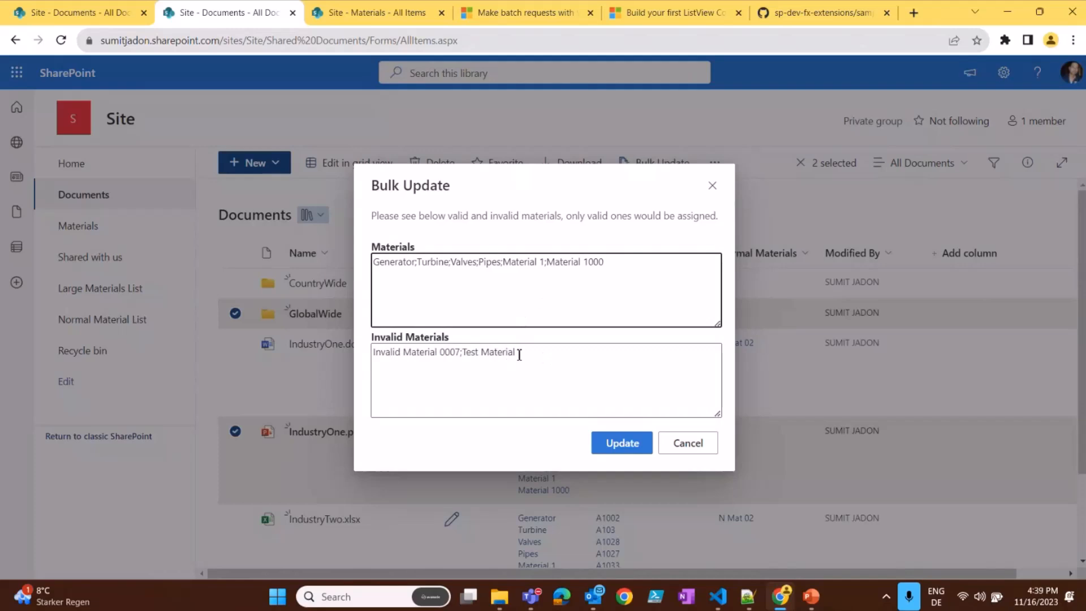
{"action": "left_click_drag", "start_coordinate": [460, 262], "coordinate": [602, 261]}
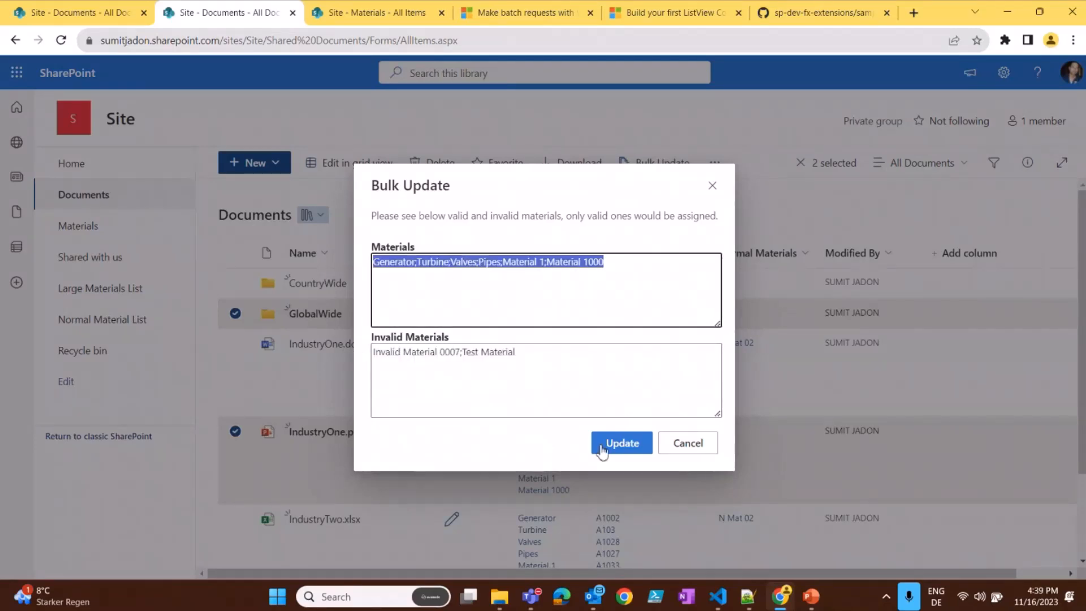
{"action": "left_click", "coordinate": [621, 443]}
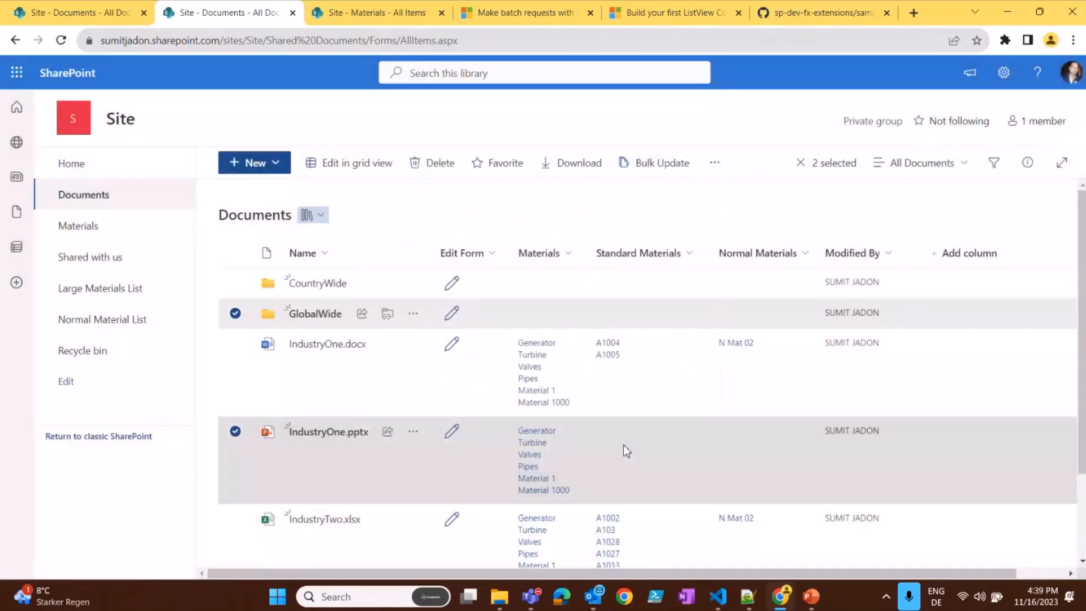
{"action": "left_click", "coordinate": [661, 163]}
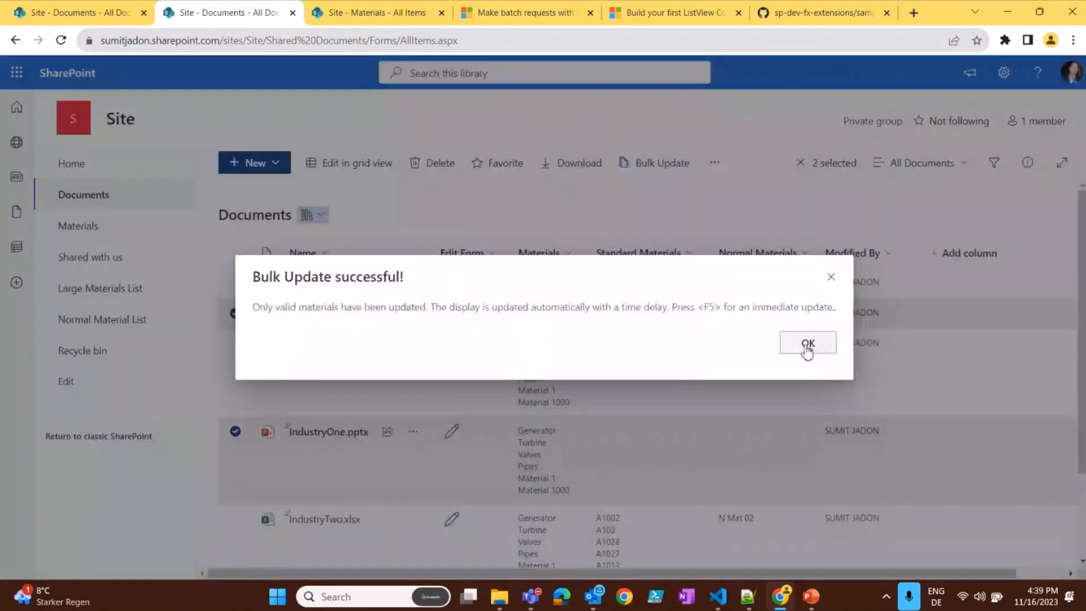
{"action": "left_click", "coordinate": [807, 343]}
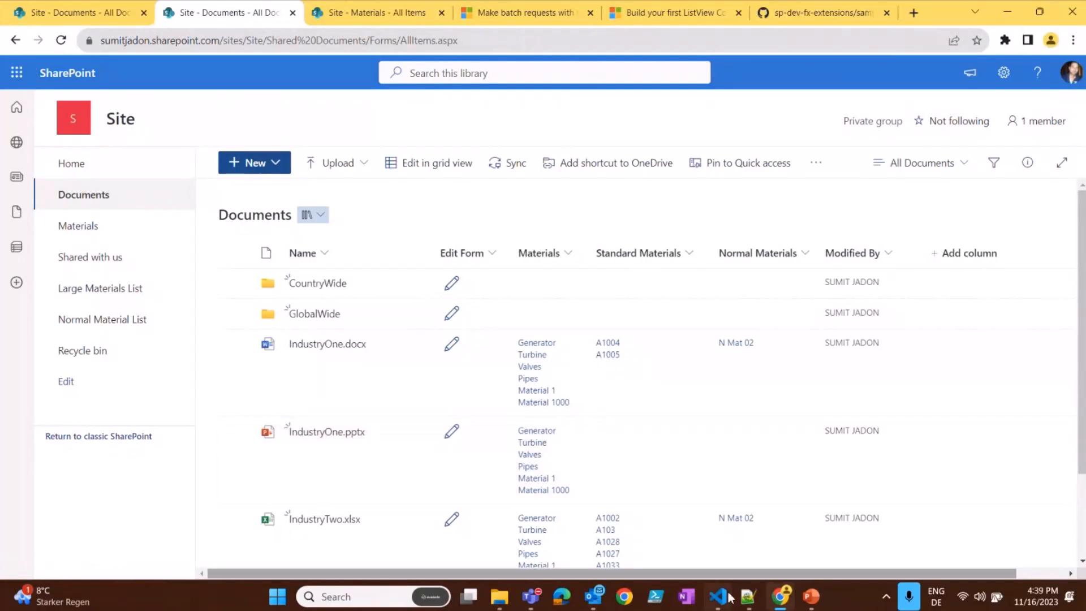
{"action": "left_click", "coordinate": [743, 595]}
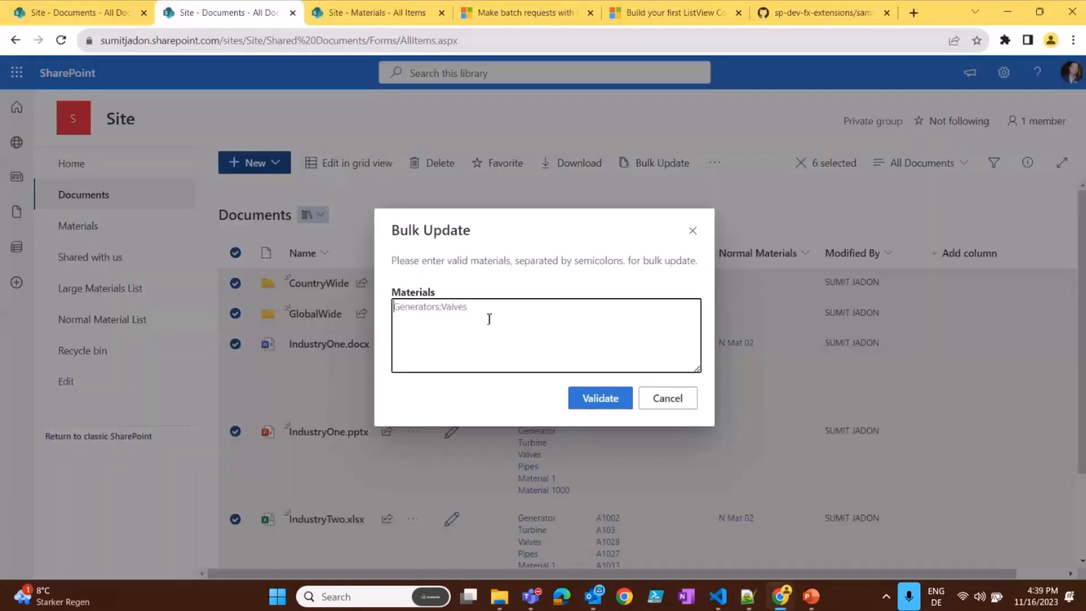
{"action": "type", "text": "Invalid Material 0007; Test Material"}
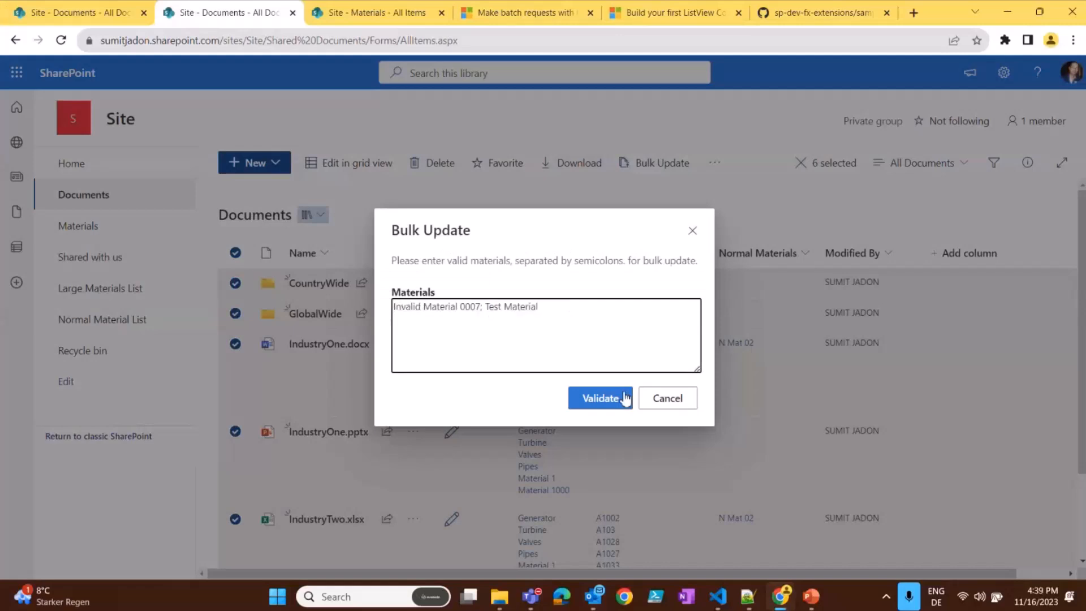
{"action": "left_click", "coordinate": [600, 398]}
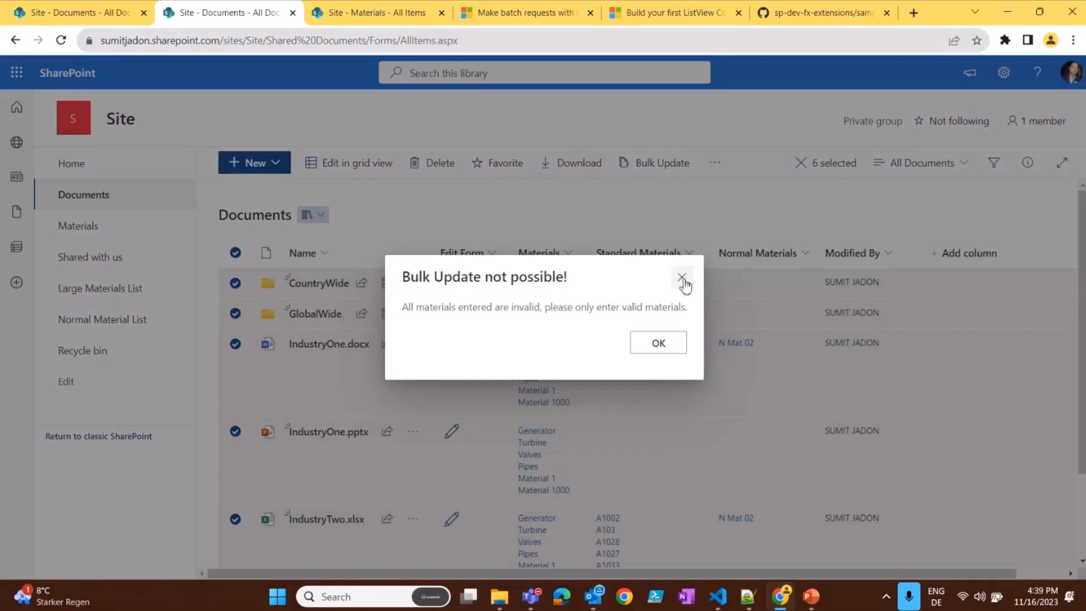
{"action": "left_click", "coordinate": [682, 276]}
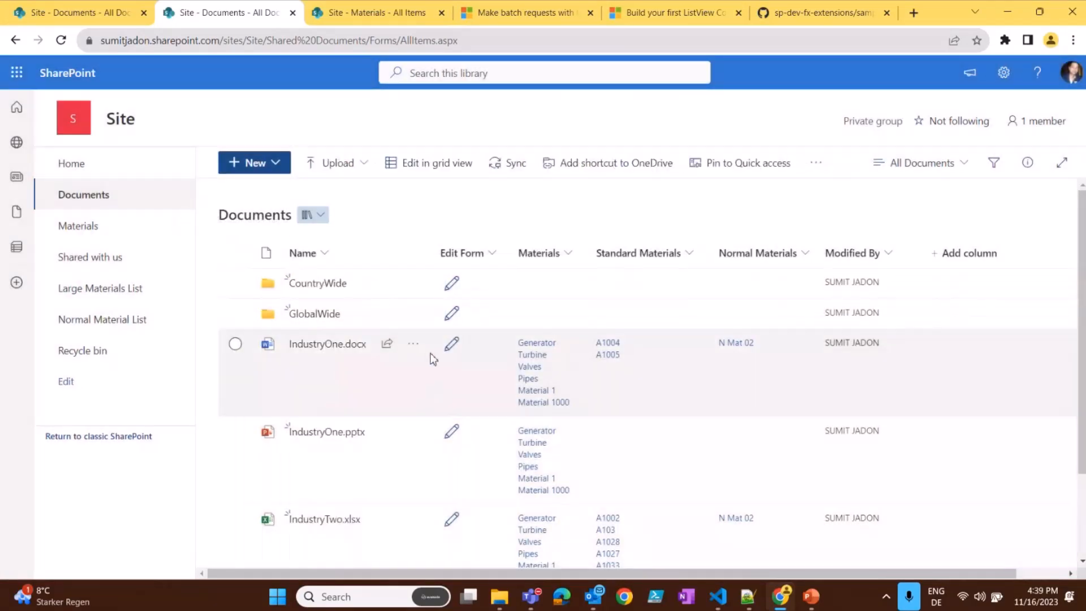
{"action": "left_click", "coordinate": [235, 344]}
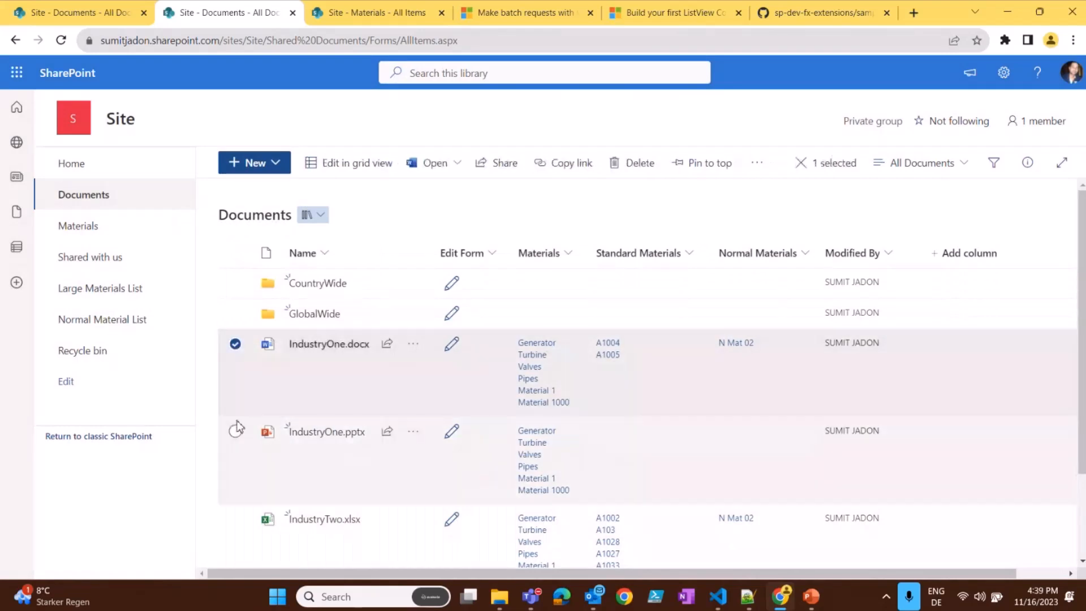
{"action": "left_click", "coordinate": [235, 431]}
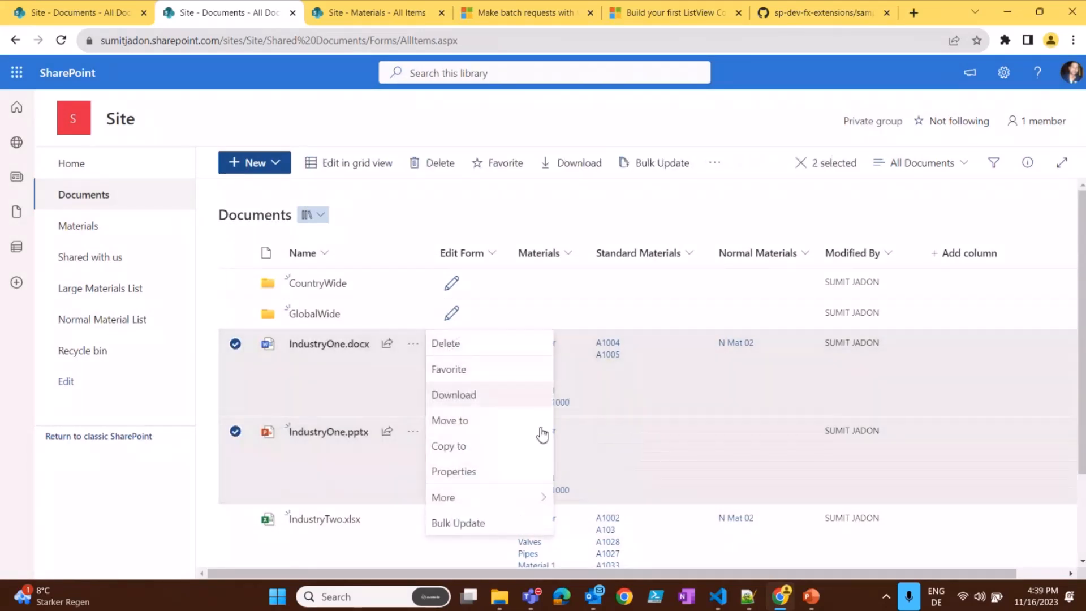
{"action": "left_click", "coordinate": [457, 524]}
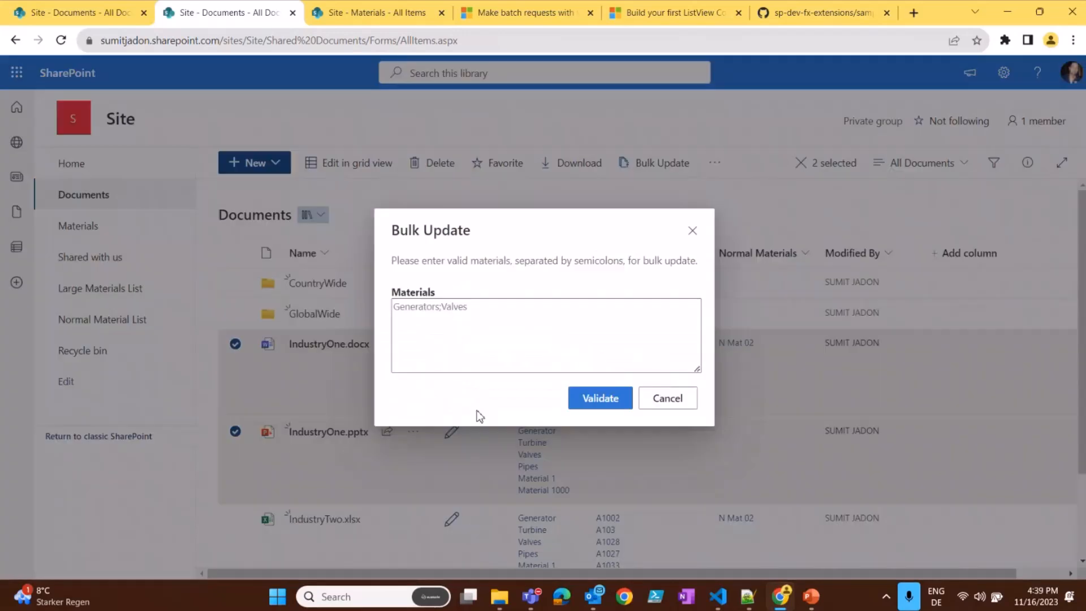
{"action": "left_click", "coordinate": [600, 398]}
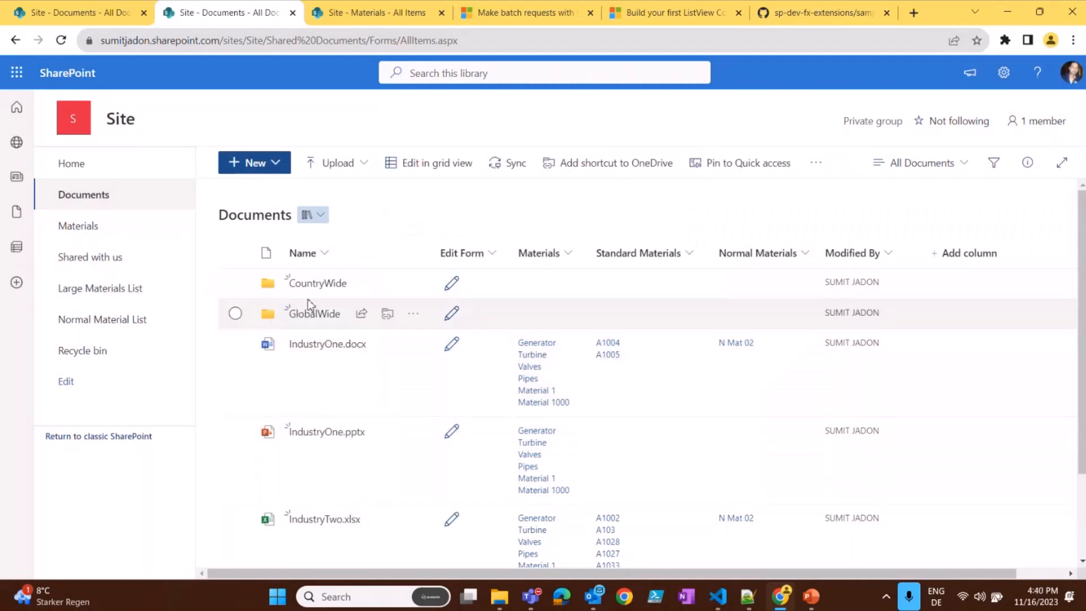
{"action": "left_click", "coordinate": [315, 283]}
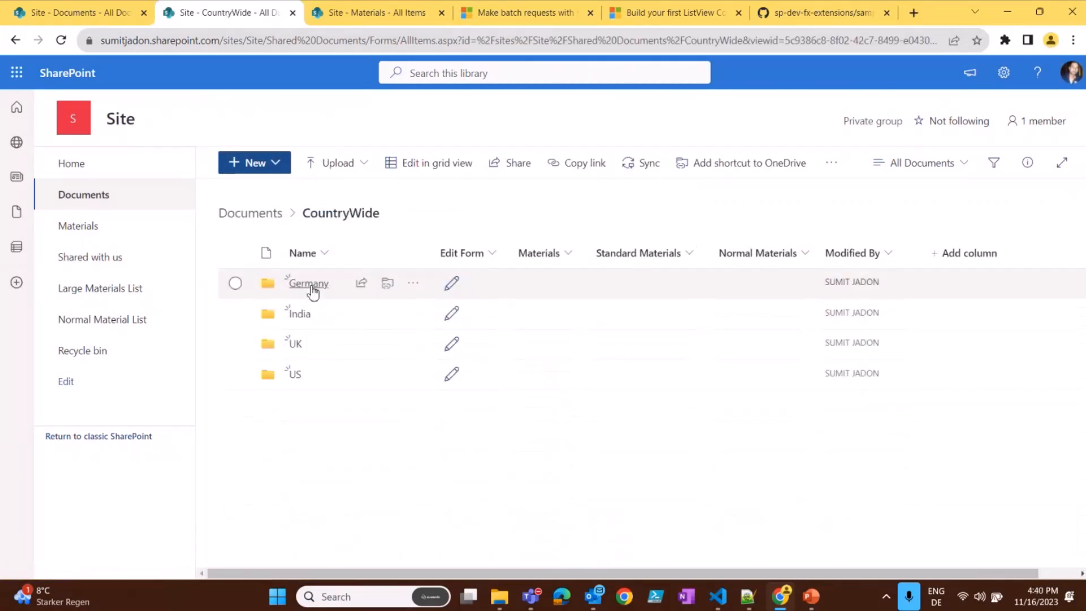
{"action": "mouse_move", "coordinate": [313, 290]}
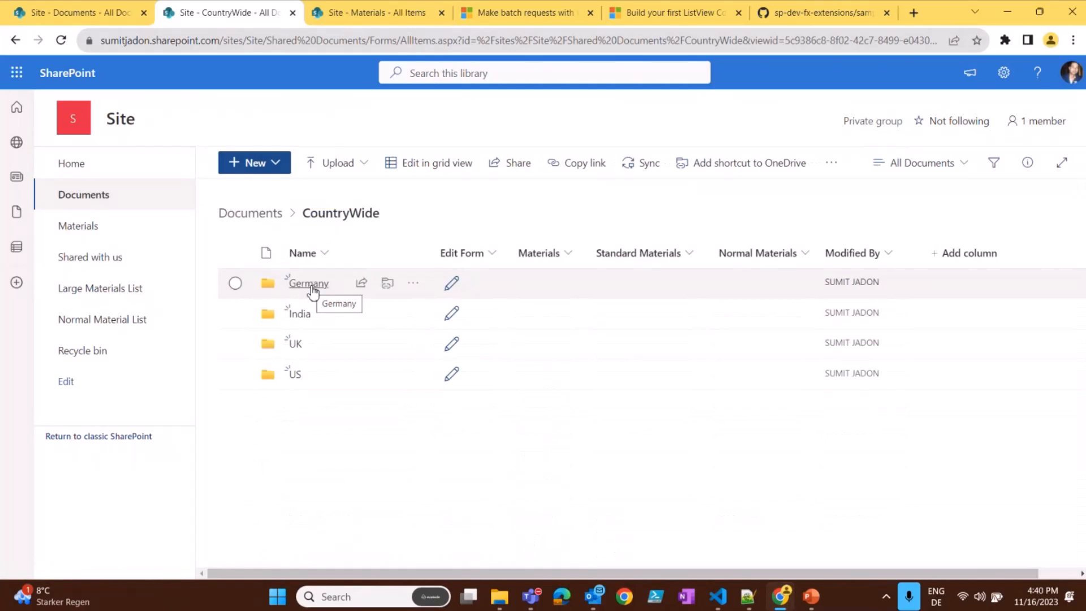
{"action": "left_click", "coordinate": [307, 283]}
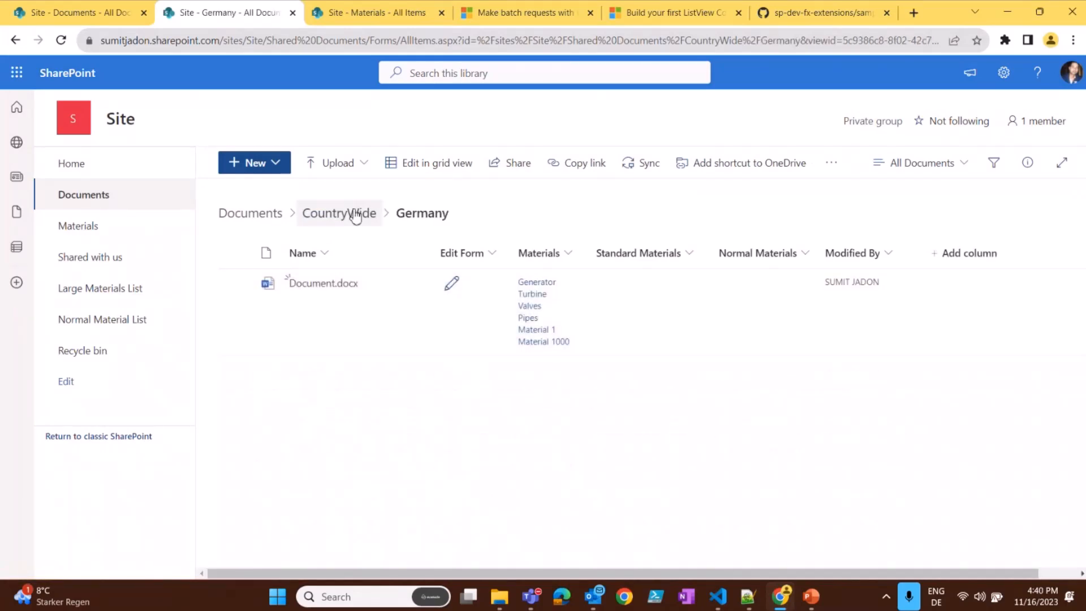
{"action": "left_click", "coordinate": [339, 213]}
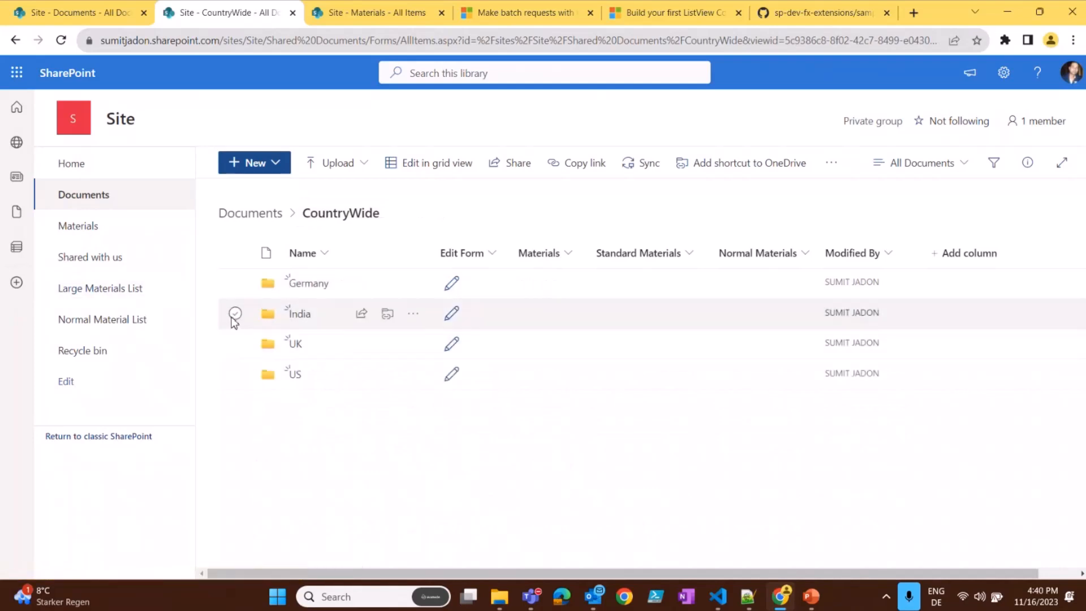
{"action": "left_click", "coordinate": [235, 374]}
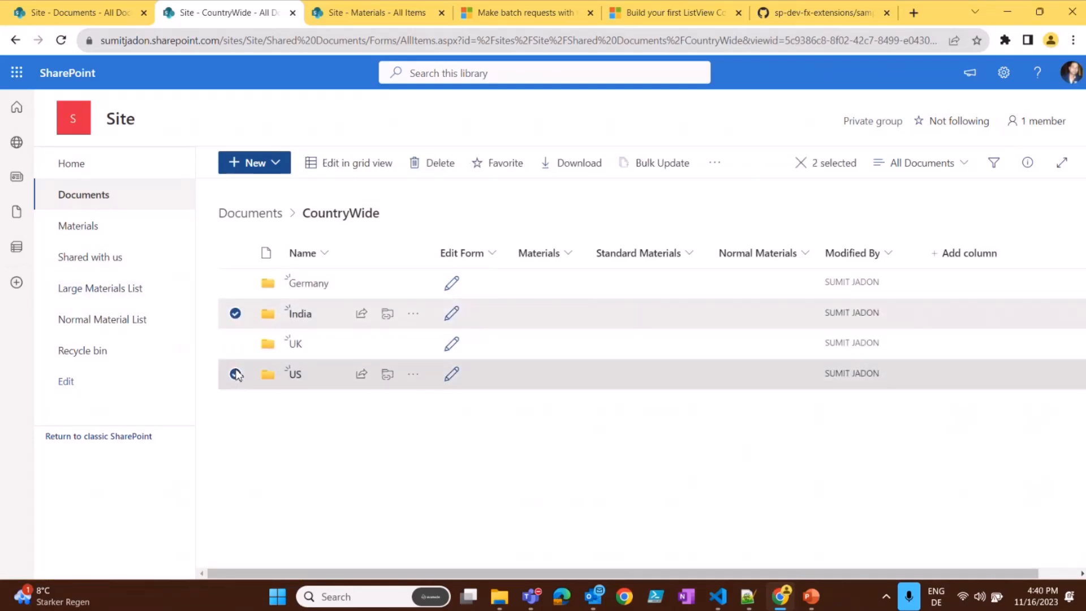
{"action": "left_click", "coordinate": [235, 374]}
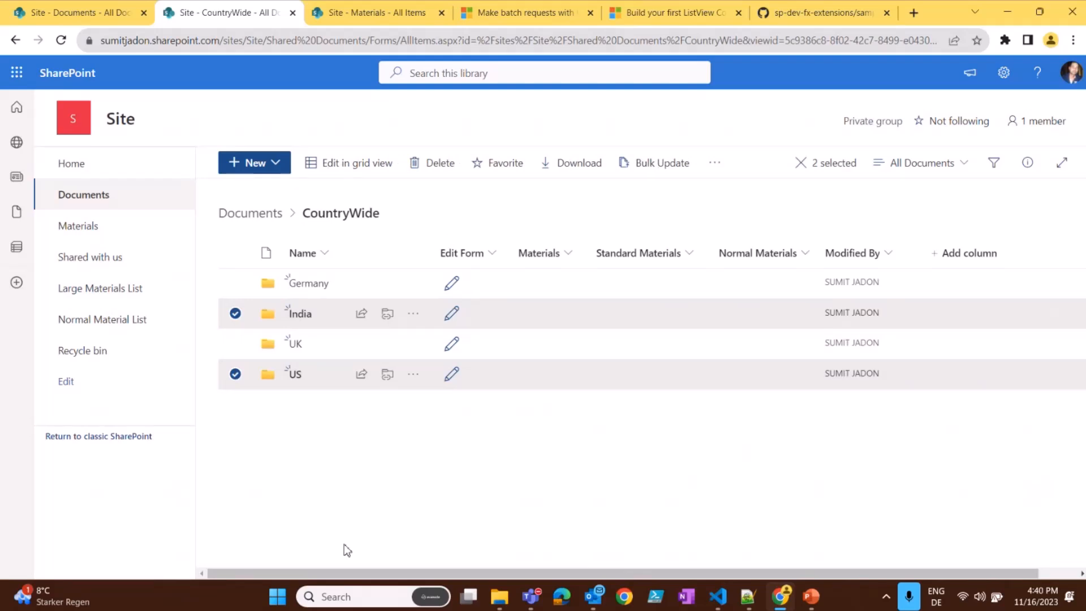
{"action": "mouse_move", "coordinate": [289, 474]}
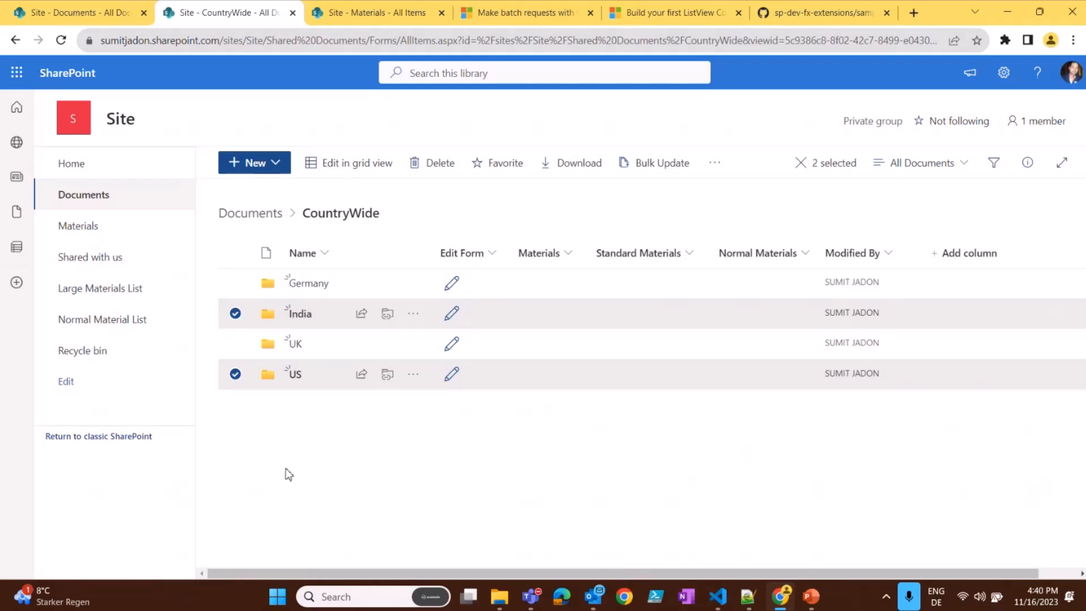
{"action": "left_click", "coordinate": [250, 213]}
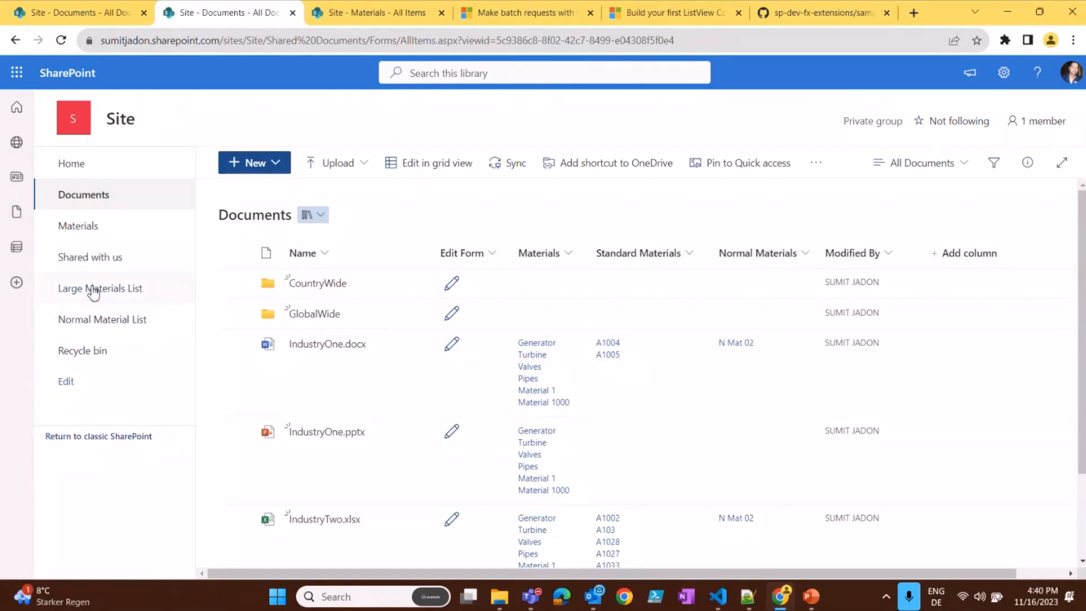
{"action": "mouse_move", "coordinate": [112, 285]}
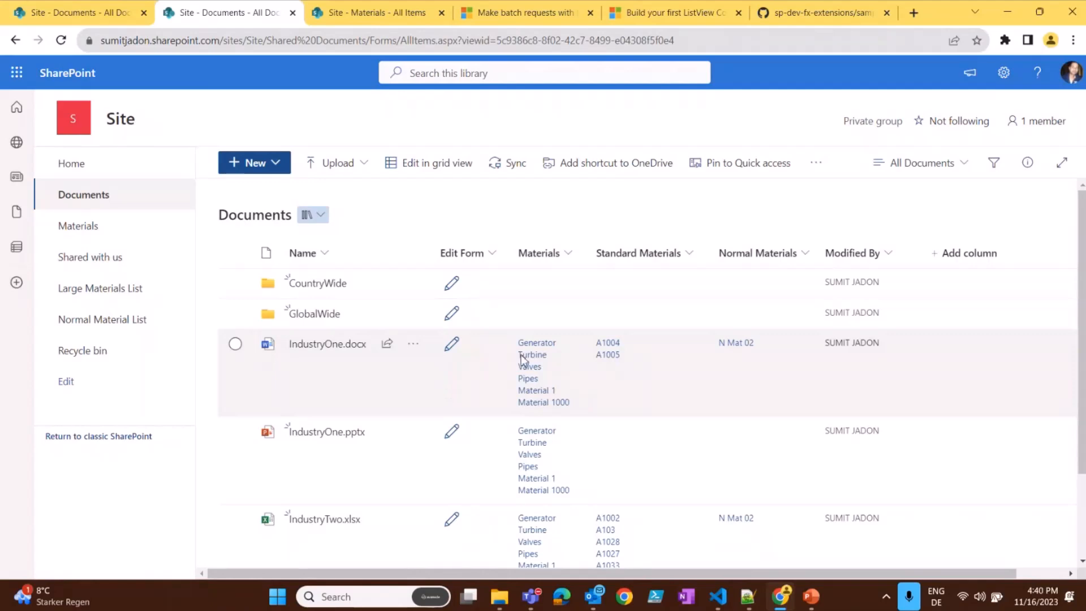
{"action": "mouse_move", "coordinate": [563, 492]}
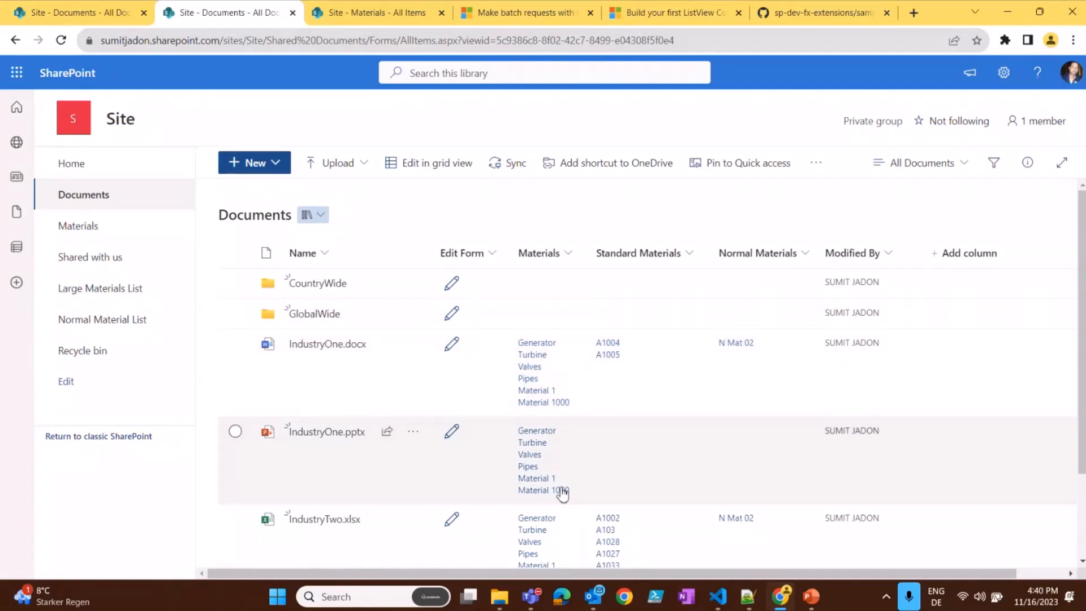
{"action": "mouse_move", "coordinate": [809, 609]}
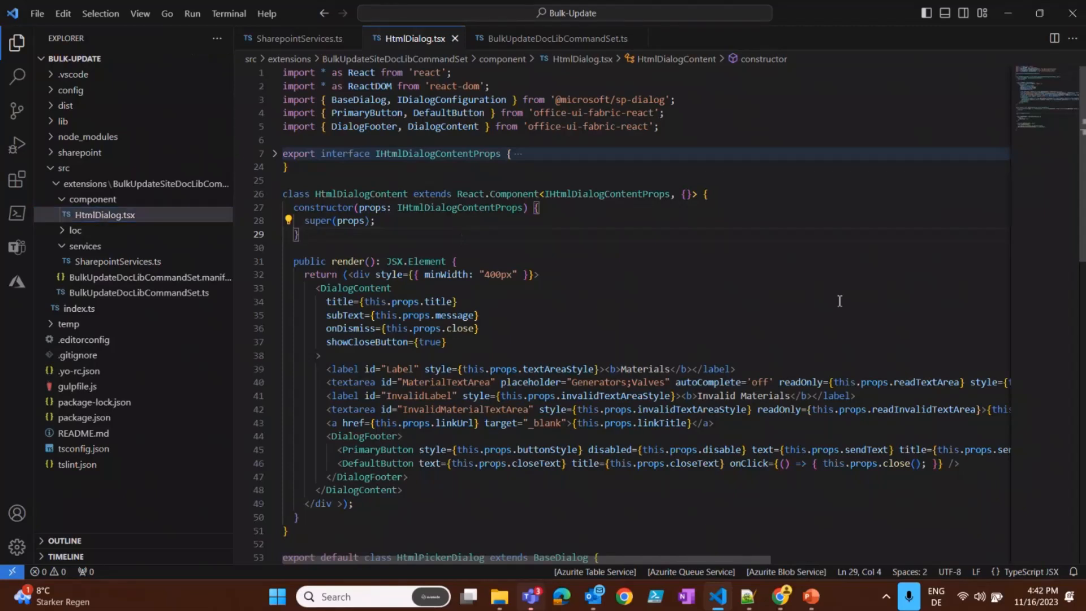
{"action": "mouse_move", "coordinate": [692, 304]}
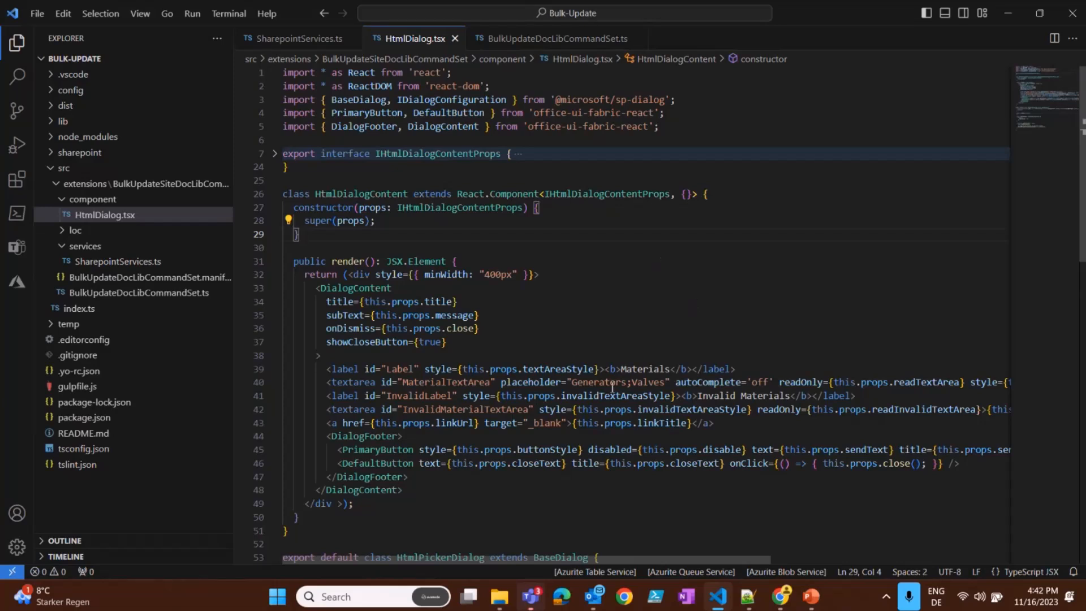
Step: Scroll HtmlDialog.tsx down to the HtmlPickerDialog class with its constructor and getConfig
{"action": "scroll", "scroll_direction": "down", "scroll_amount": 3}
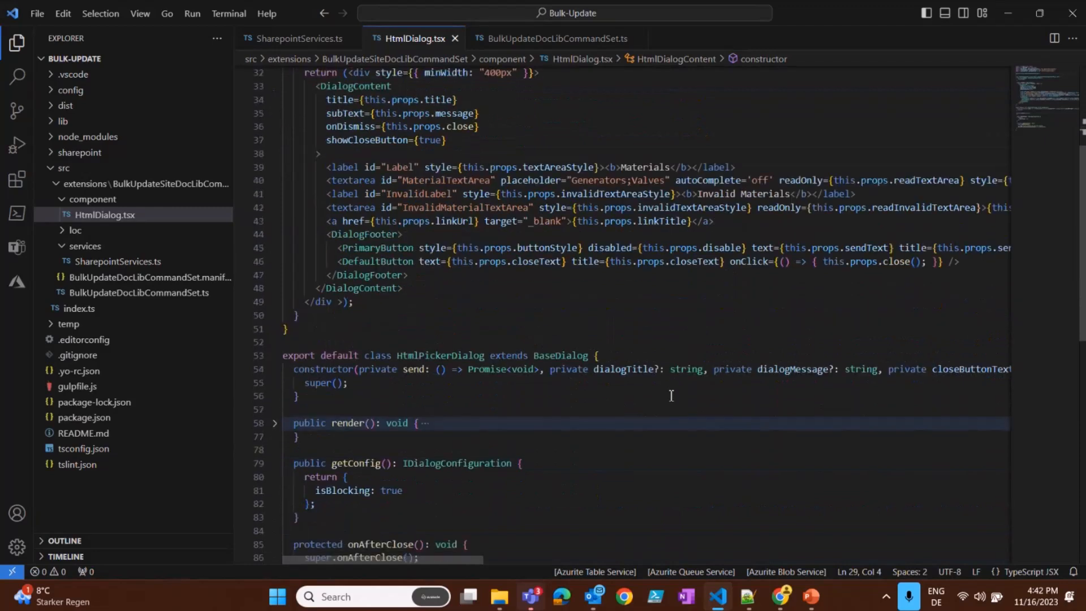
{"action": "mouse_move", "coordinate": [558, 333]}
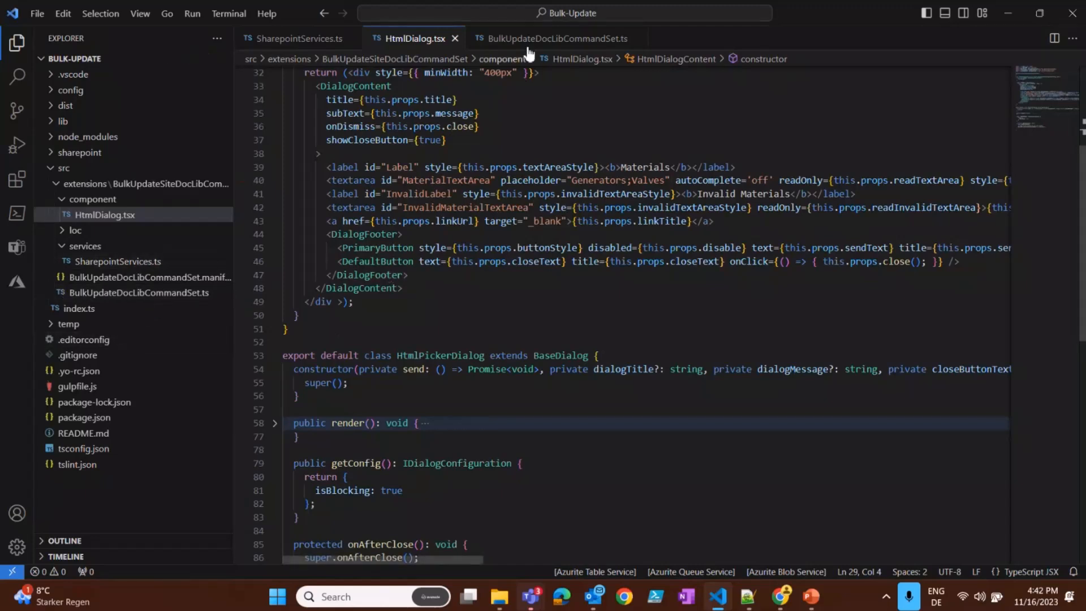
Step: Open BulkUpdateDocLibCommandSet.ts, review onListViewUpdated and validate, then fold both
{"action": "left_click", "coordinate": [557, 38]}
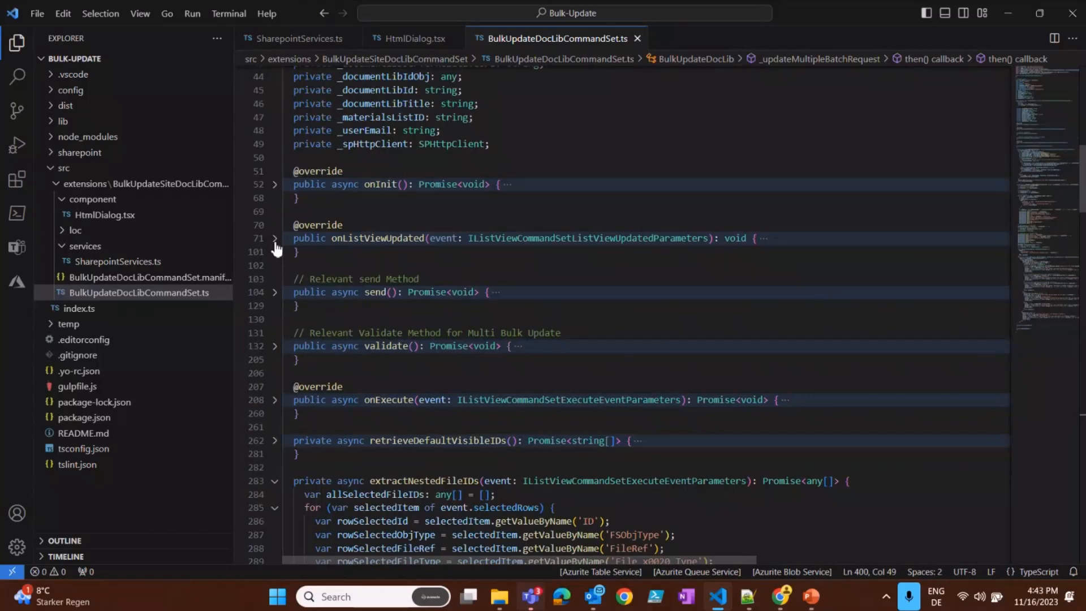
{"action": "left_click", "coordinate": [274, 239]}
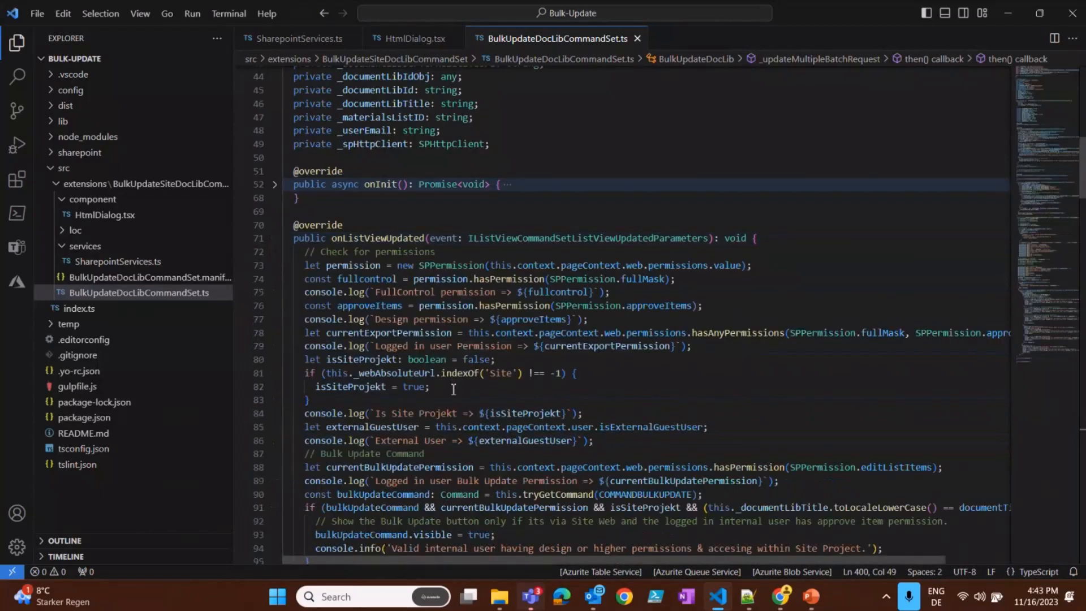
{"action": "scroll", "scroll_direction": "down", "scroll_amount": 3}
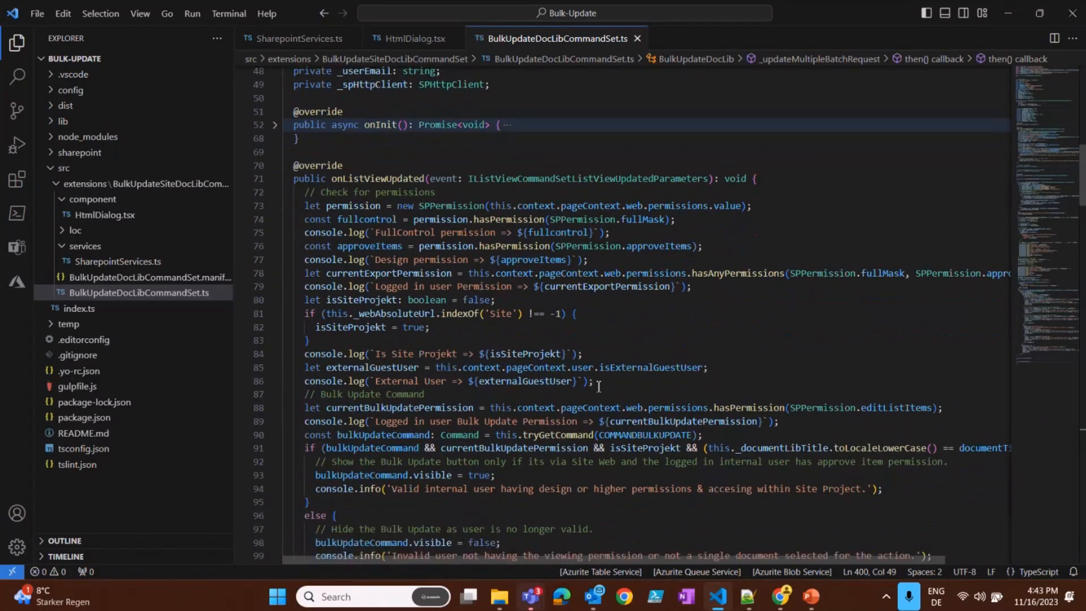
{"action": "mouse_move", "coordinate": [498, 381]}
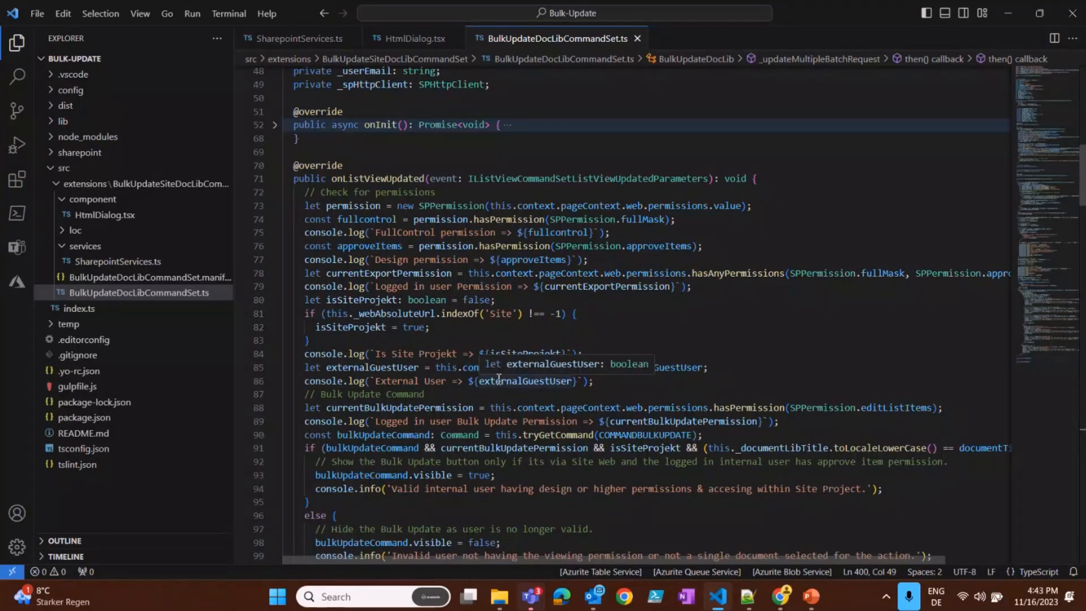
{"action": "mouse_move", "coordinate": [314, 238]}
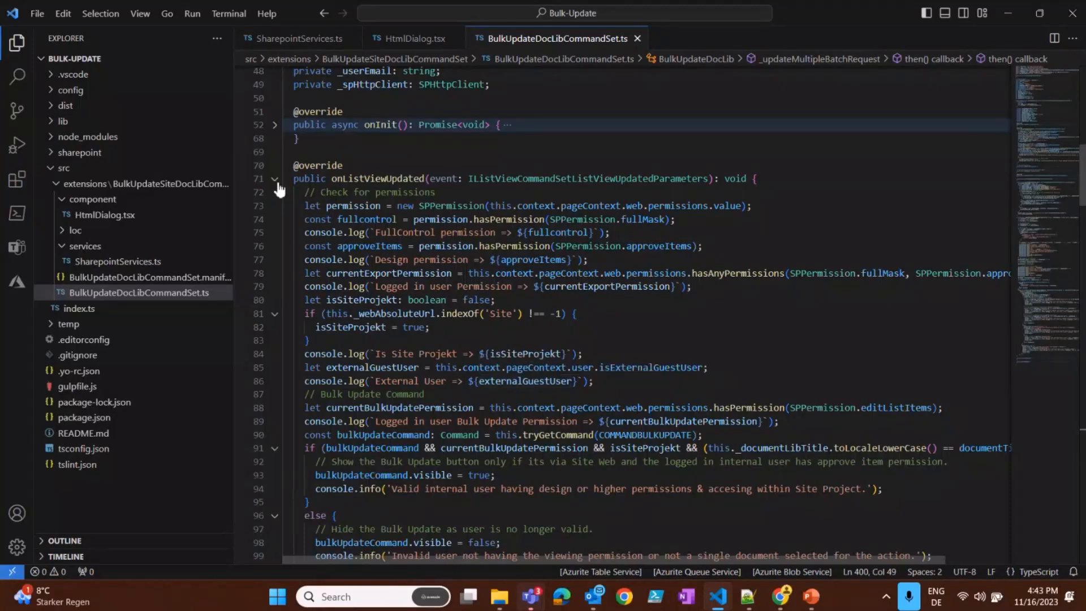
{"action": "left_click", "coordinate": [275, 178]}
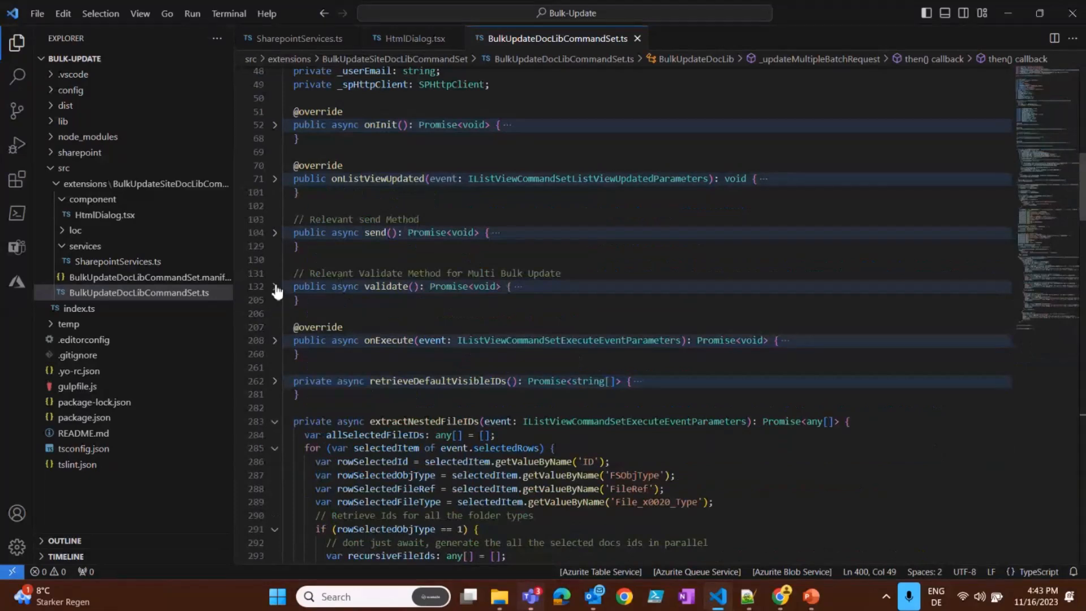
{"action": "left_click", "coordinate": [275, 286]}
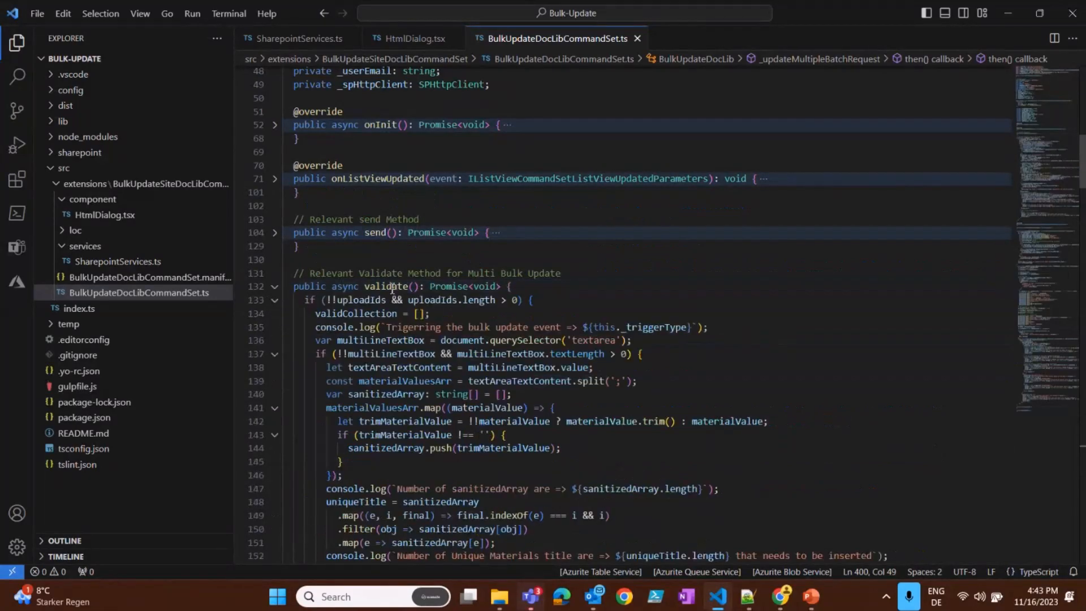
{"action": "mouse_move", "coordinate": [387, 435]}
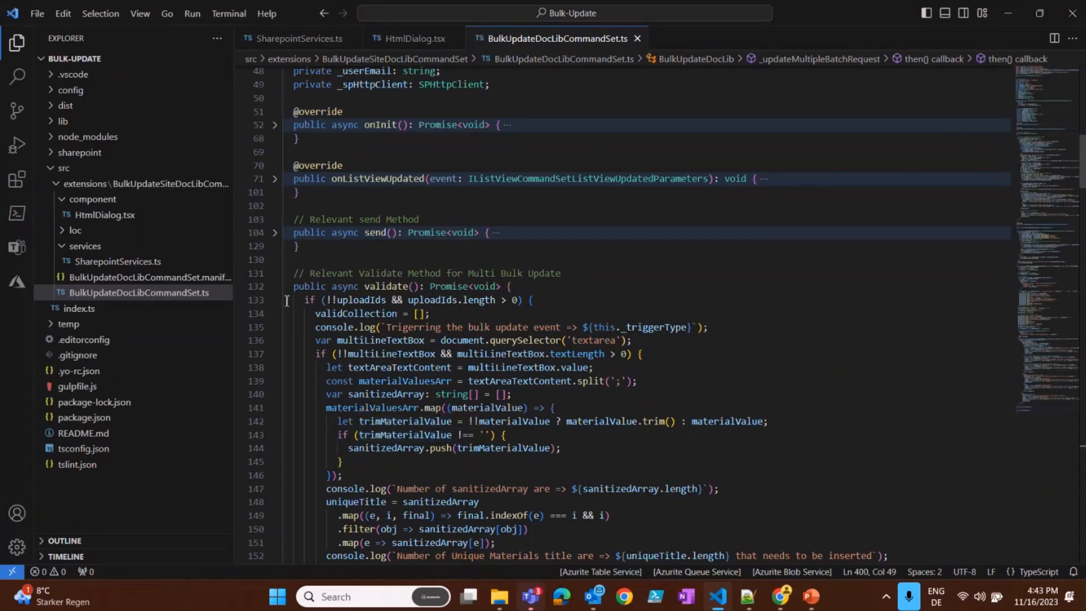
{"action": "left_click", "coordinate": [275, 286]}
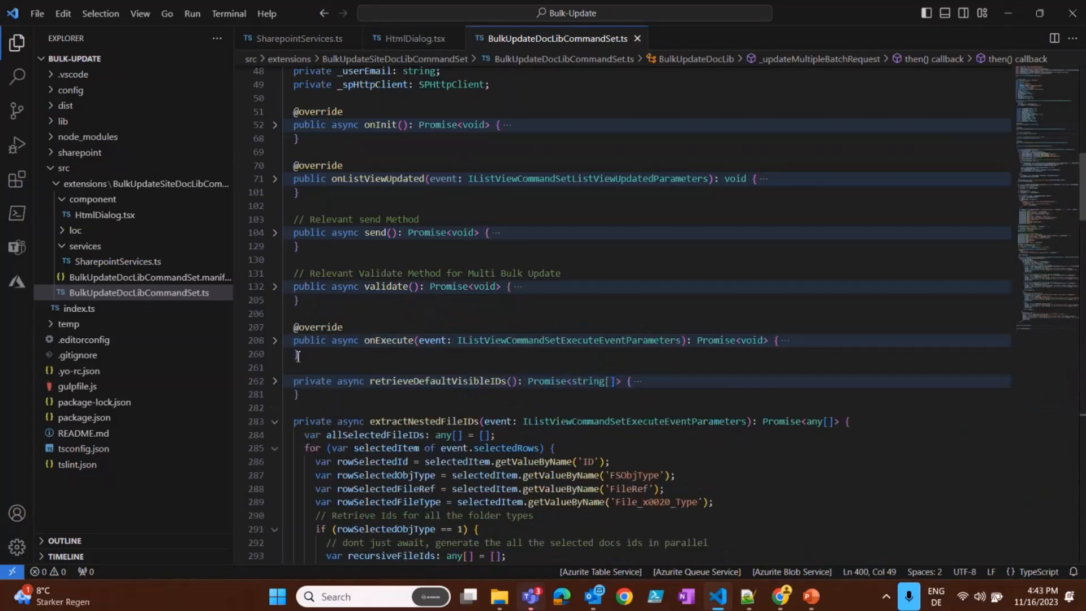
Step: Expand onExecute and scroll through its bulk update logic down to extractNestedFileIDs
{"action": "left_click", "coordinate": [275, 340]}
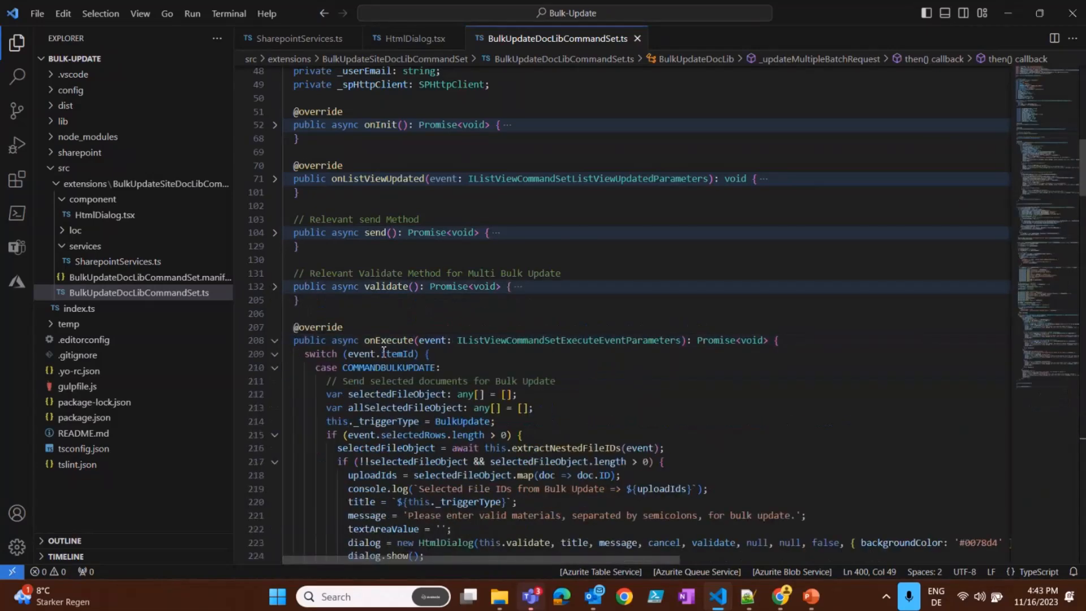
{"action": "scroll", "scroll_direction": "down", "scroll_amount": 3}
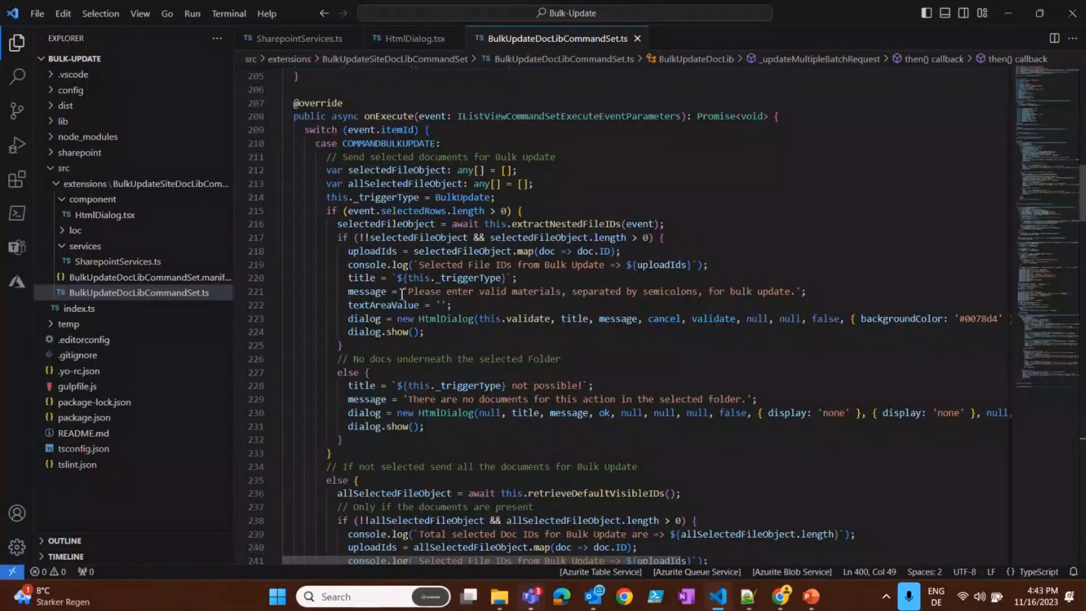
{"action": "mouse_move", "coordinate": [344, 225]}
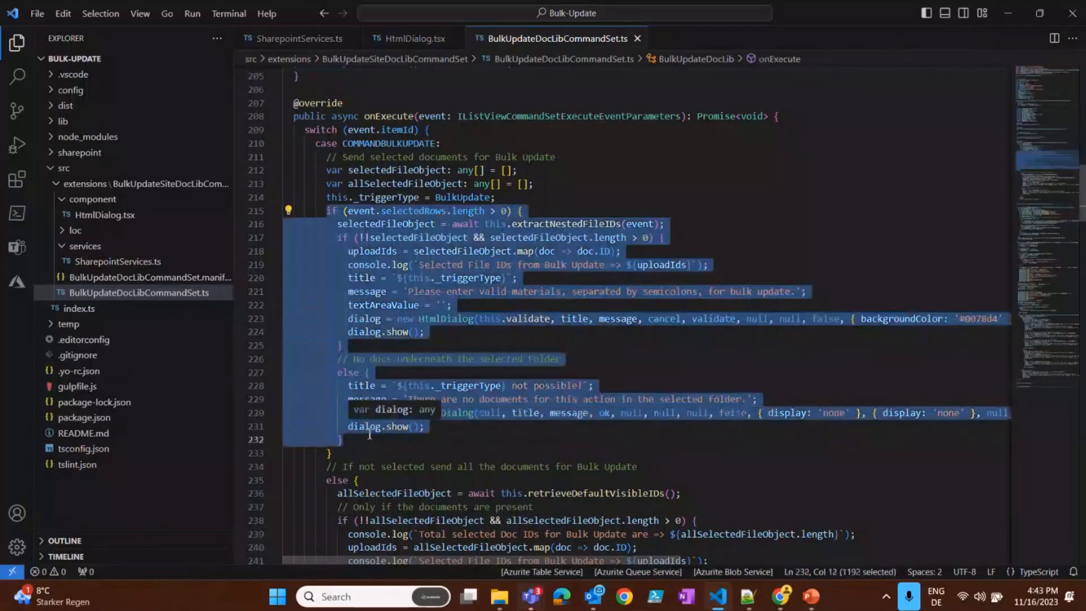
{"action": "scroll", "scroll_direction": "down", "scroll_amount": 3}
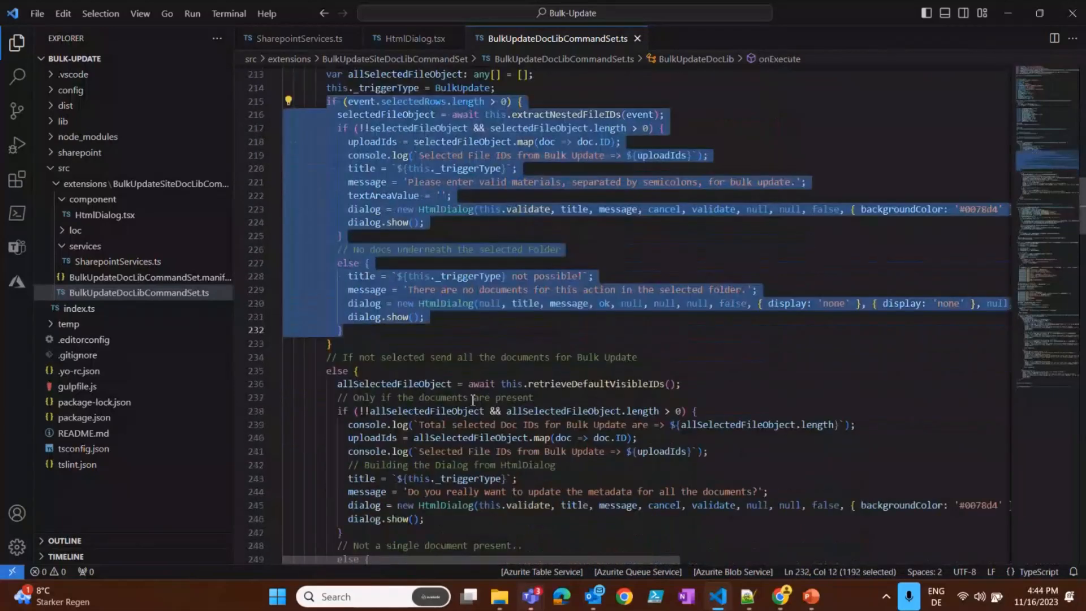
{"action": "scroll", "scroll_direction": "down", "scroll_amount": 3}
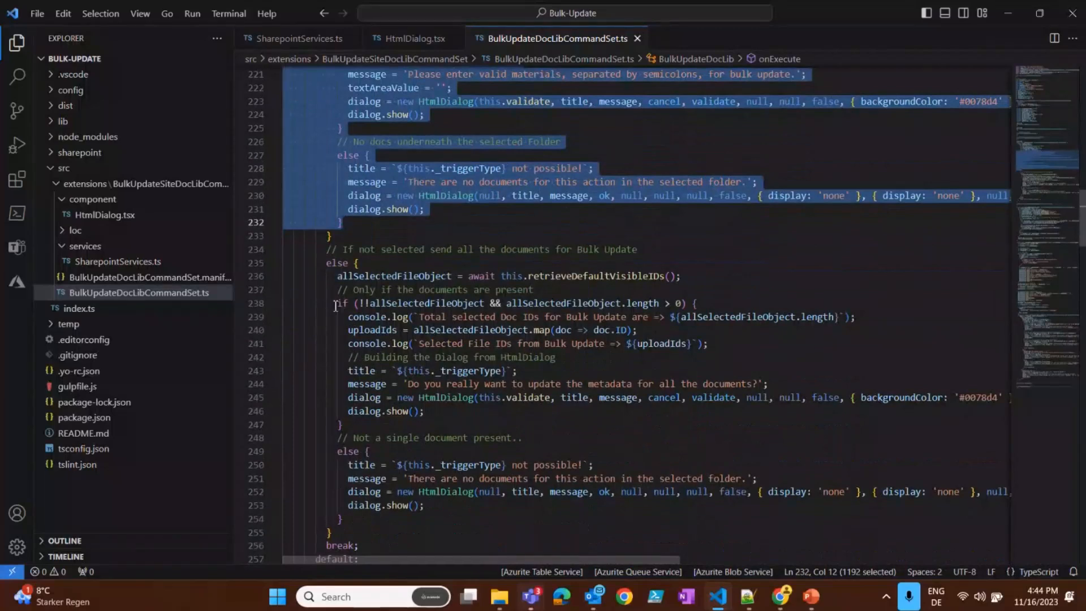
{"action": "mouse_move", "coordinate": [263, 383]}
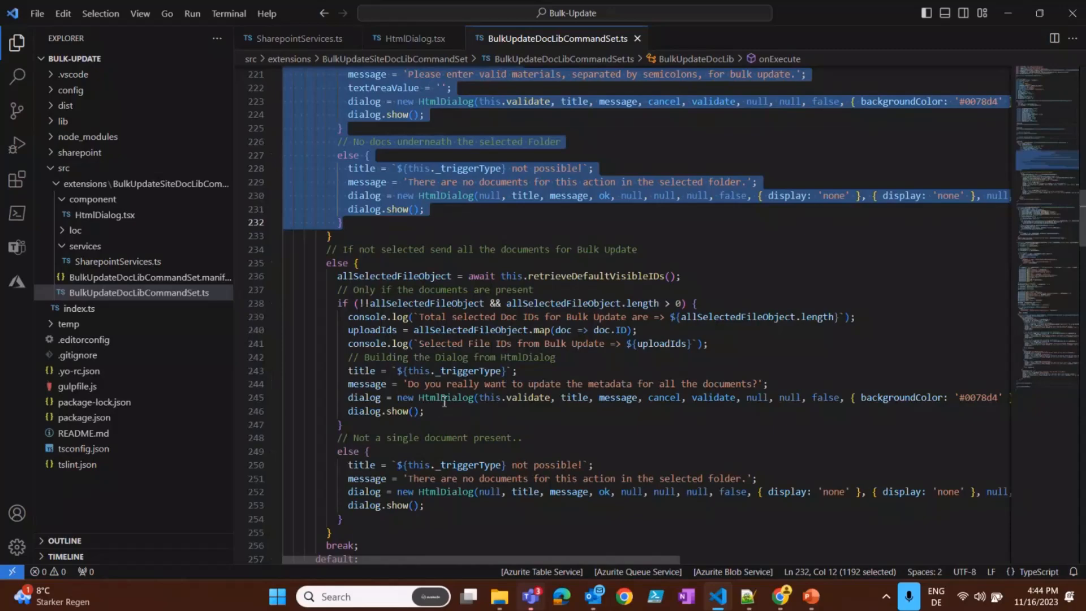
{"action": "scroll", "scroll_direction": "down", "scroll_amount": 3}
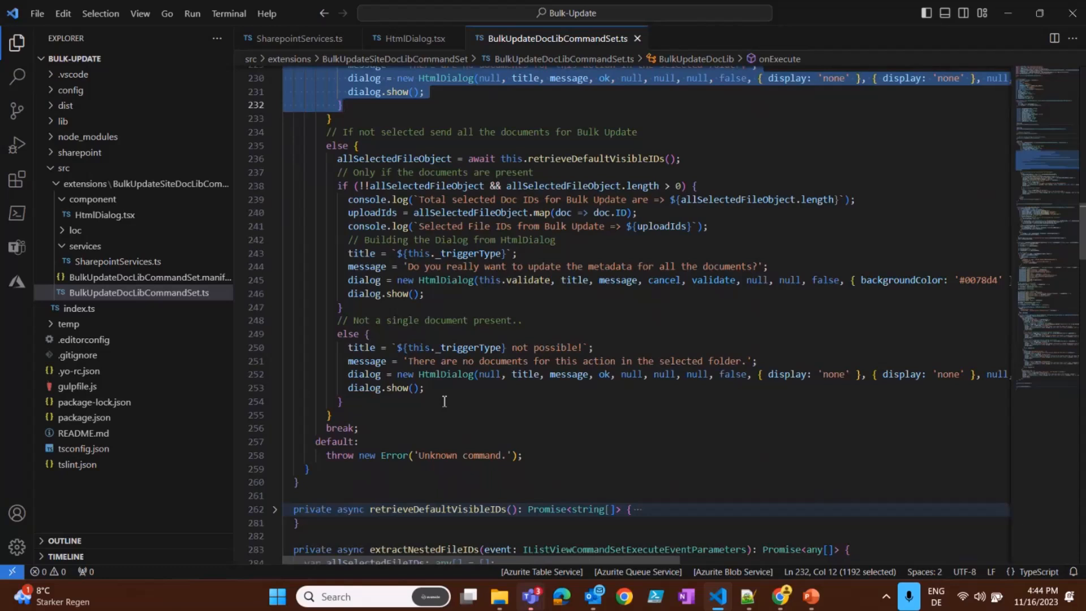
{"action": "scroll", "scroll_direction": "down", "scroll_amount": 3}
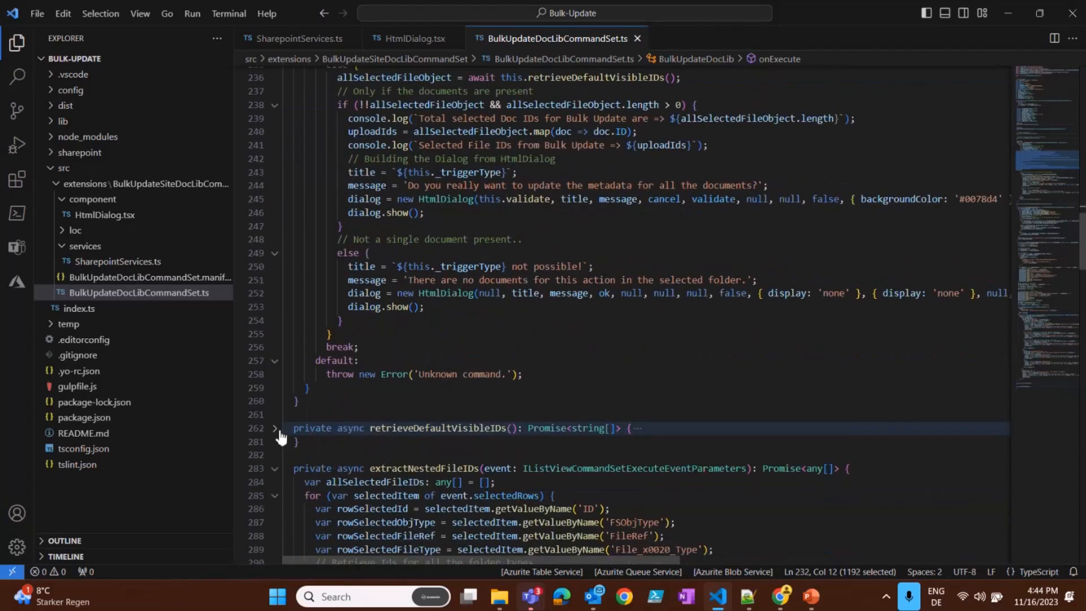
Step: Expand then fold extractNestedFileIDs, and scroll down to _updateMultipleBatchRequest's batch-building code
{"action": "left_click", "coordinate": [275, 428]}
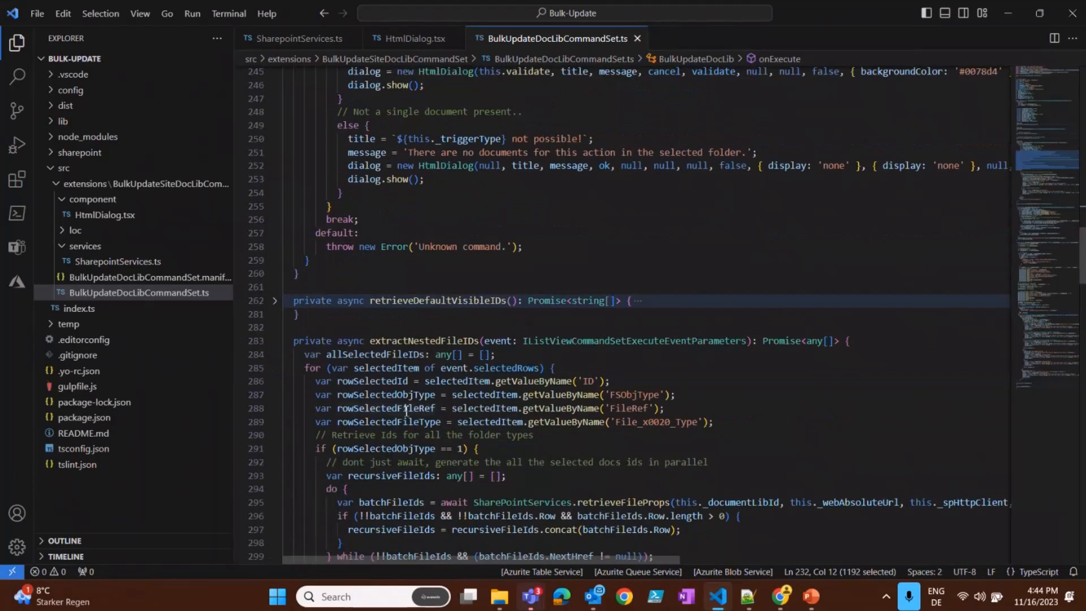
{"action": "mouse_move", "coordinate": [652, 454]}
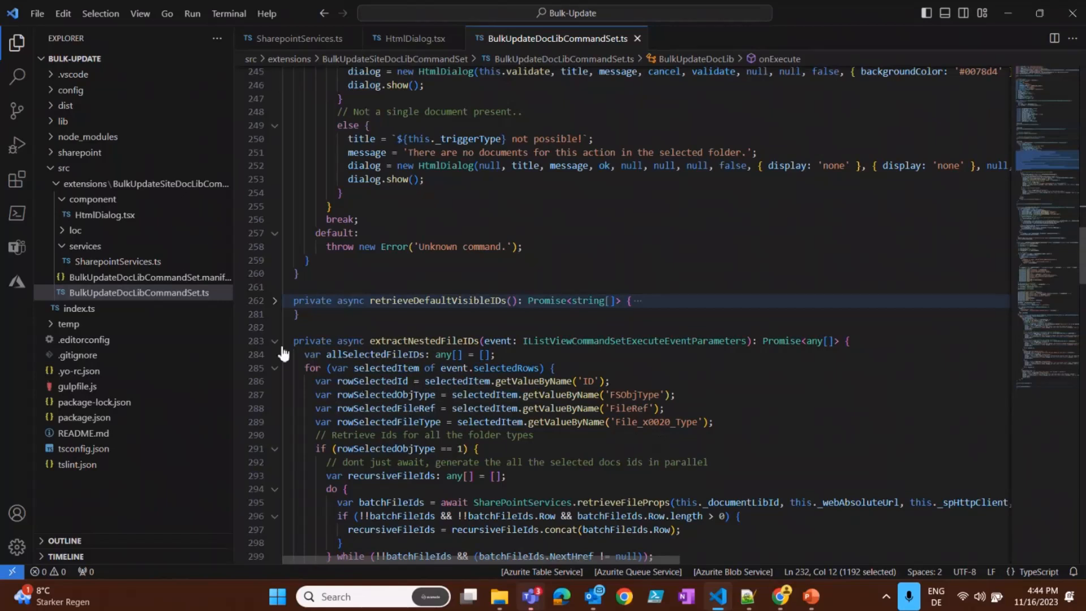
{"action": "mouse_move", "coordinate": [276, 347]}
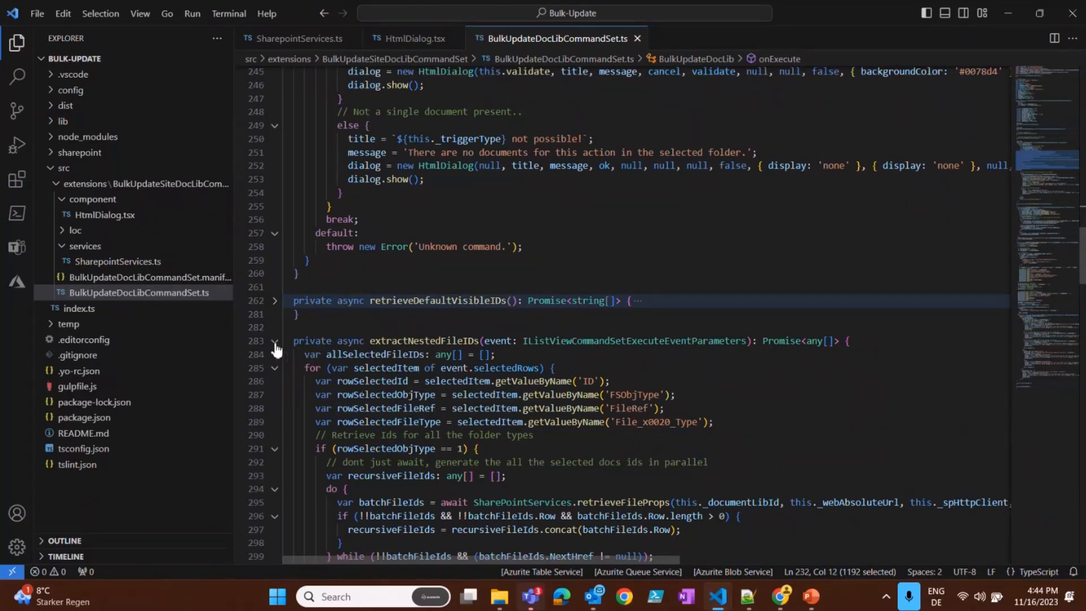
{"action": "left_click", "coordinate": [275, 340]}
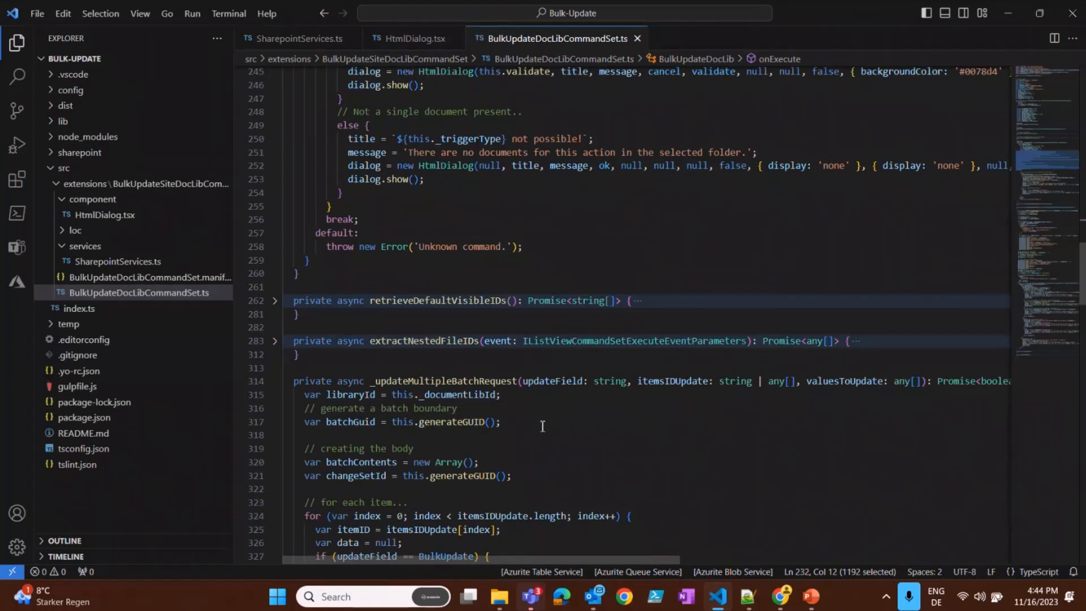
{"action": "scroll", "scroll_direction": "down", "scroll_amount": 3}
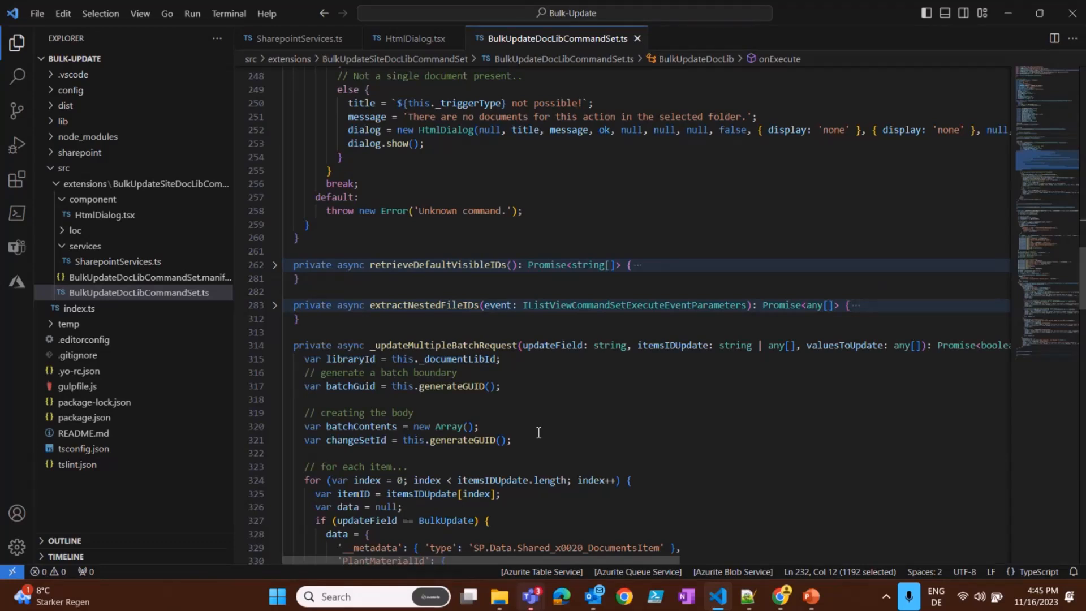
{"action": "scroll", "scroll_direction": "down", "scroll_amount": 3}
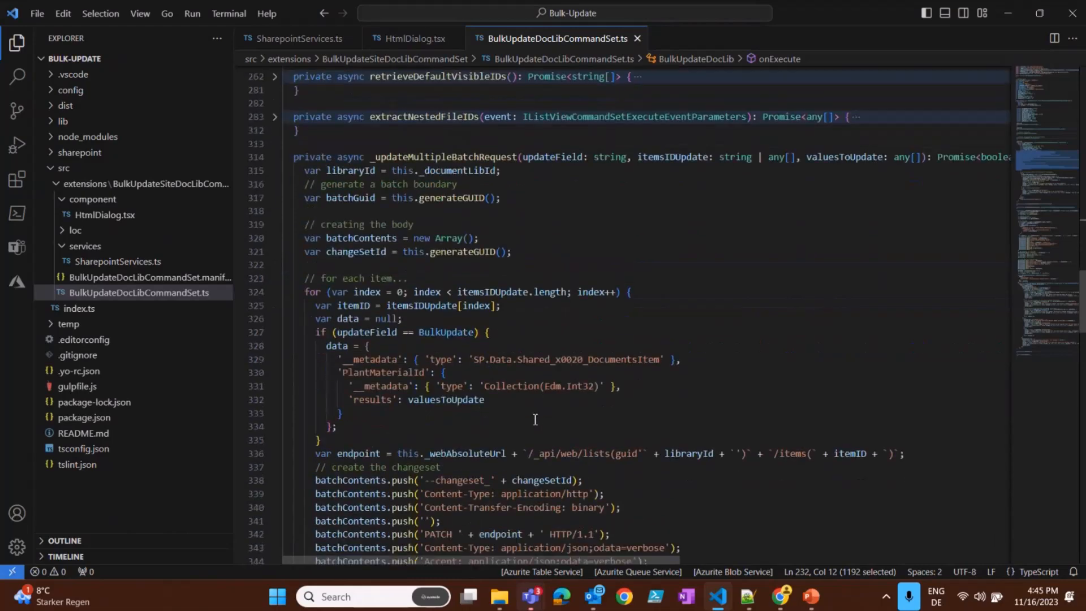
Step: Scroll through the $batch request and its success and error handling, then open SharePointServices.ts
{"action": "scroll", "scroll_direction": "down", "scroll_amount": 3}
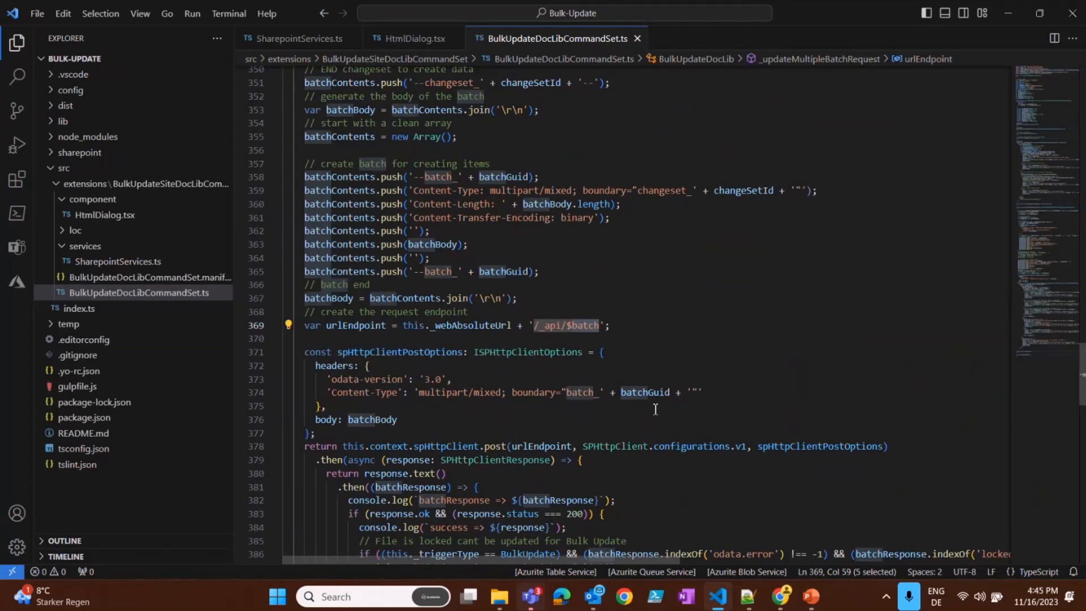
{"action": "scroll", "scroll_direction": "down", "scroll_amount": 3}
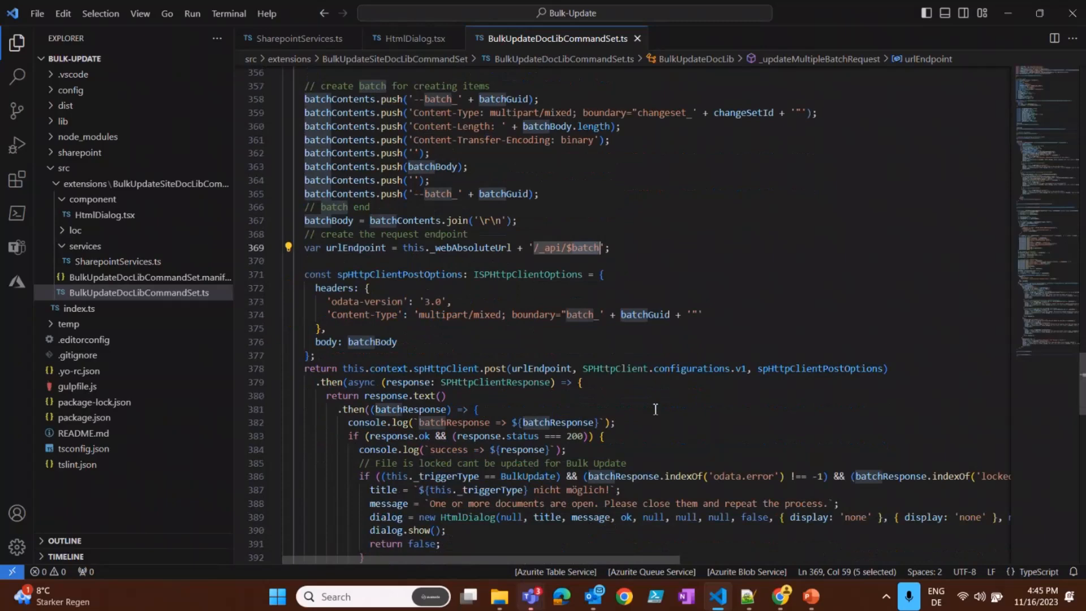
{"action": "scroll", "scroll_direction": "down", "scroll_amount": 3}
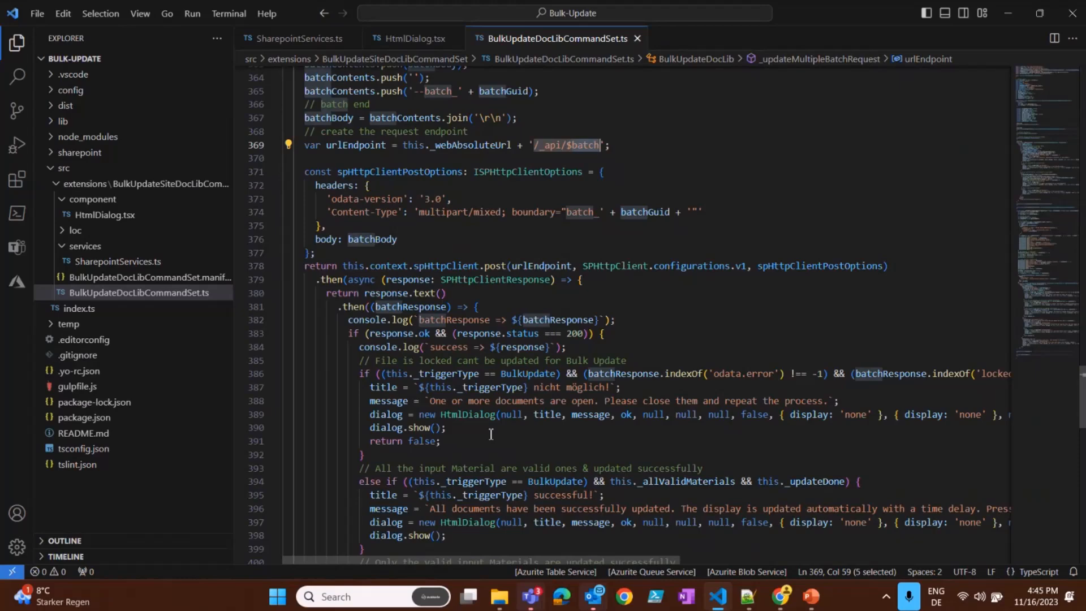
{"action": "scroll", "scroll_direction": "down", "scroll_amount": 3}
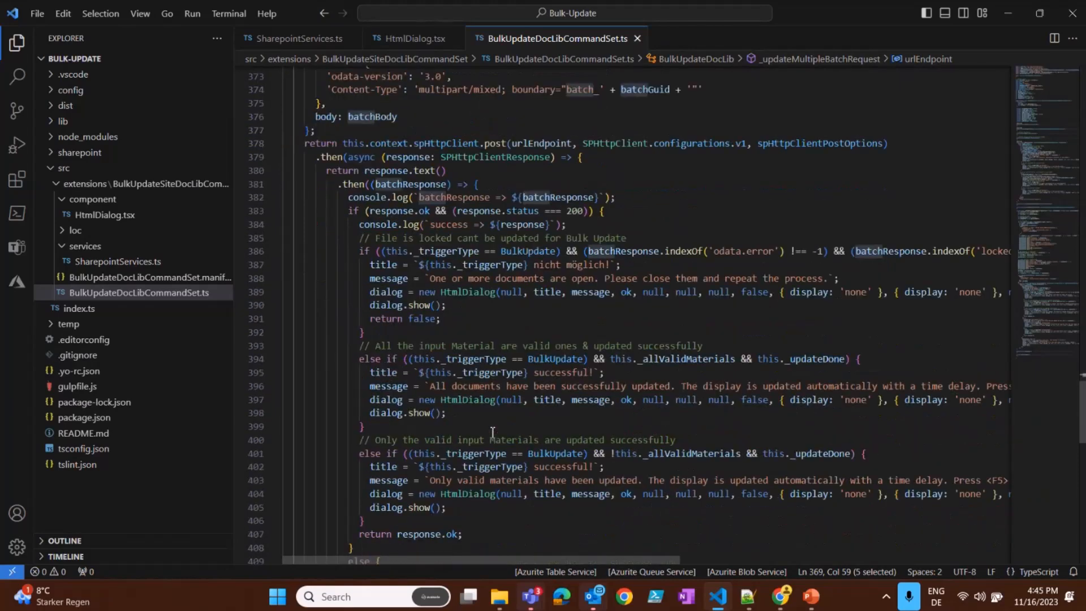
{"action": "scroll", "scroll_direction": "down", "scroll_amount": 3}
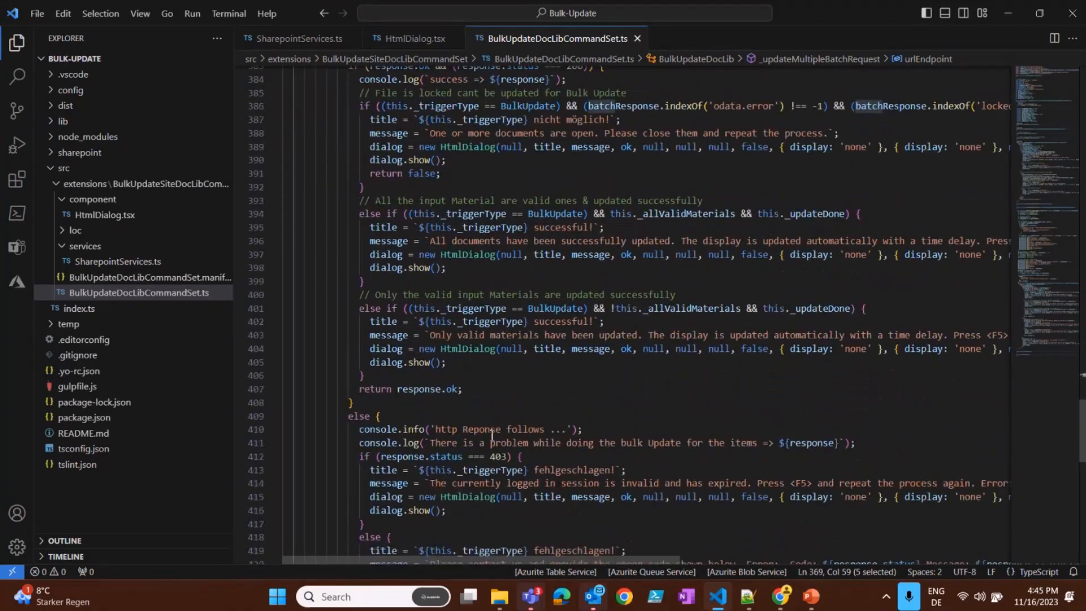
{"action": "left_click", "coordinate": [297, 38]}
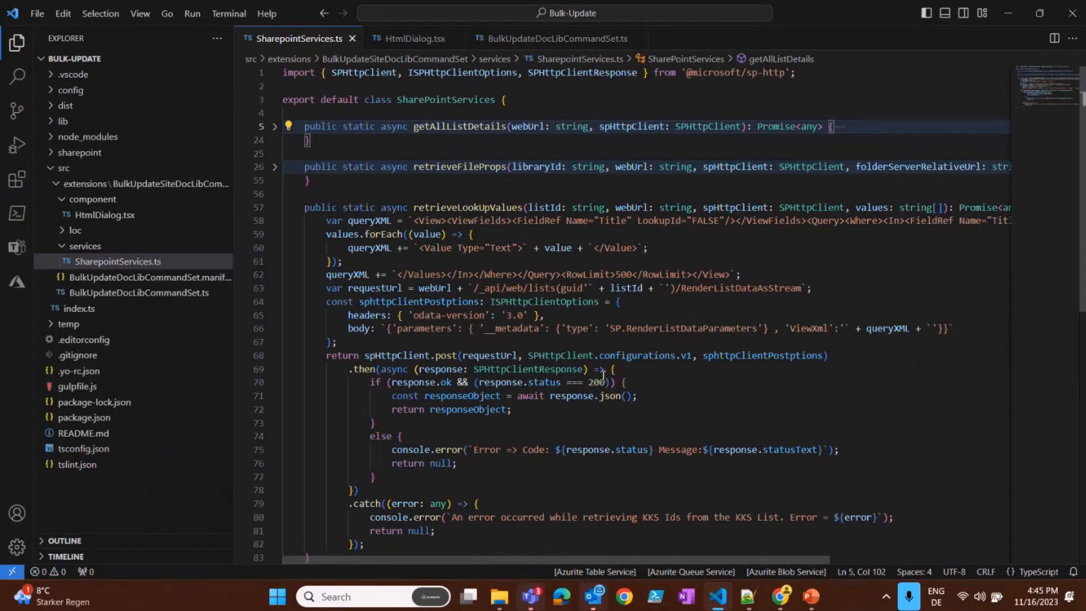
{"action": "mouse_move", "coordinate": [571, 396]}
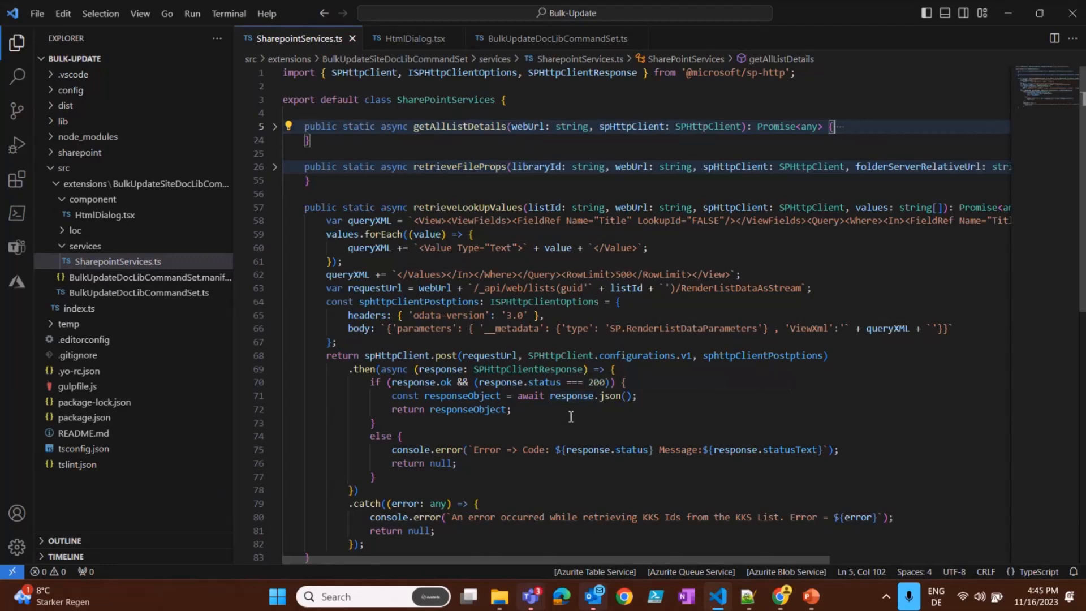
Step: Expand retrieveFileProps in SharePointServices.ts, then return to the PowerPoint References slide
{"action": "left_click", "coordinate": [275, 166]}
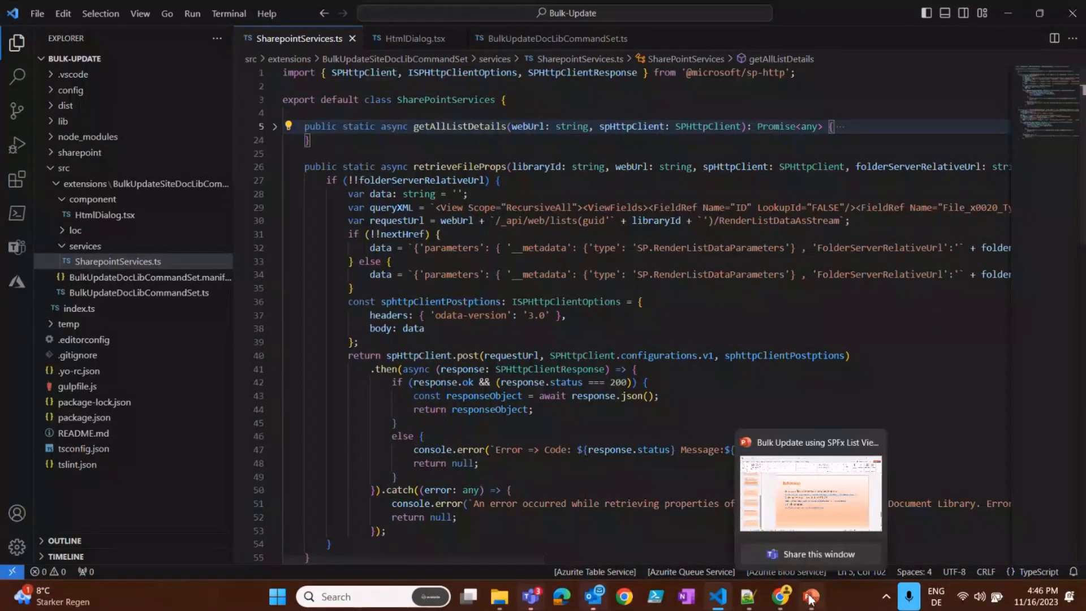
{"action": "left_click", "coordinate": [809, 596]}
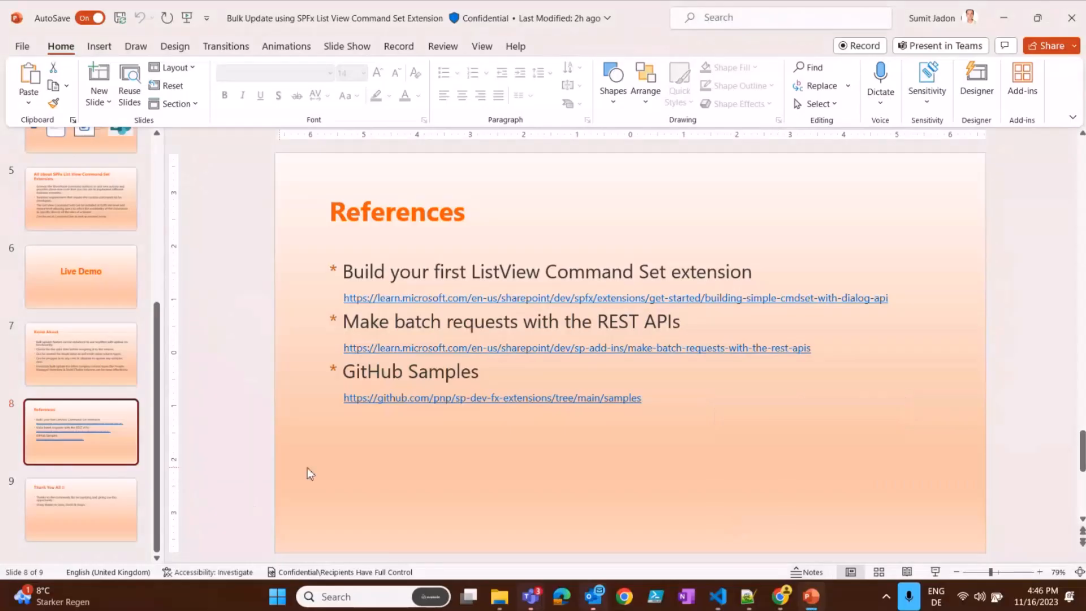